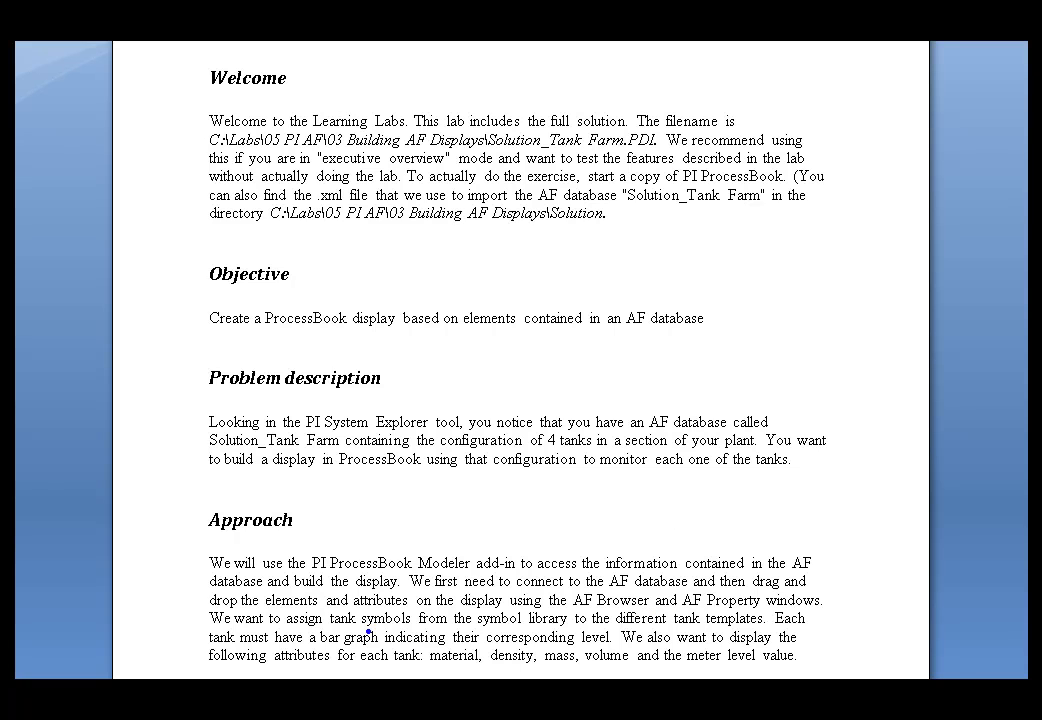
Step: Browse the tank elements Tank_ERY623, Tank_FGT658 and Tank_FGT657, then select Tank_FGT657's Diameter attribute
{"action": "left_click_drag", "start_coordinate": [312, 618], "coordinate": [448, 636]}
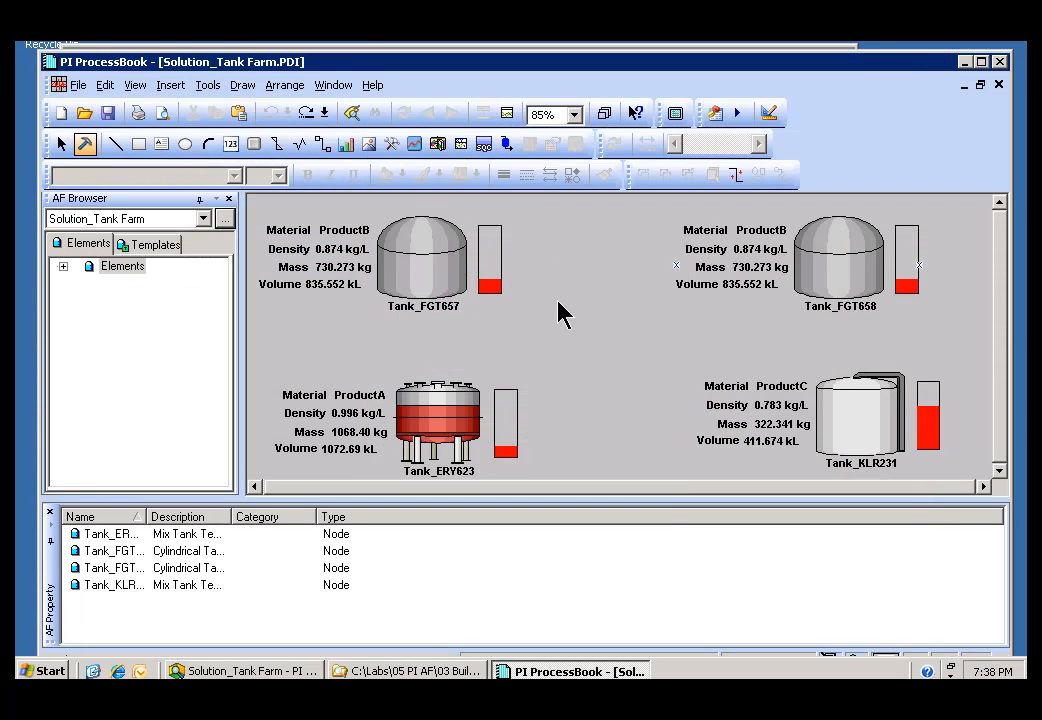
{"action": "mouse_move", "coordinate": [480, 288]}
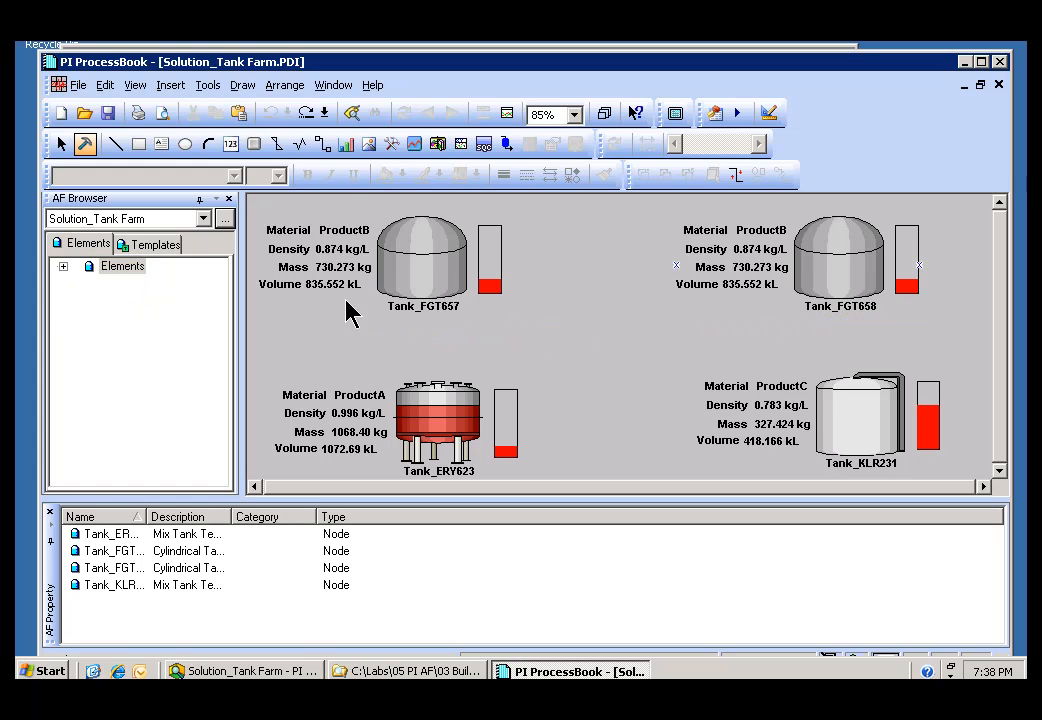
{"action": "mouse_move", "coordinate": [136, 250]}
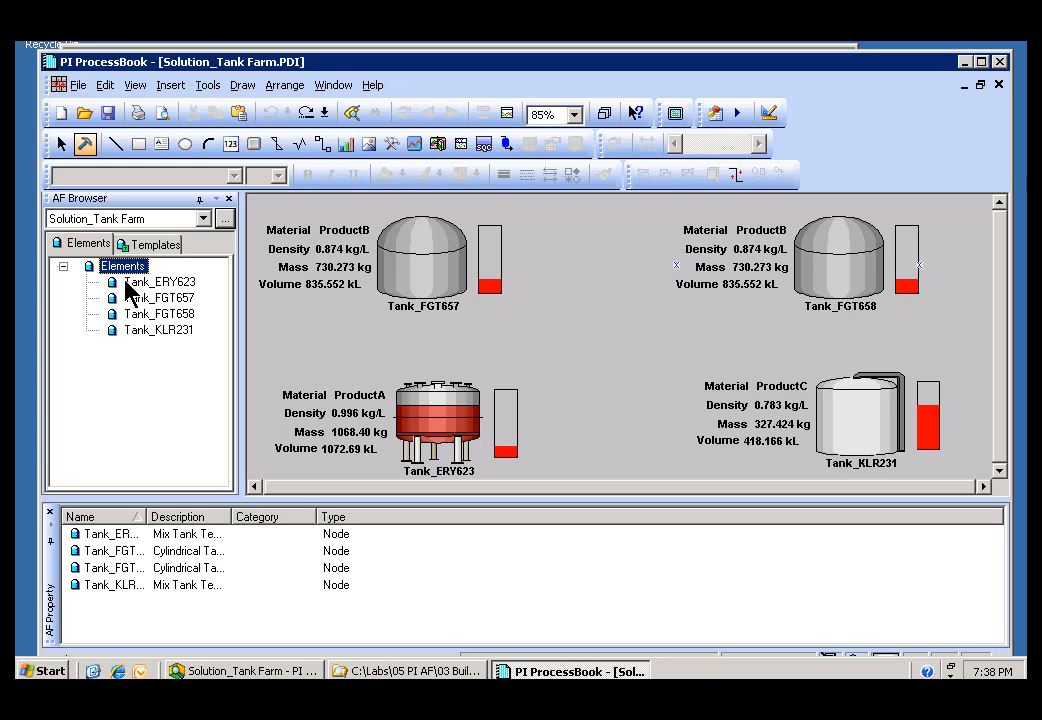
{"action": "left_click", "coordinate": [160, 280]}
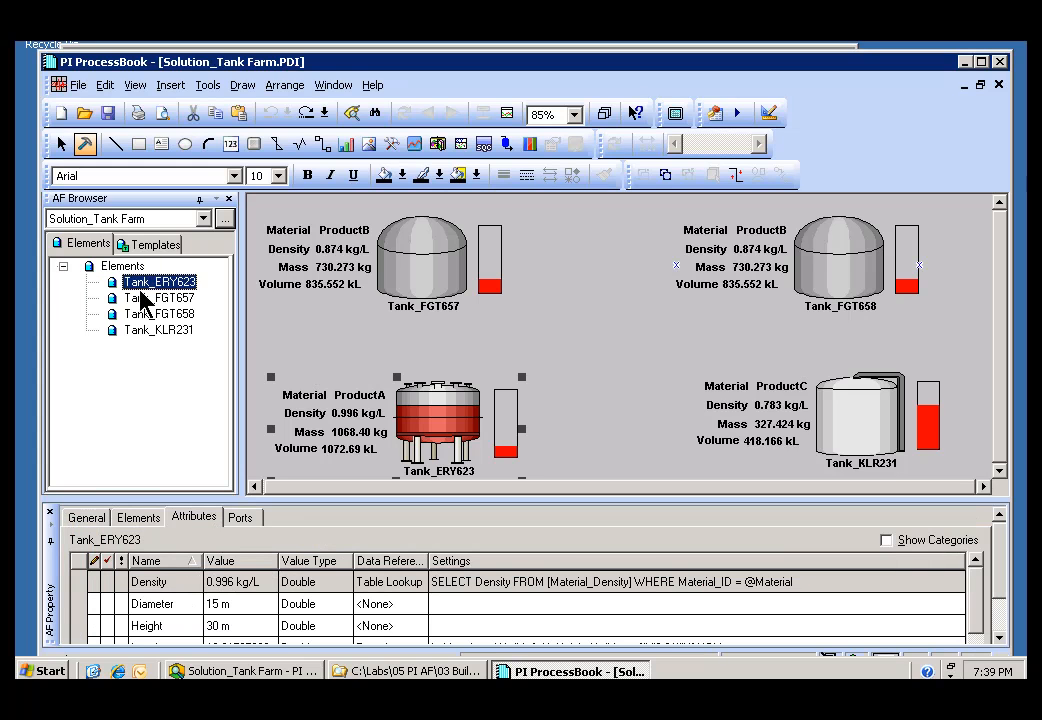
{"action": "left_click", "coordinate": [160, 312]}
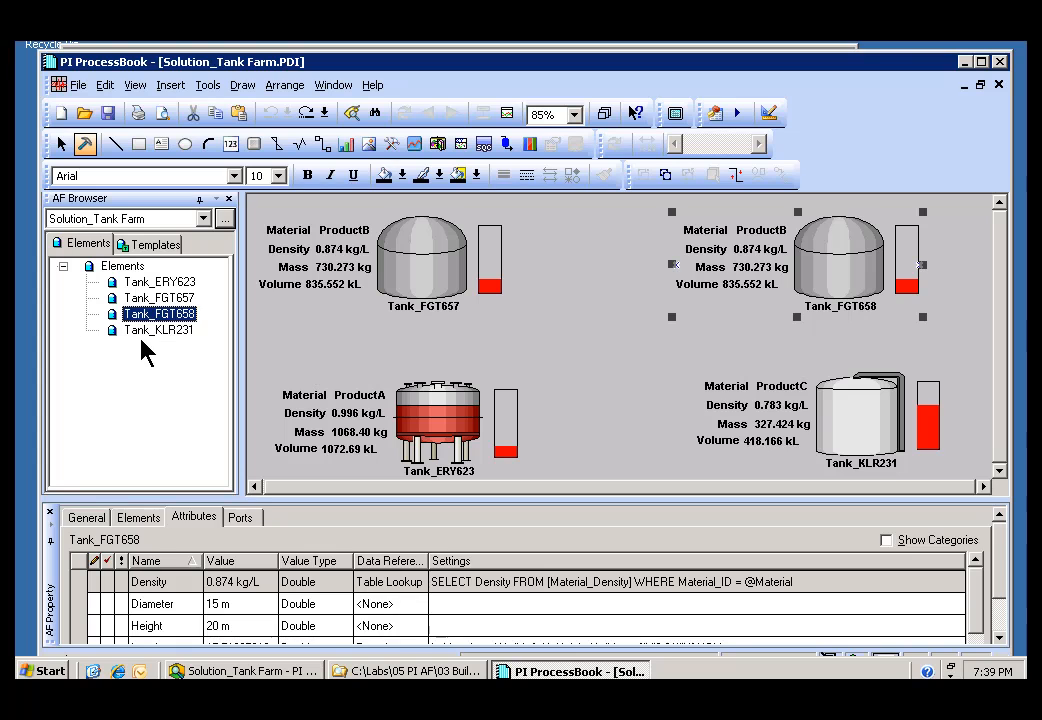
{"action": "left_click", "coordinate": [160, 296]}
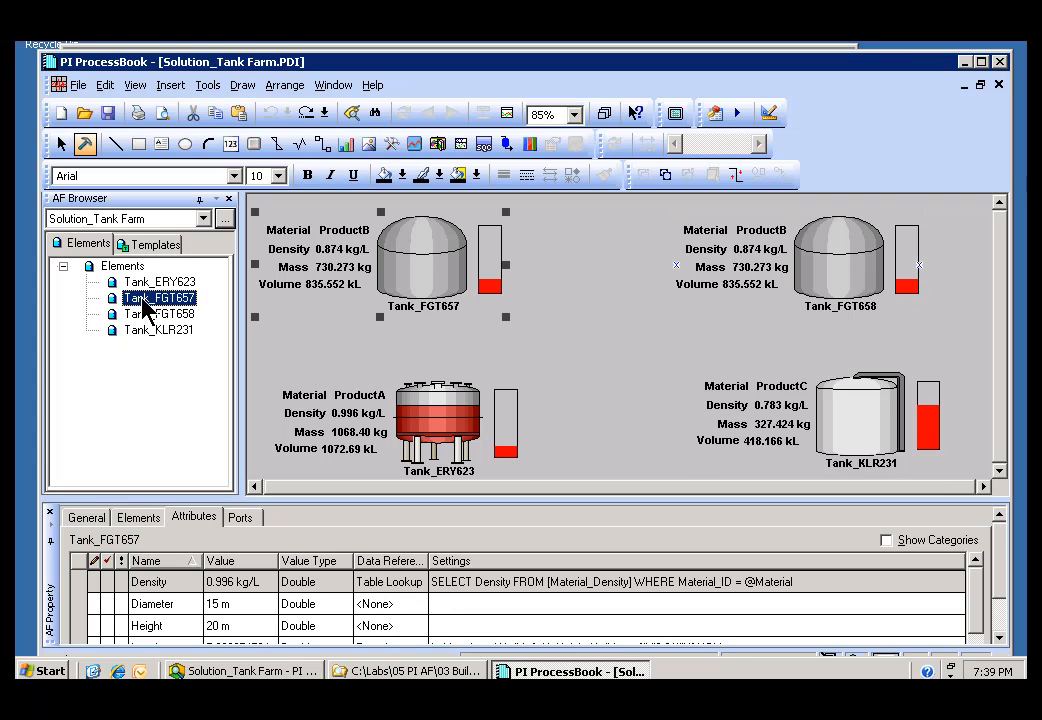
{"action": "mouse_move", "coordinate": [402, 272]}
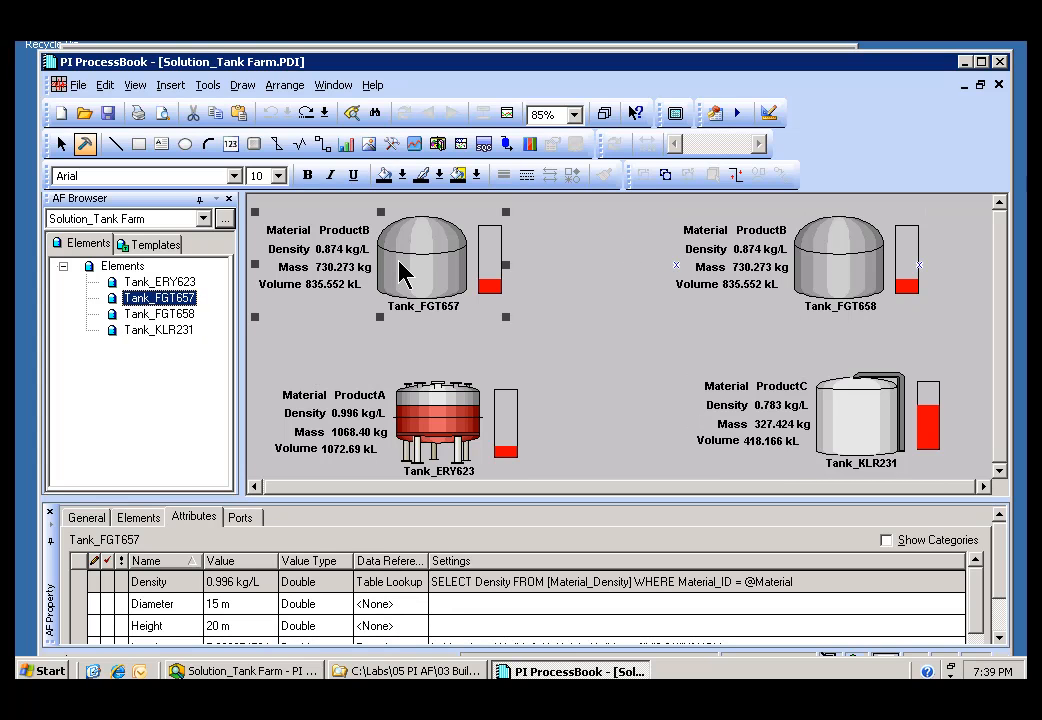
{"action": "mouse_move", "coordinate": [432, 272]}
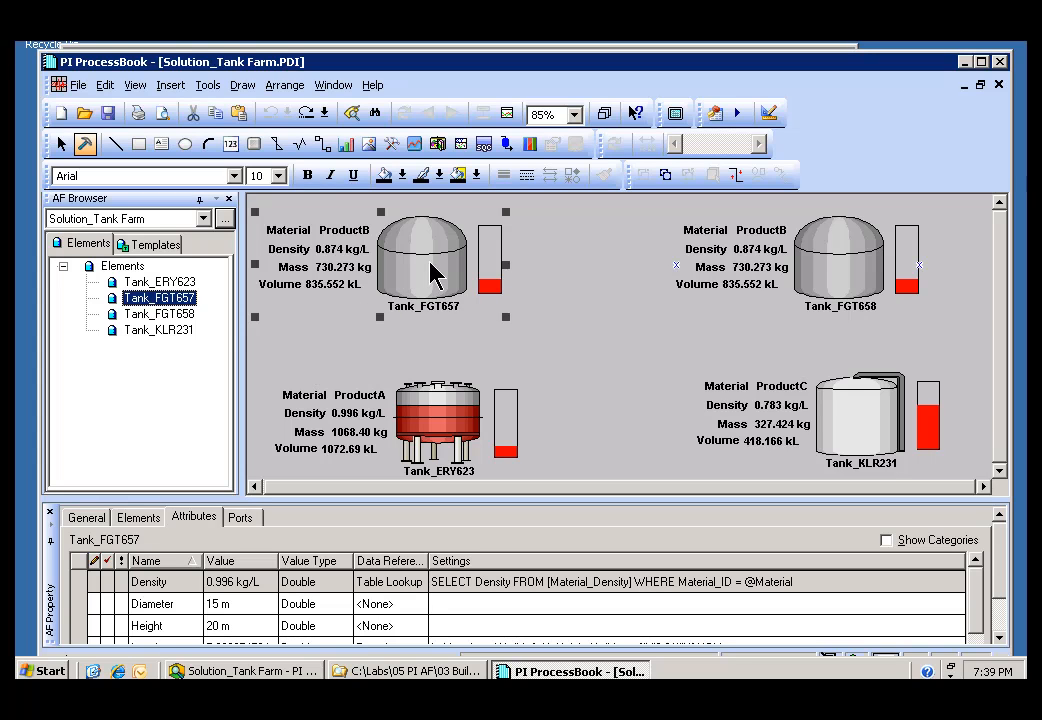
{"action": "mouse_move", "coordinate": [104, 262]}
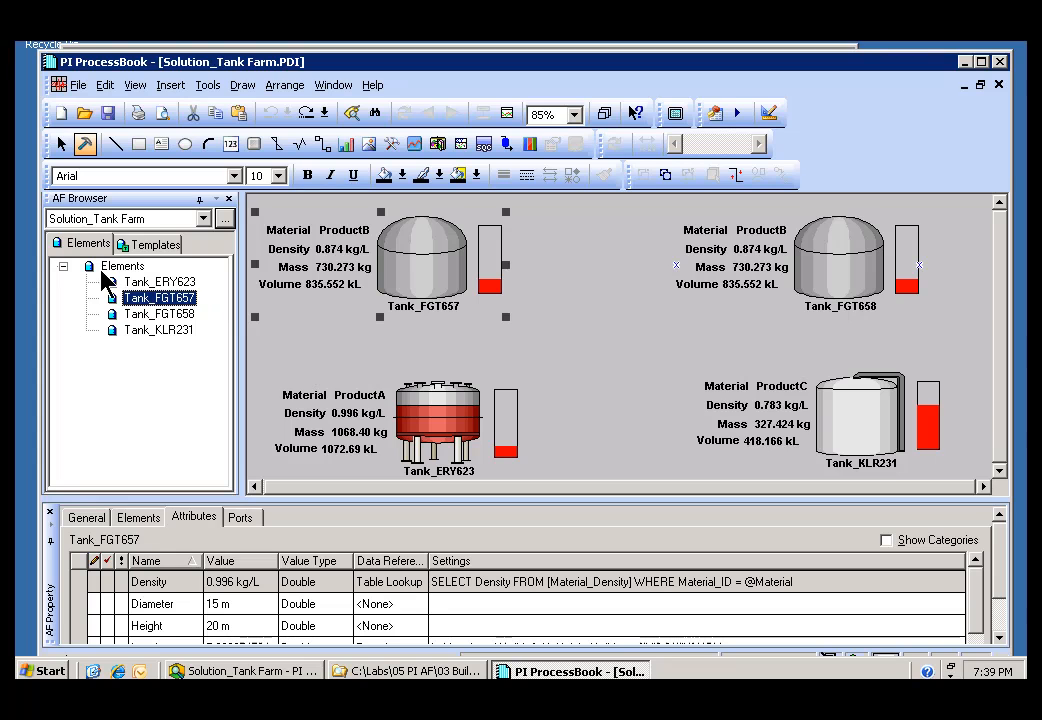
{"action": "mouse_move", "coordinate": [184, 560]}
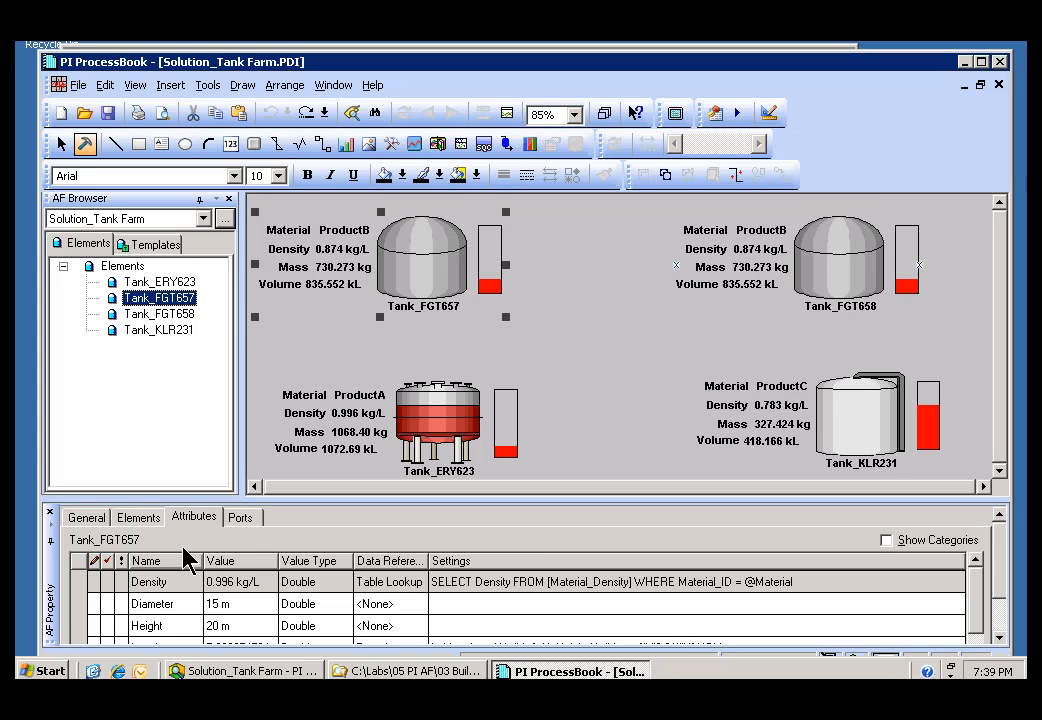
{"action": "mouse_move", "coordinate": [164, 620]}
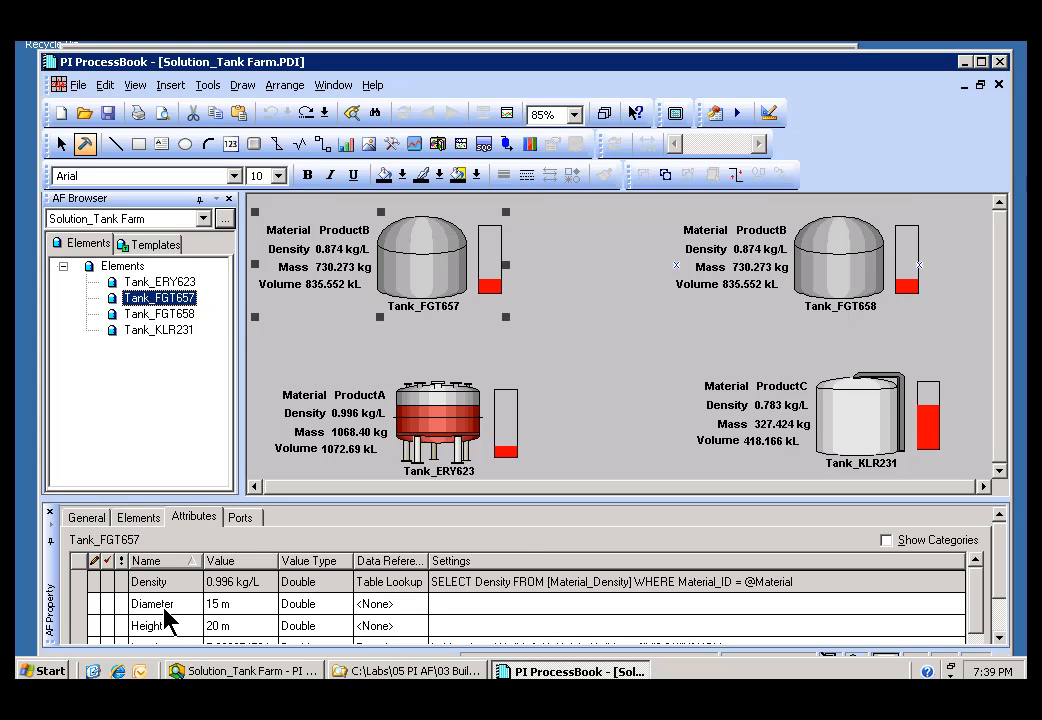
{"action": "left_click", "coordinate": [152, 604]}
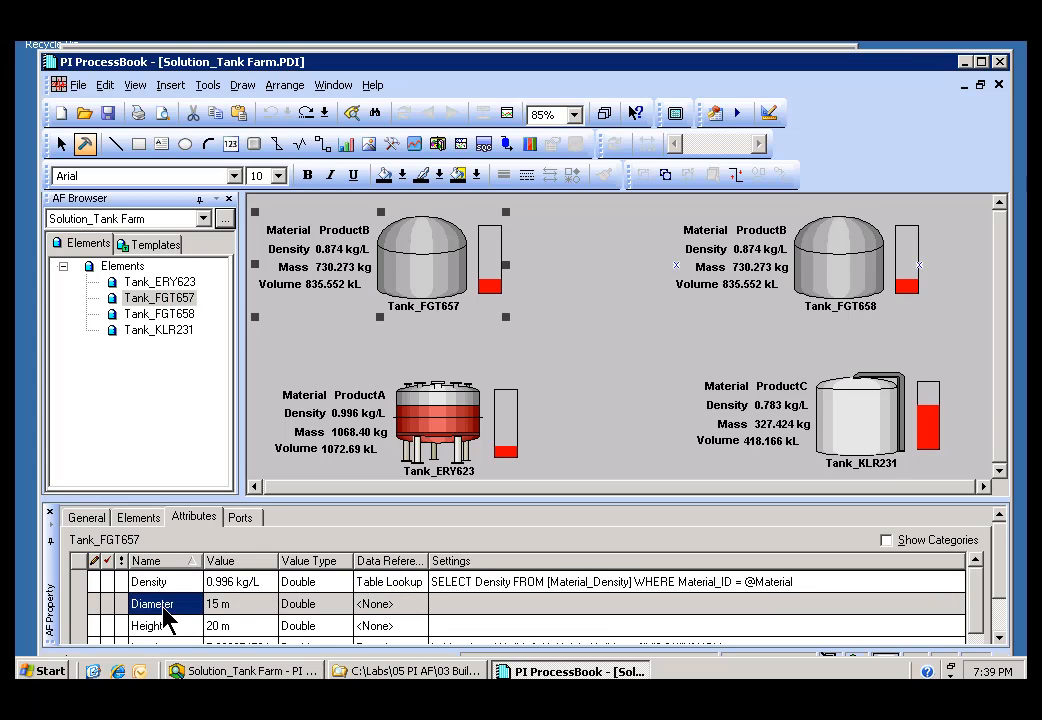
{"action": "mouse_move", "coordinate": [424, 276]}
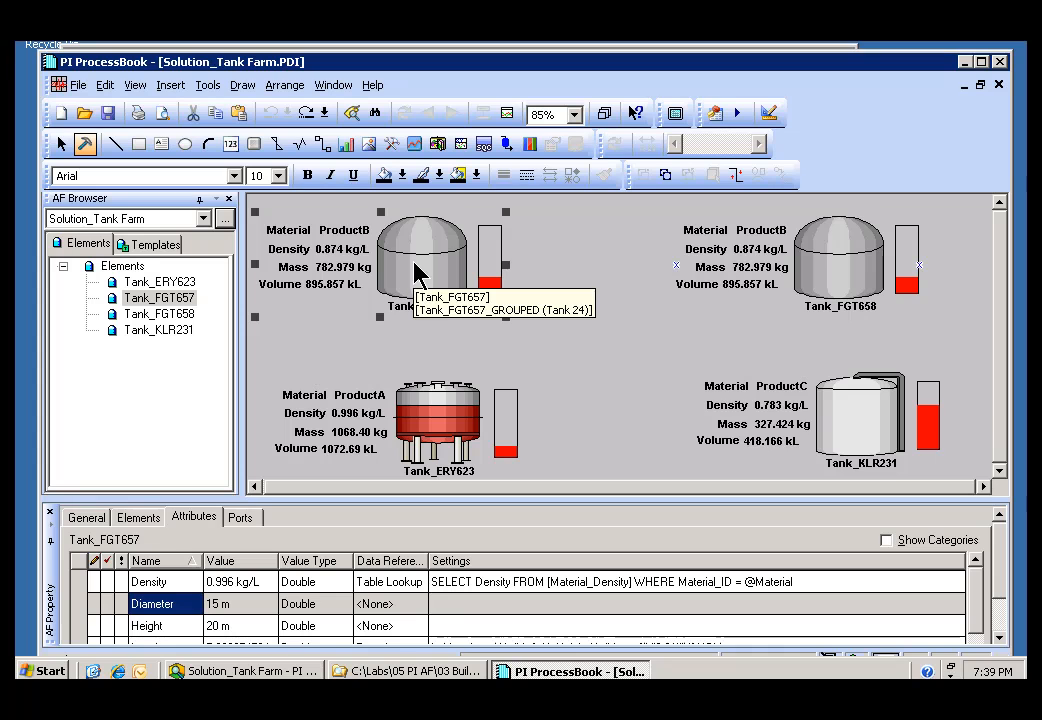
{"action": "left_click_drag", "start_coordinate": [420, 260], "coordinate": [568, 300]}
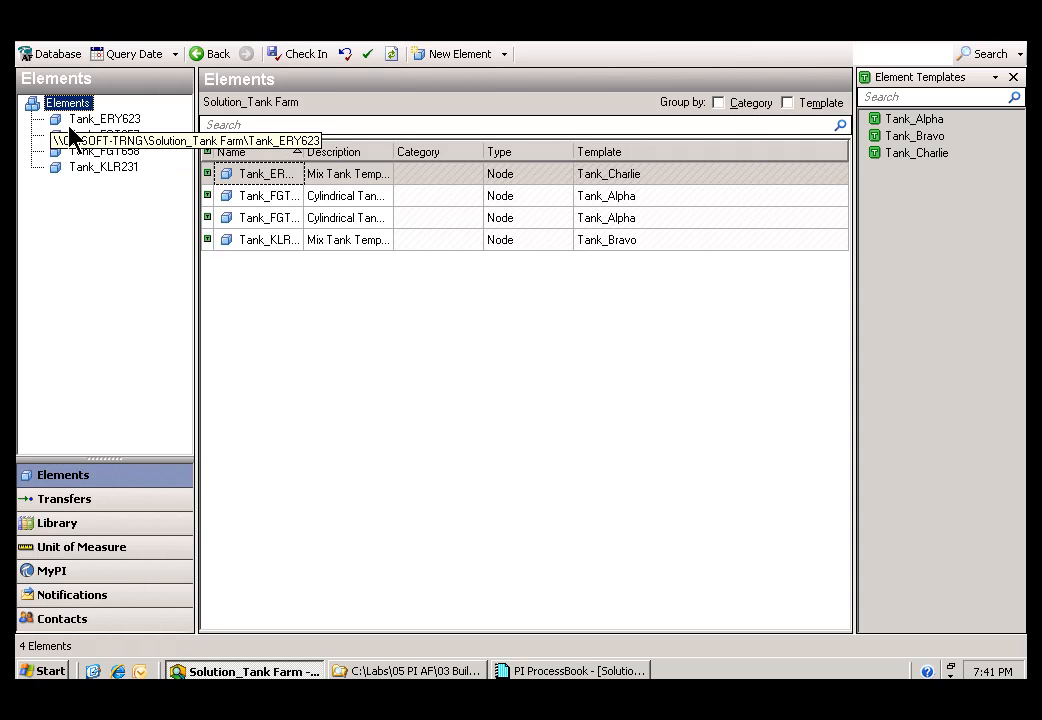
Step: Select Tank_ERY623 then Tank_FGT657 in the Elements tree and show Tank_FGT657's Attributes
{"action": "left_click", "coordinate": [104, 118]}
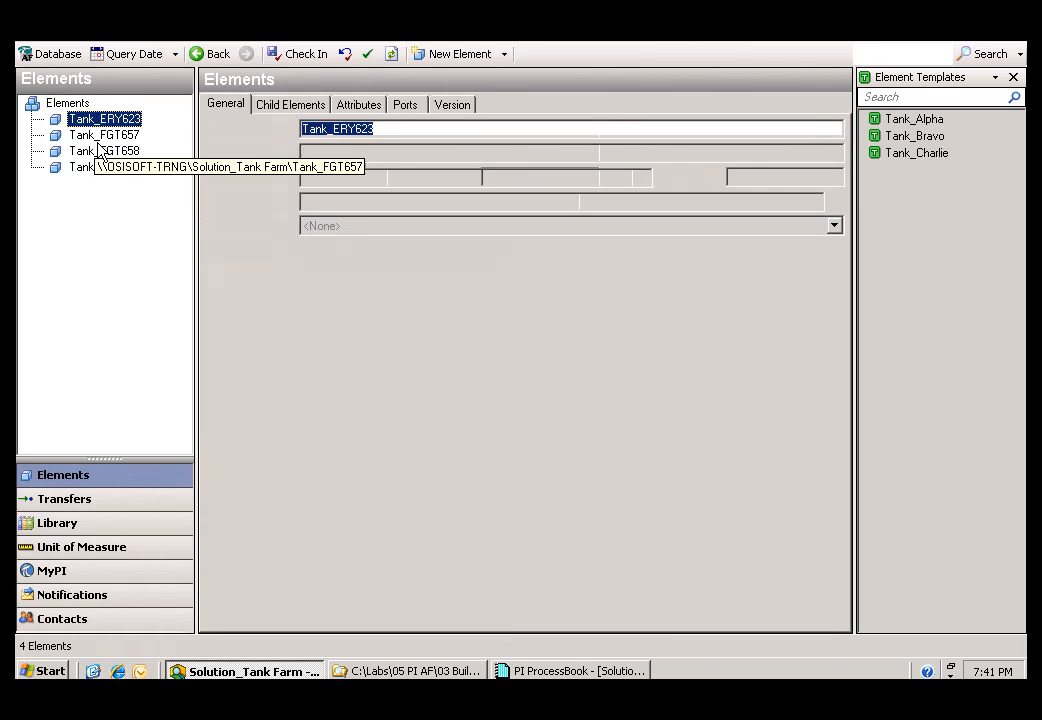
{"action": "left_click", "coordinate": [104, 136]}
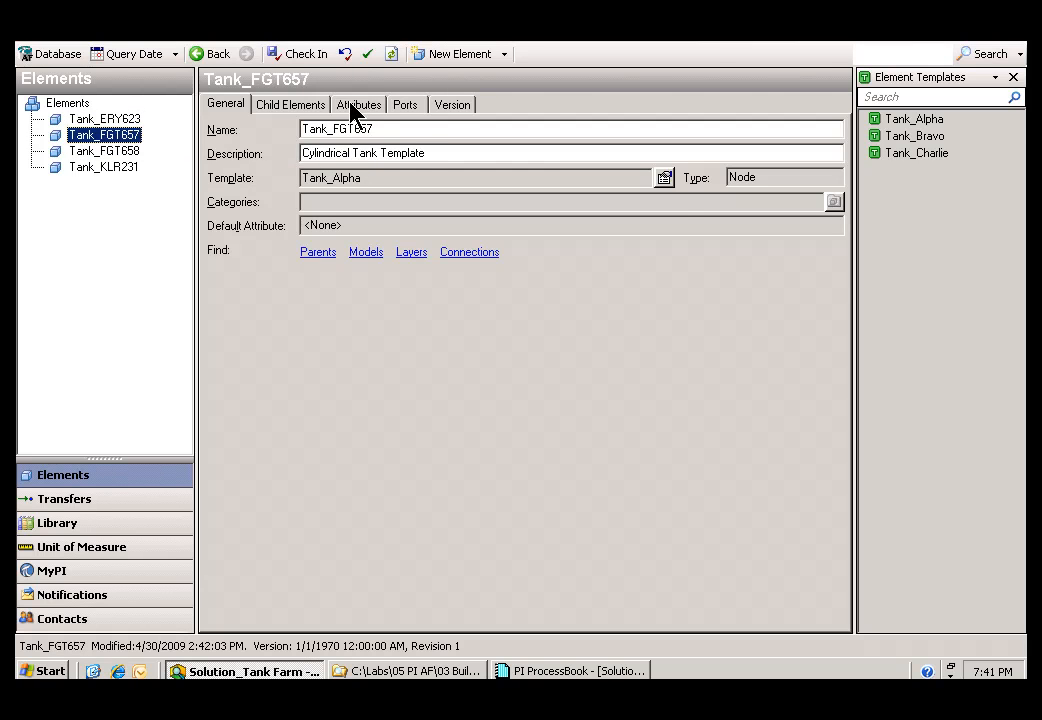
{"action": "left_click", "coordinate": [358, 104]}
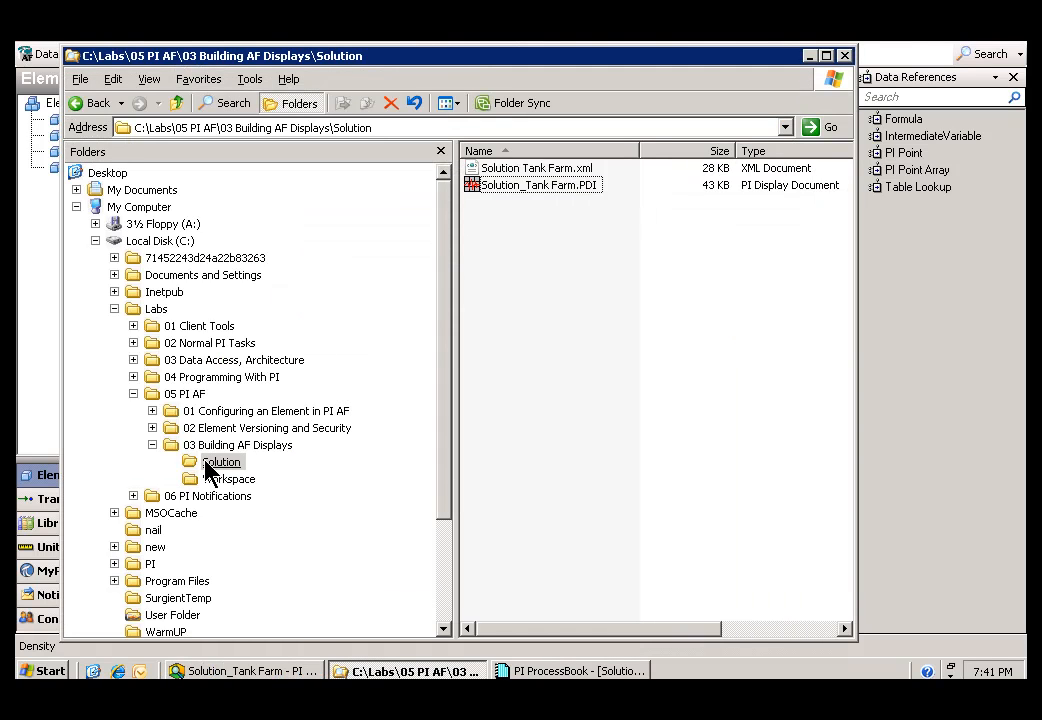
Step: Select Solution_Tank Farm.xml in the lab's Solution folder
{"action": "left_click", "coordinate": [536, 168]}
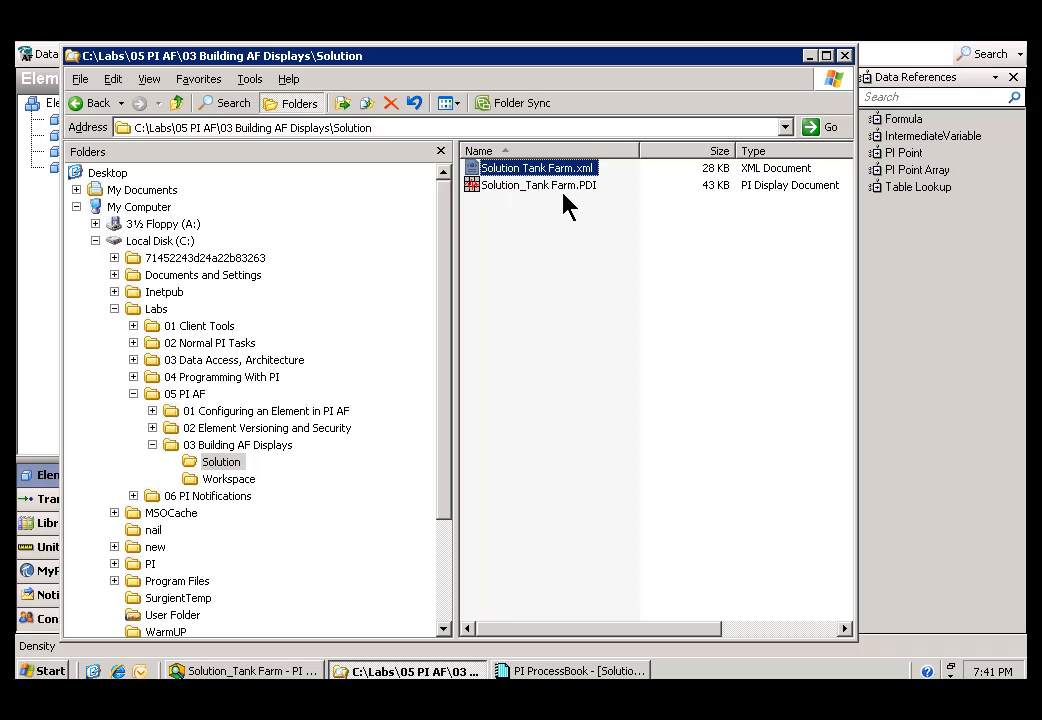
{"action": "mouse_move", "coordinate": [474, 188]}
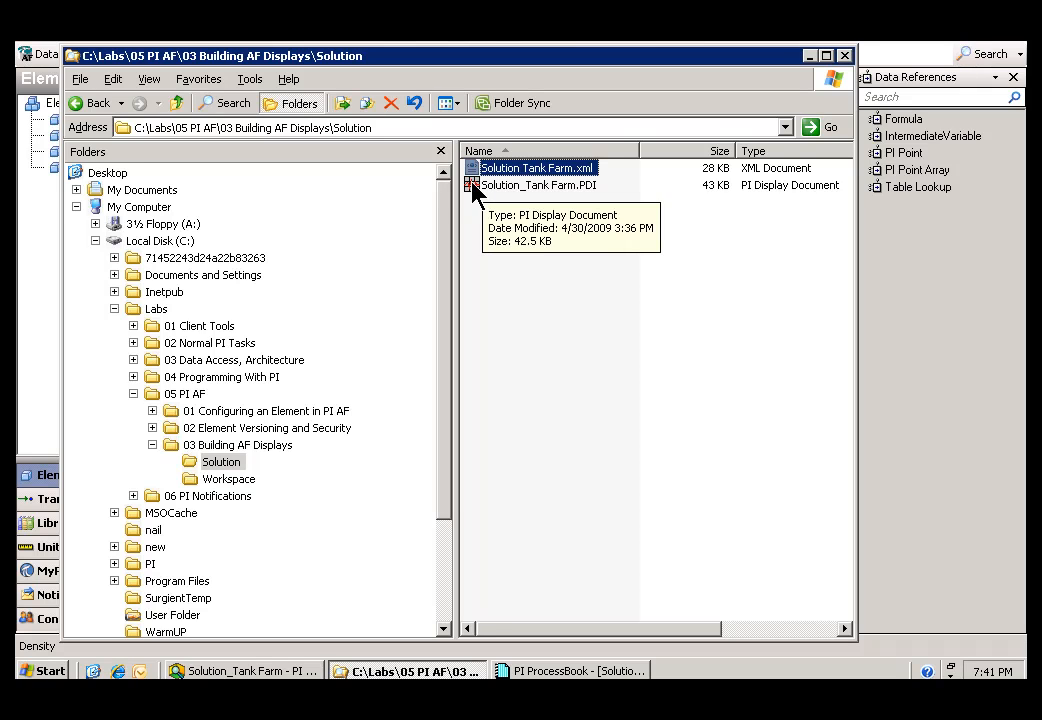
{"action": "mouse_move", "coordinate": [480, 204]}
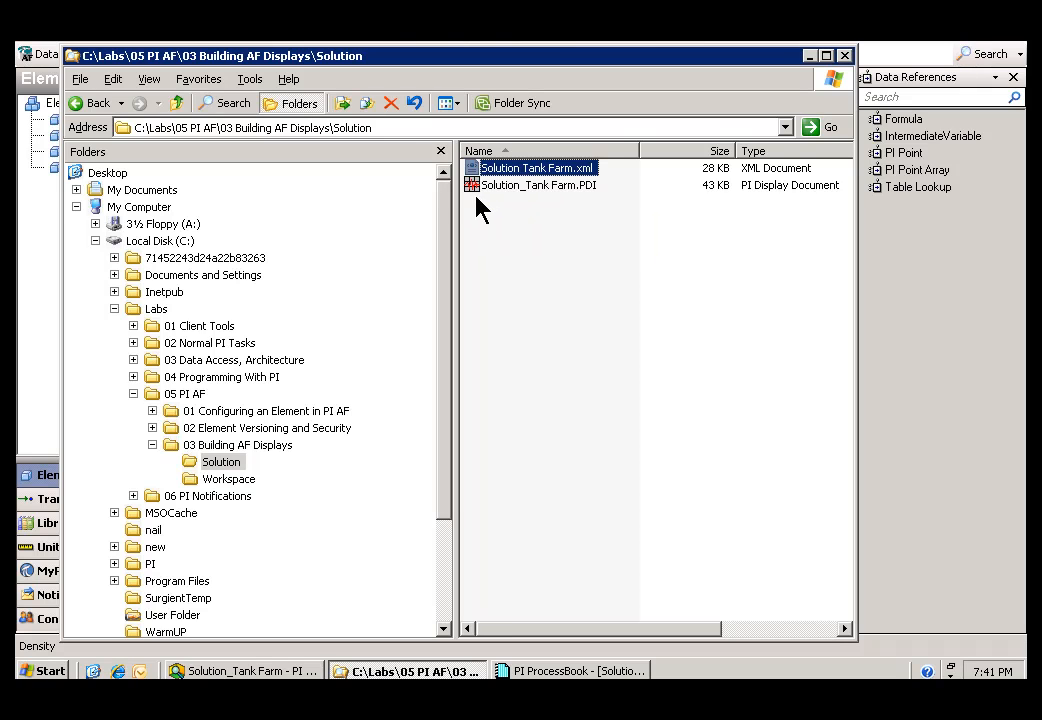
{"action": "mouse_move", "coordinate": [276, 182]}
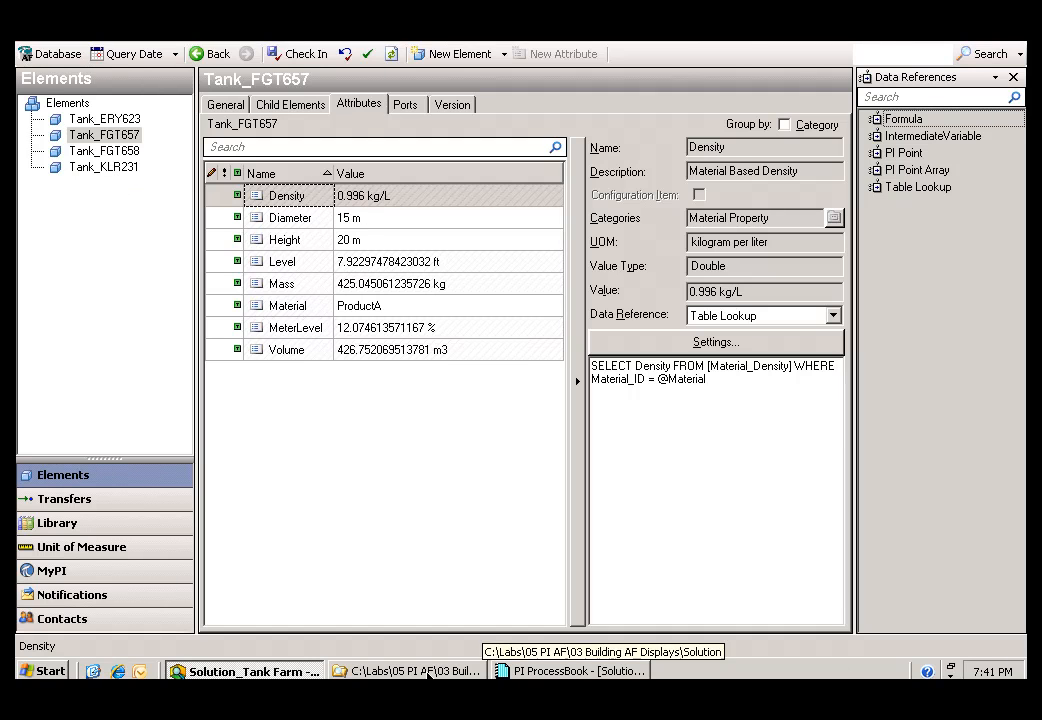
Step: Inspect Tank_FGT657's Density attribute and its Table Lookup data reference
{"action": "left_click", "coordinate": [404, 670]}
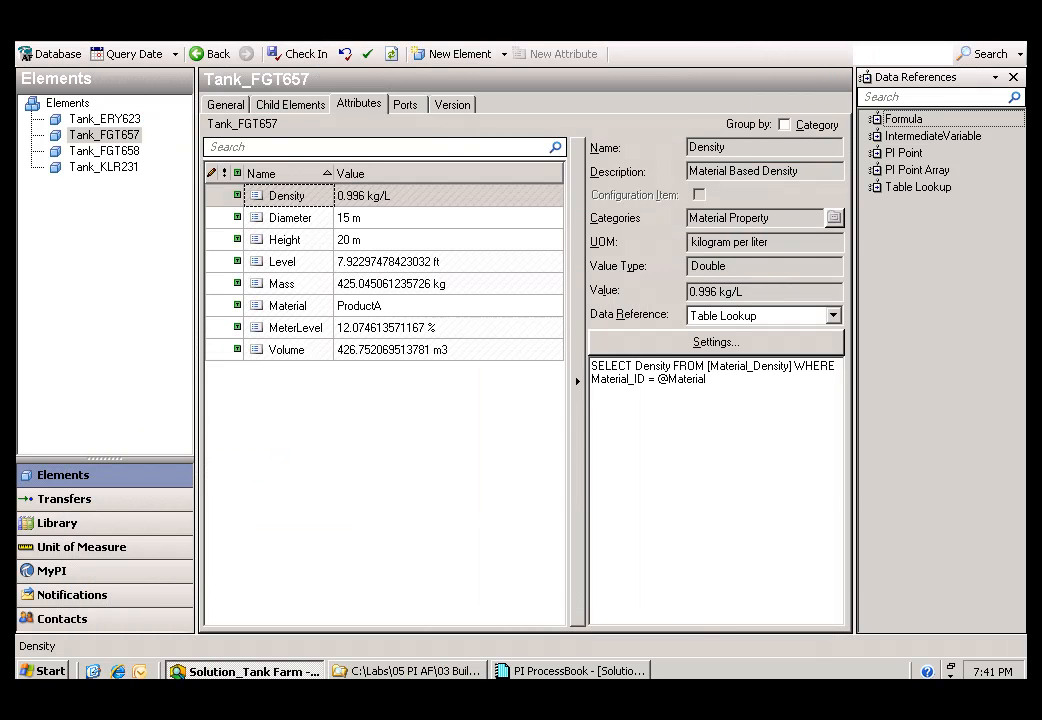
{"action": "left_click", "coordinate": [570, 670]}
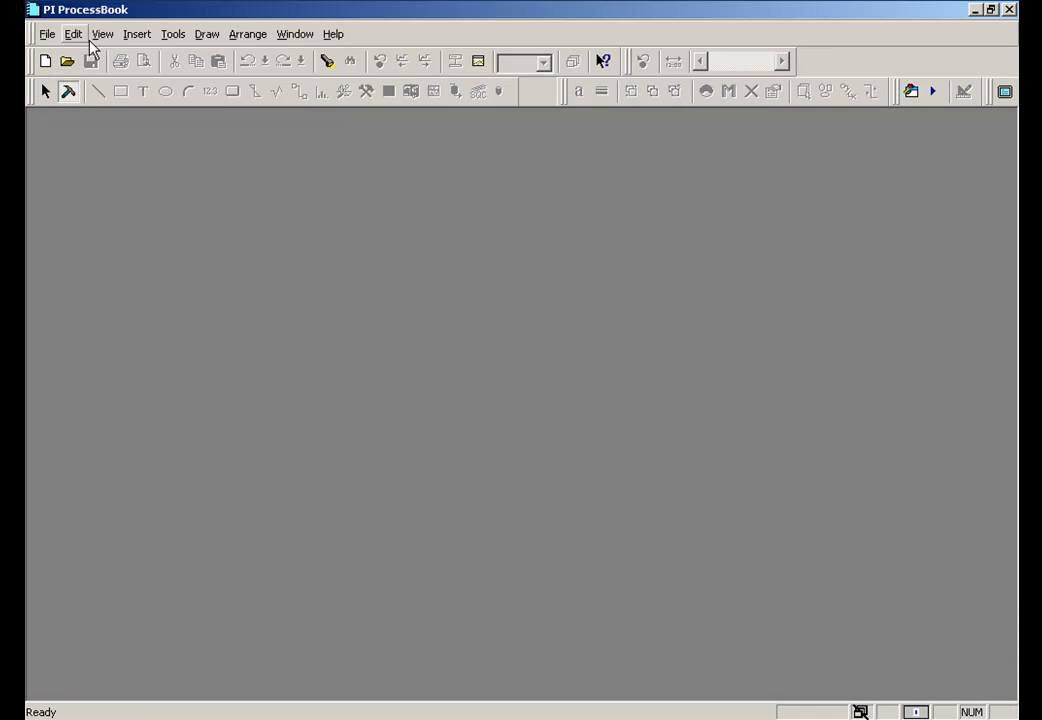
Step: Show the AF Property and AF Browser panes from the View menu
{"action": "left_click", "coordinate": [104, 32]}
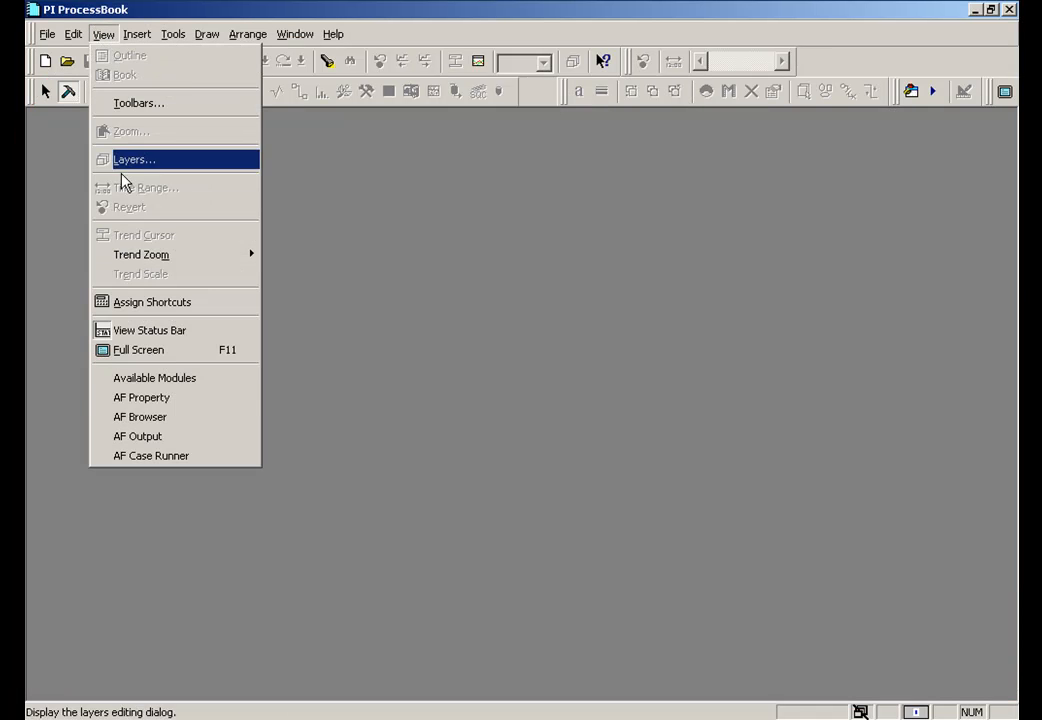
{"action": "mouse_move", "coordinate": [140, 396]}
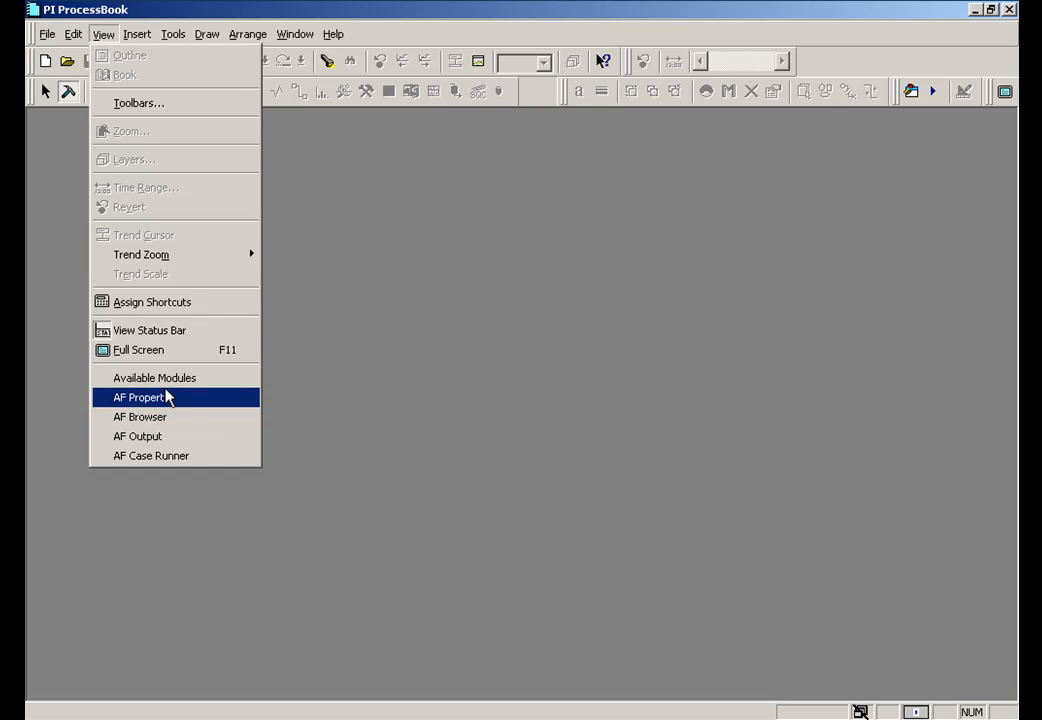
{"action": "mouse_move", "coordinate": [156, 404]}
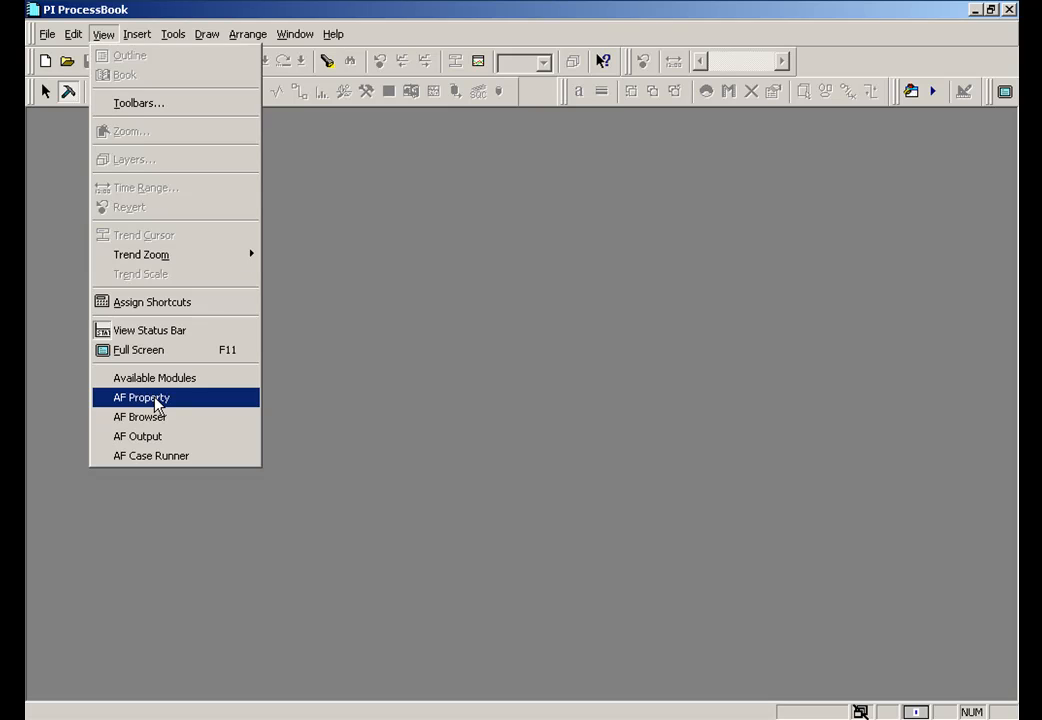
{"action": "mouse_move", "coordinate": [122, 410]}
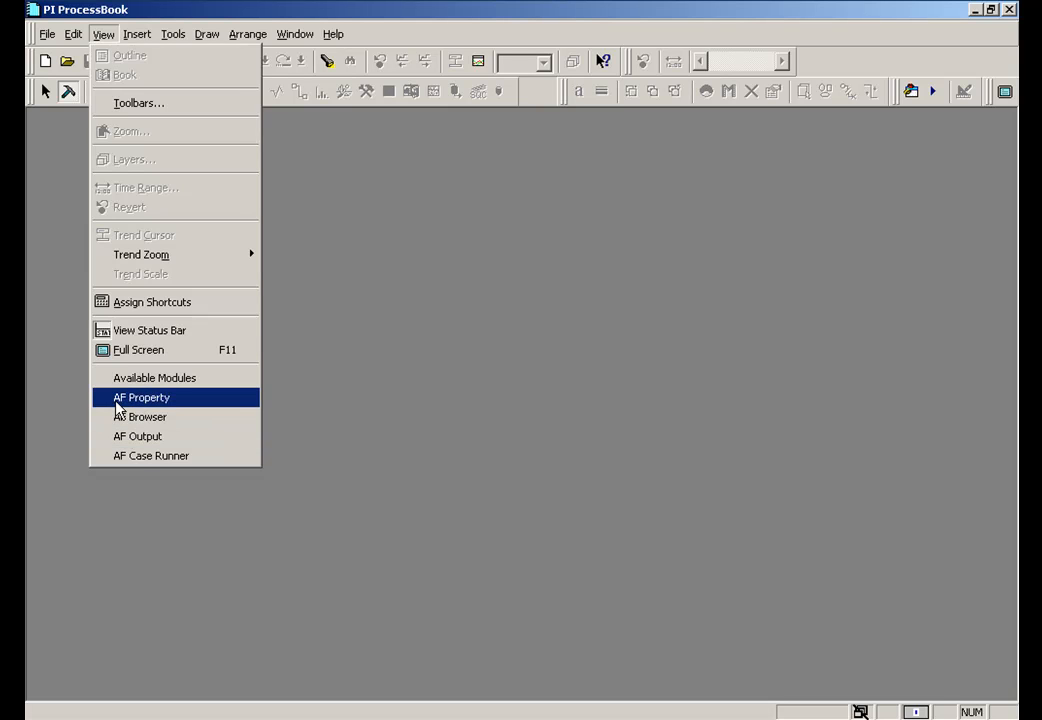
{"action": "left_click", "coordinate": [140, 396]}
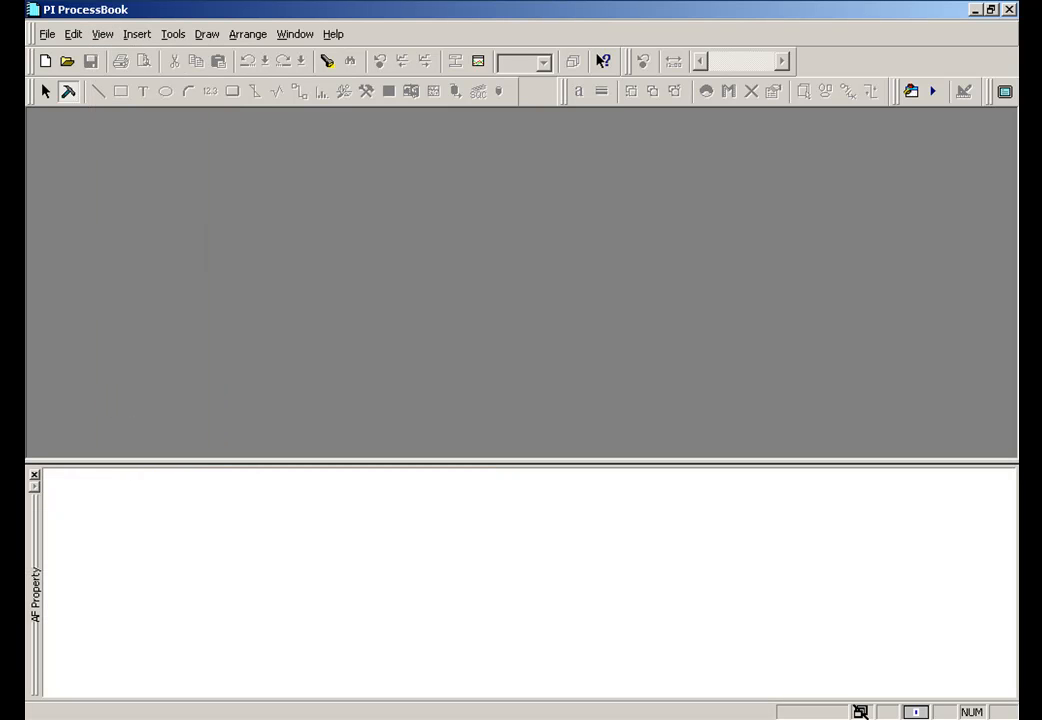
{"action": "left_click", "coordinate": [104, 32]}
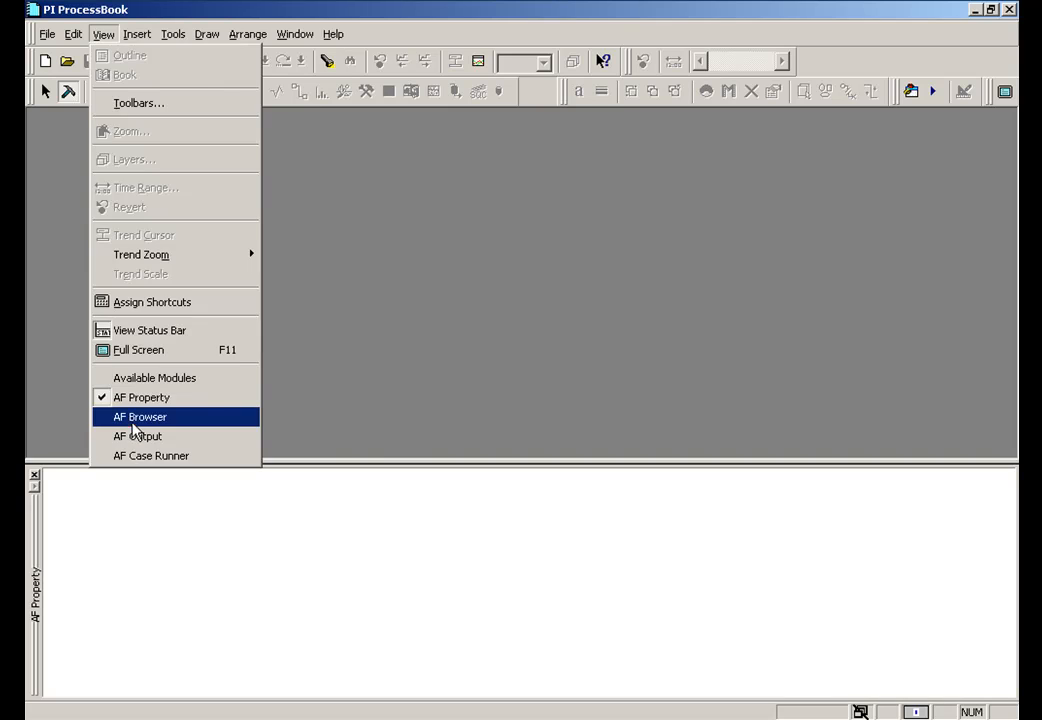
{"action": "left_click", "coordinate": [140, 418]}
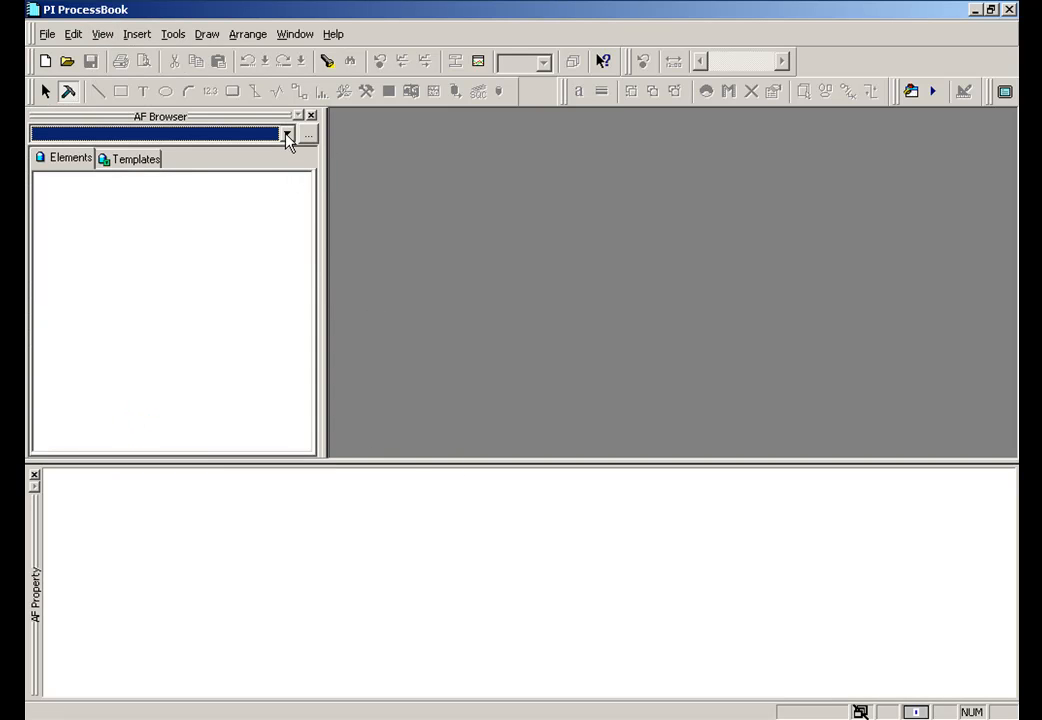
{"action": "mouse_move", "coordinate": [310, 140]}
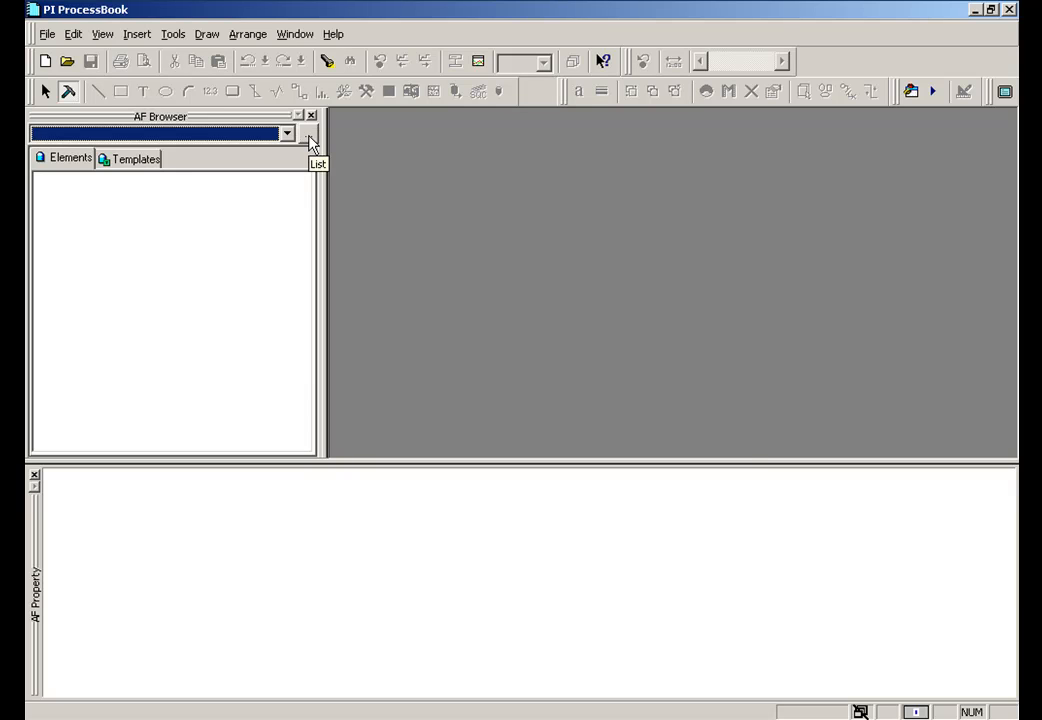
Step: Connect the AF Browser to the Tank Farm database and review its Templates, then return to Elements
{"action": "left_click", "coordinate": [308, 132]}
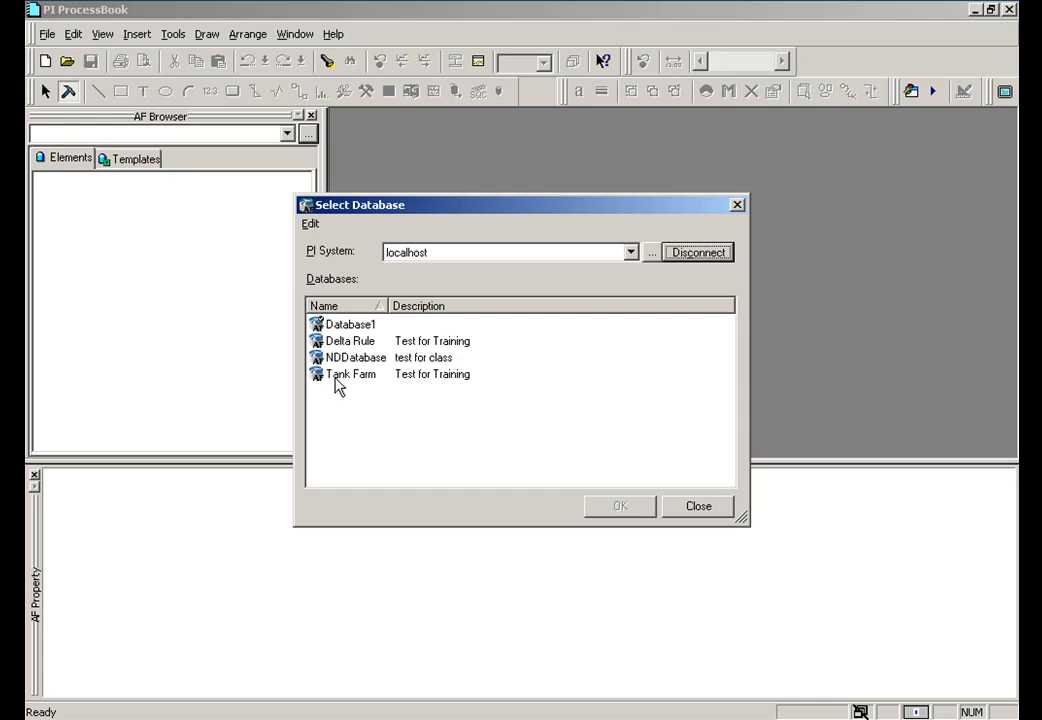
{"action": "mouse_move", "coordinate": [350, 374]}
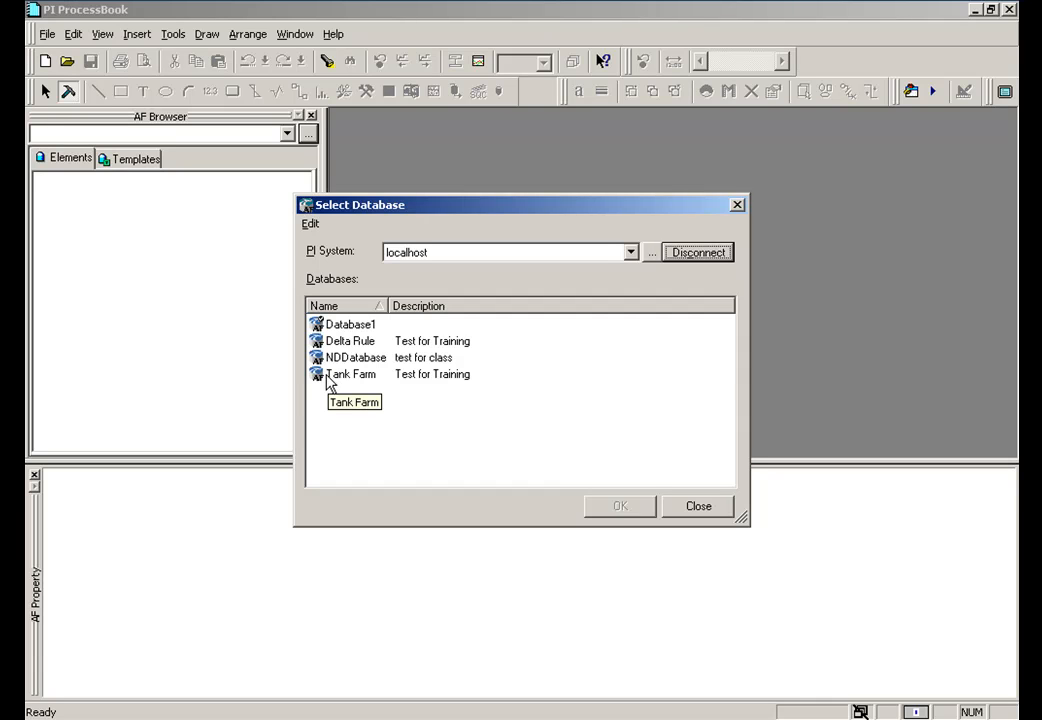
{"action": "double_click", "coordinate": [350, 374]}
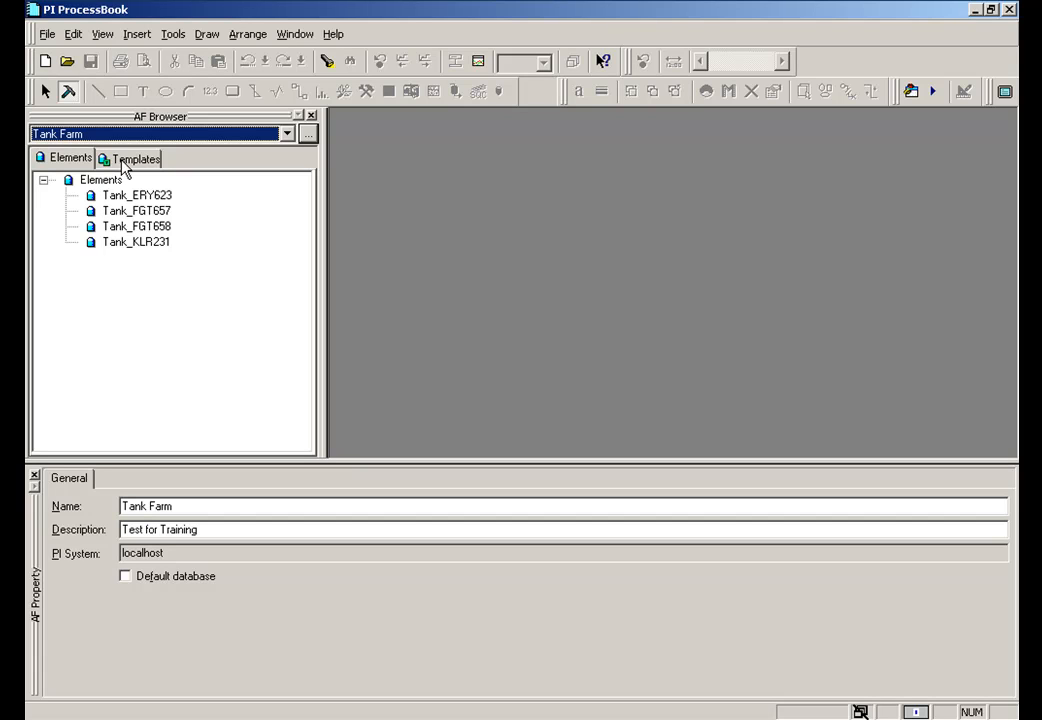
{"action": "mouse_move", "coordinate": [120, 168]}
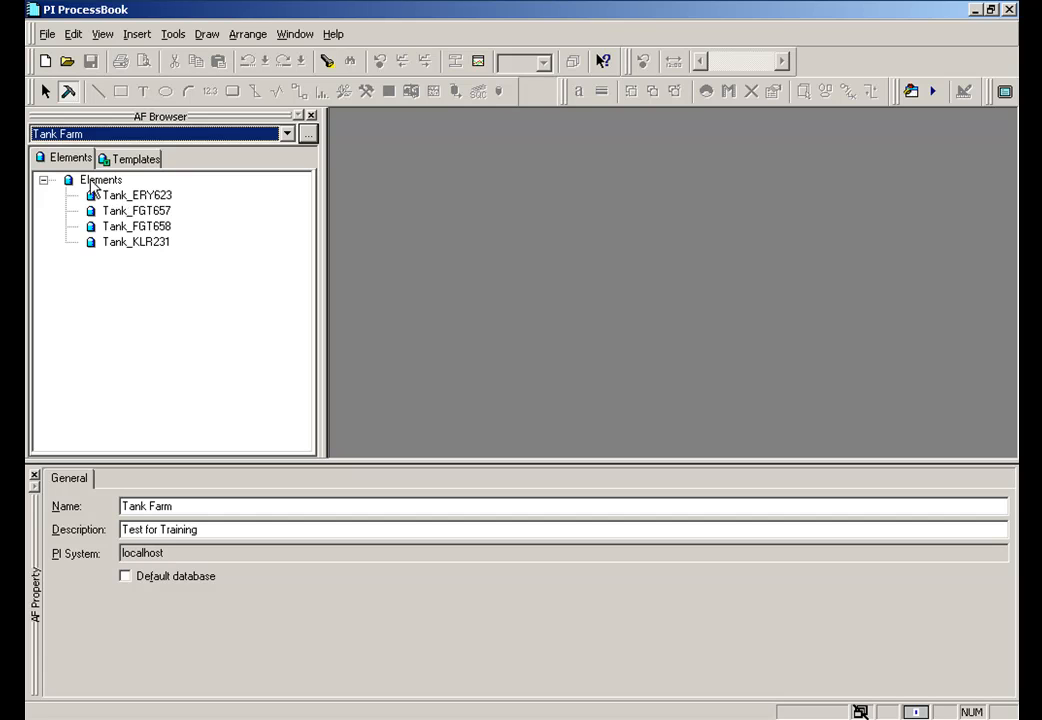
{"action": "left_click", "coordinate": [100, 180]}
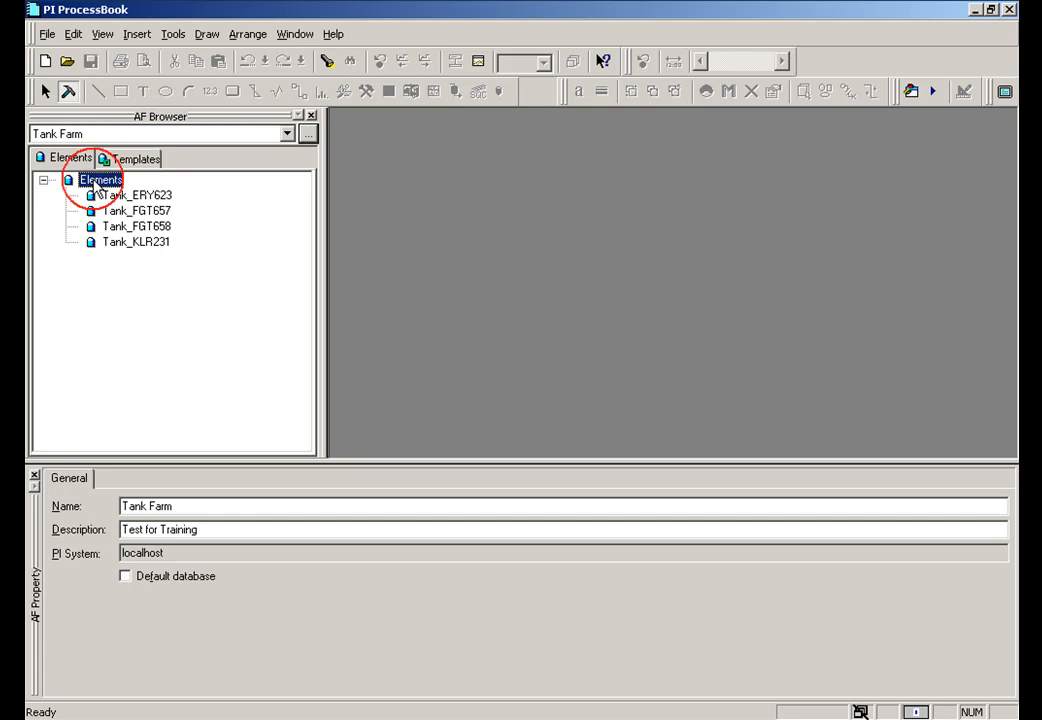
{"action": "left_click", "coordinate": [136, 158]}
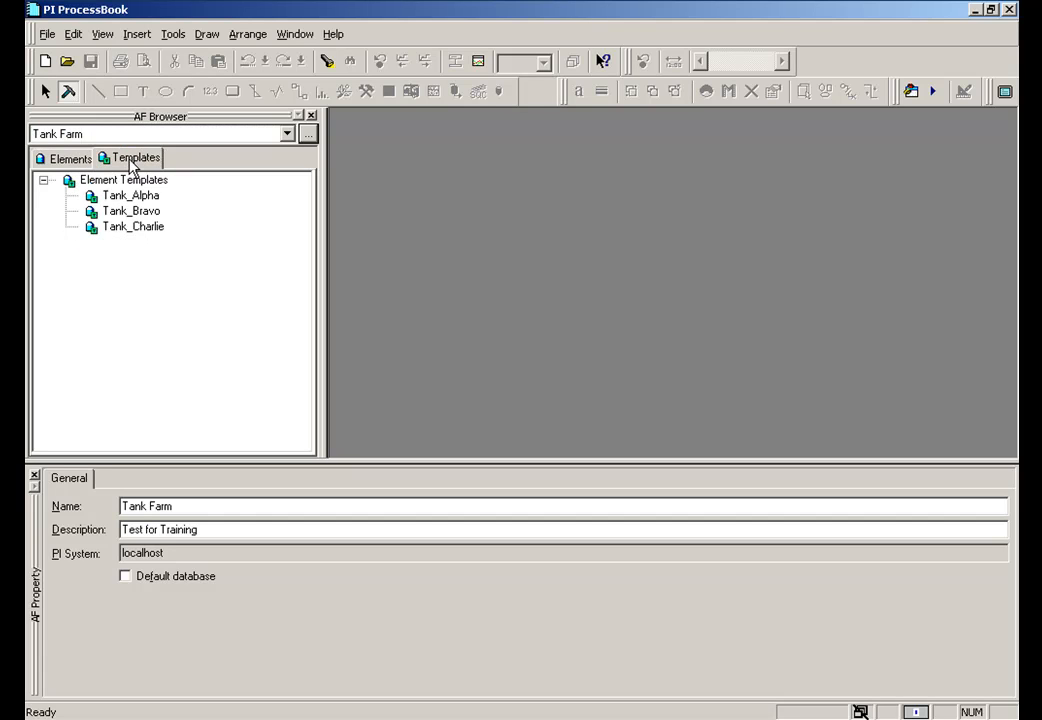
{"action": "left_click", "coordinate": [70, 158]}
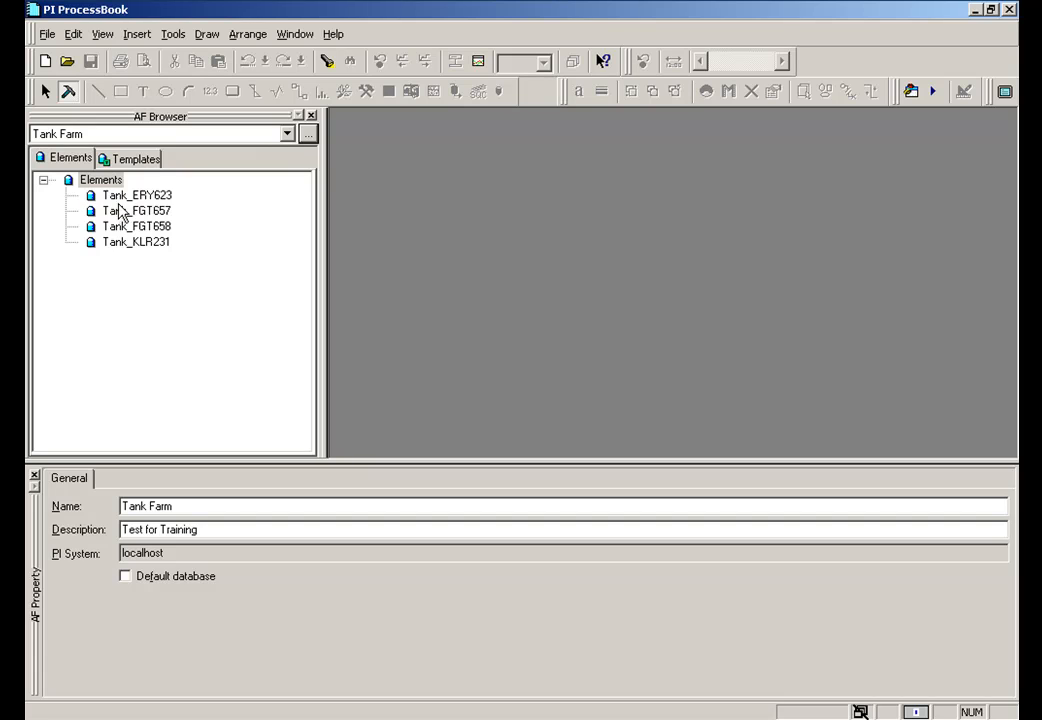
Step: View the Attributes of Tank_ERY623, then of Tank_FGT657, Tank_KLR231 and Tank_FGT658 in turn
{"action": "left_click", "coordinate": [136, 196]}
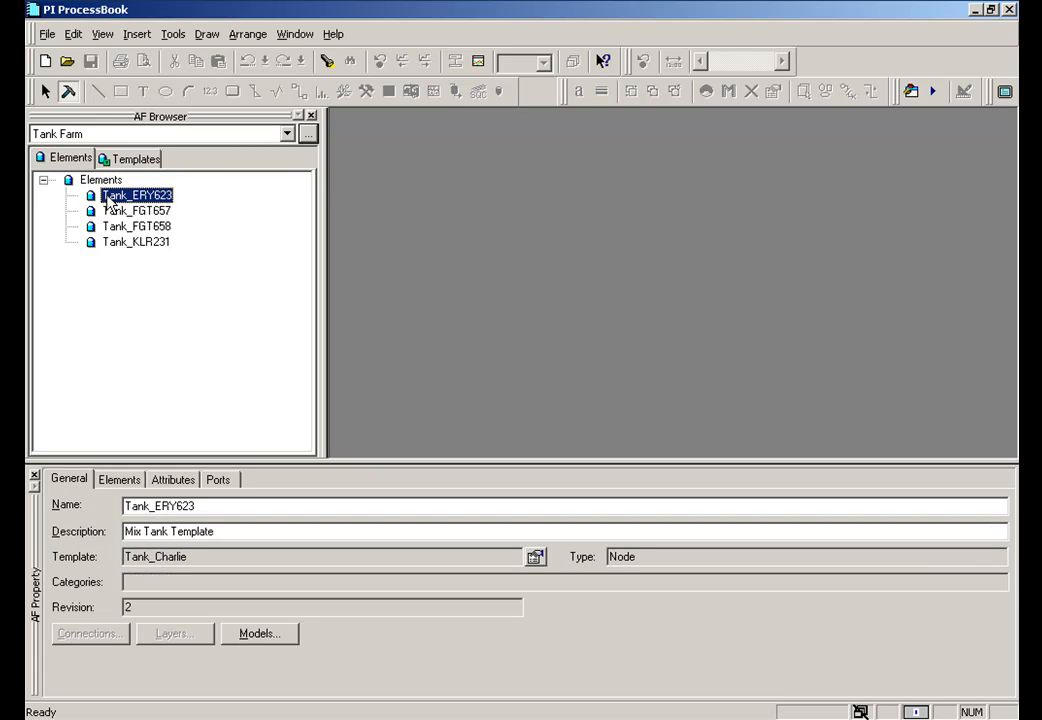
{"action": "mouse_move", "coordinate": [124, 318]}
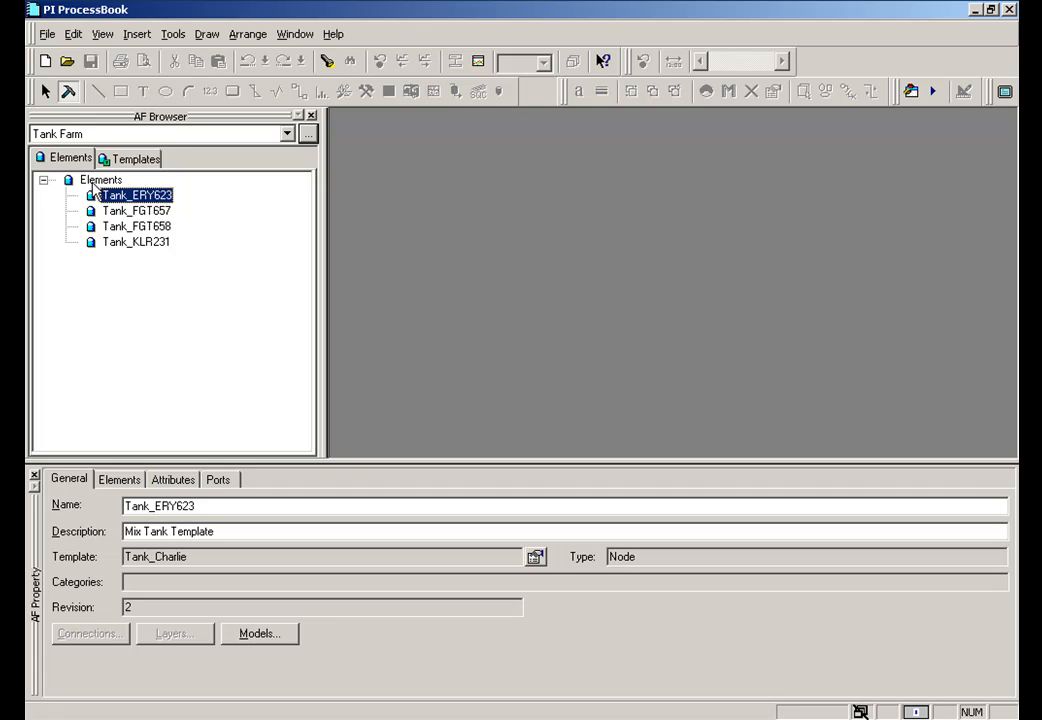
{"action": "mouse_move", "coordinate": [112, 222]}
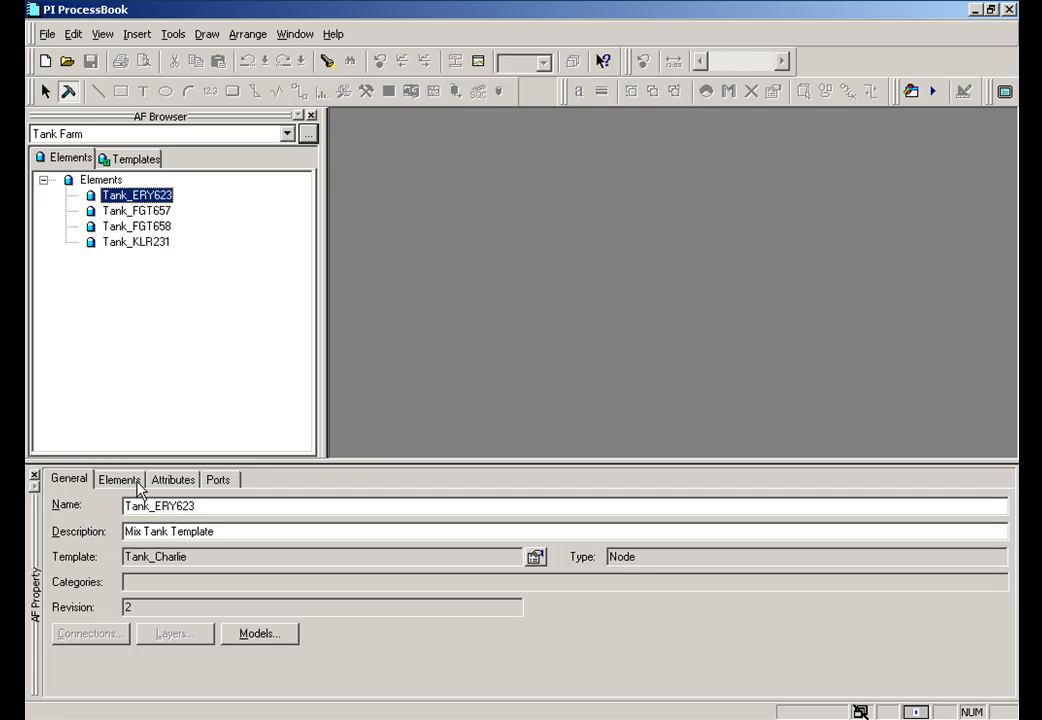
{"action": "left_click", "coordinate": [118, 480]}
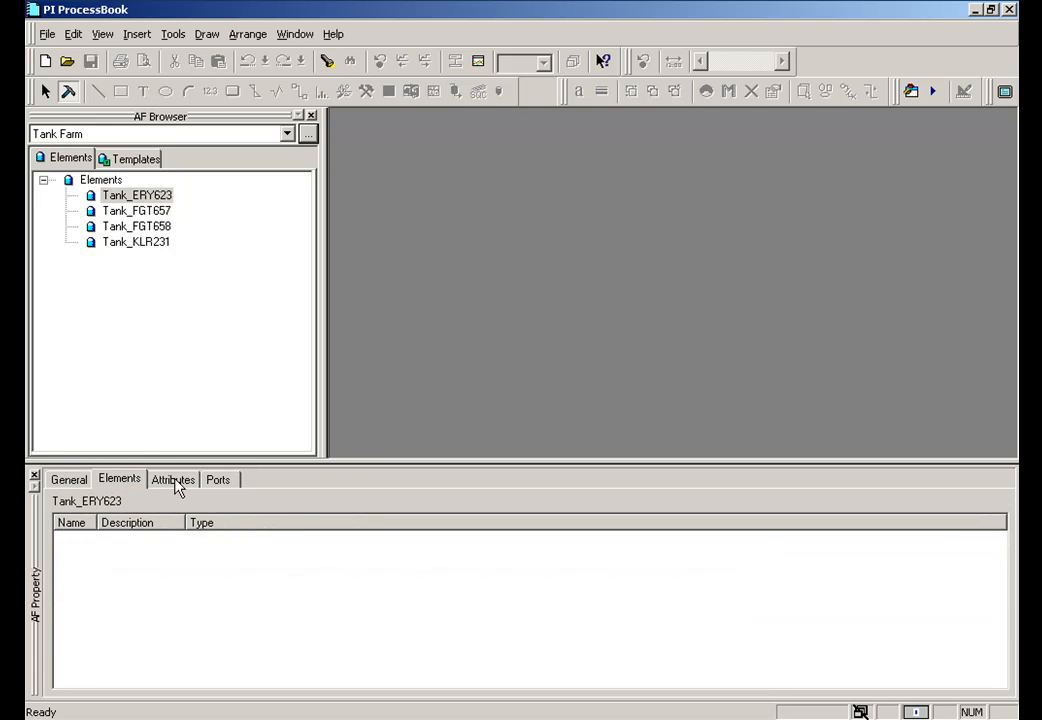
{"action": "left_click", "coordinate": [172, 480]}
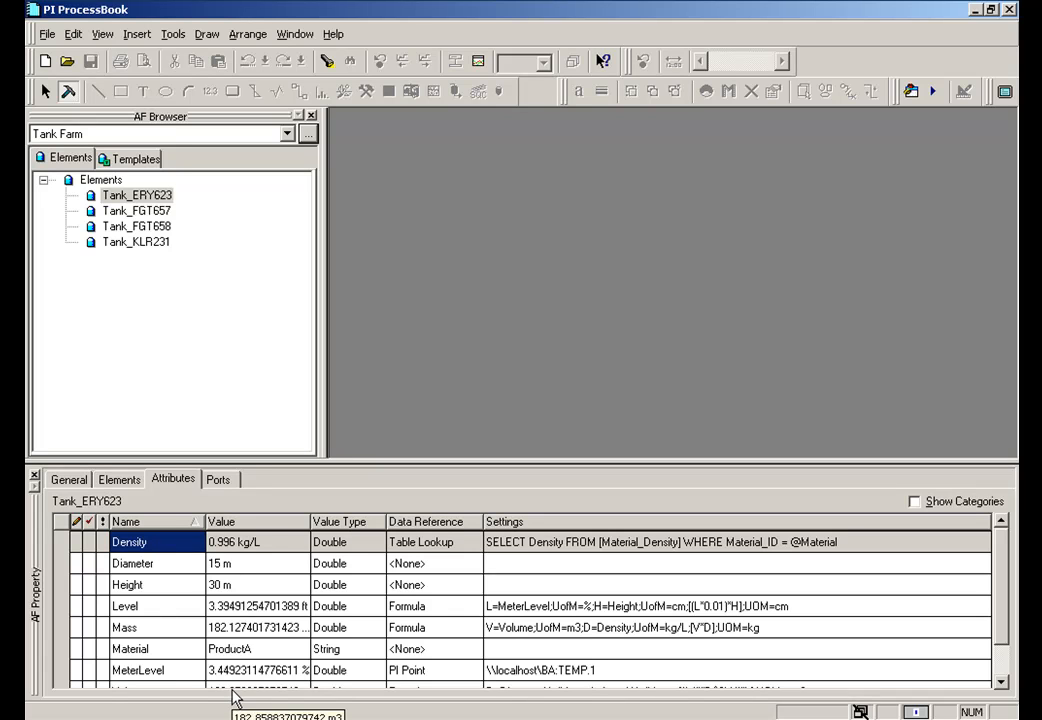
{"action": "left_click", "coordinate": [136, 210]}
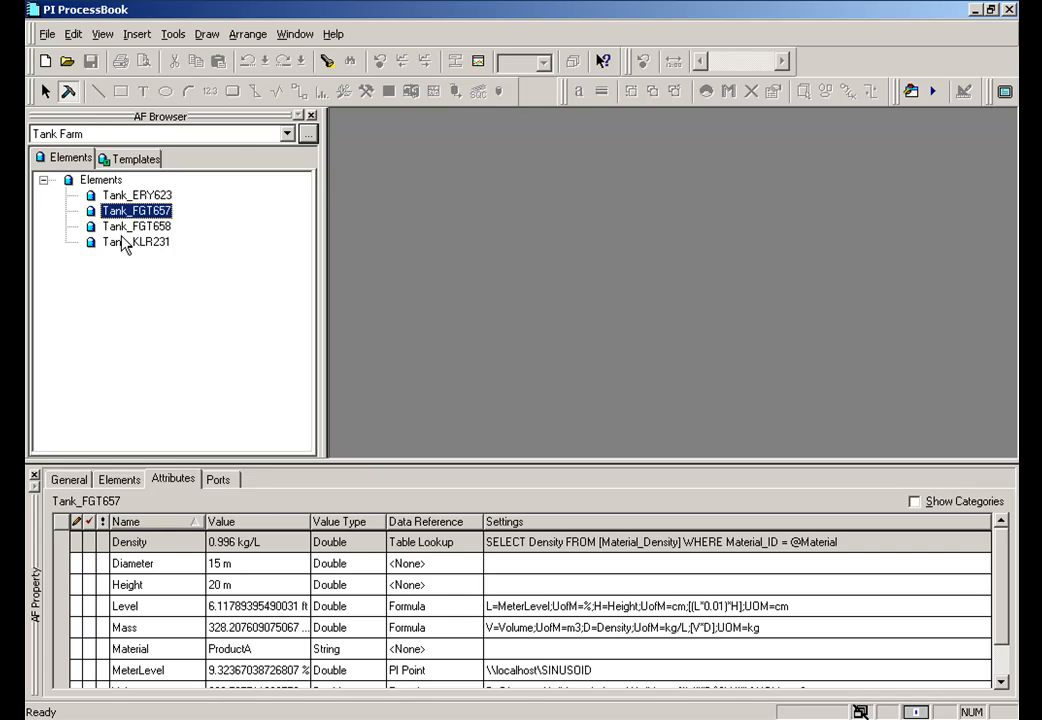
{"action": "left_click", "coordinate": [136, 242]}
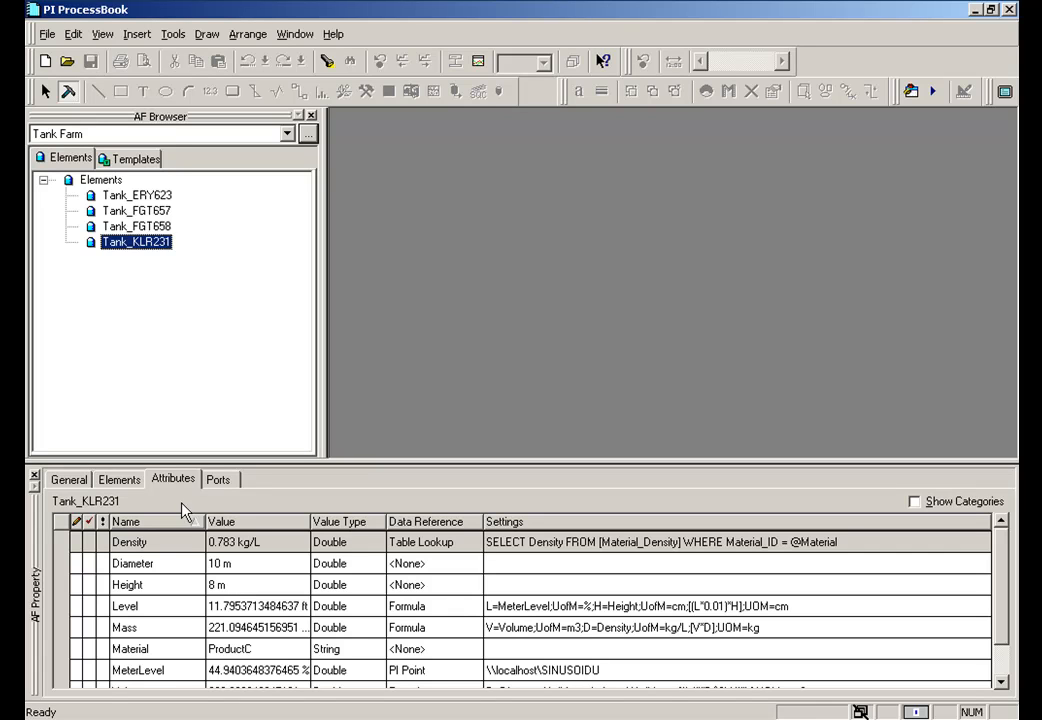
{"action": "left_click", "coordinate": [136, 226]}
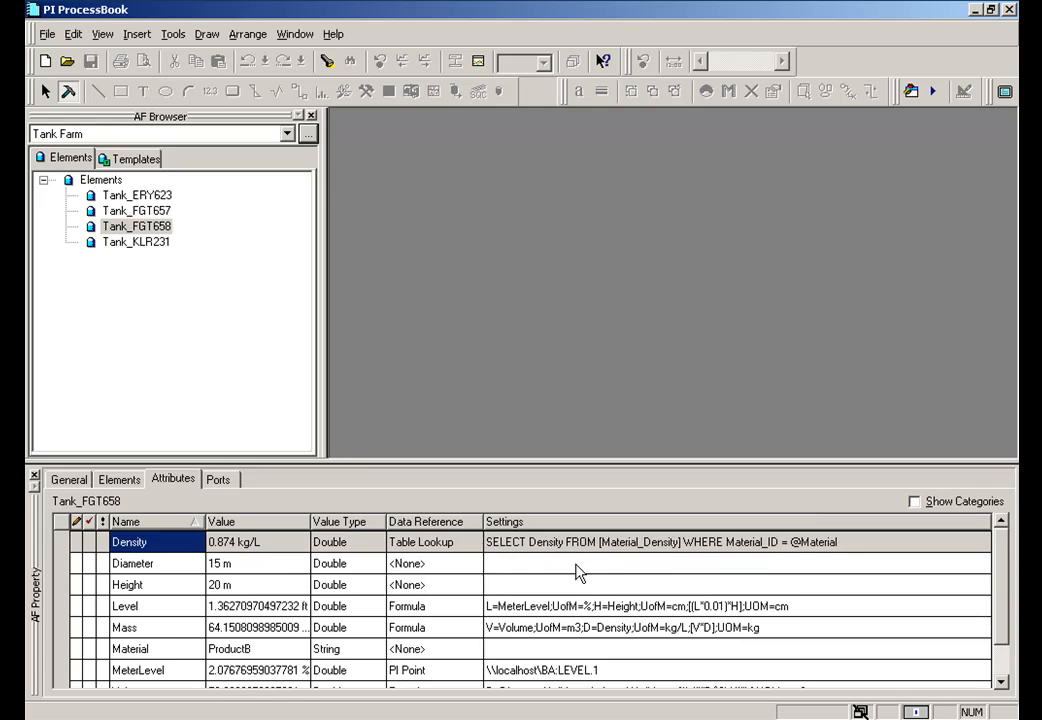
{"action": "mouse_move", "coordinate": [264, 560]}
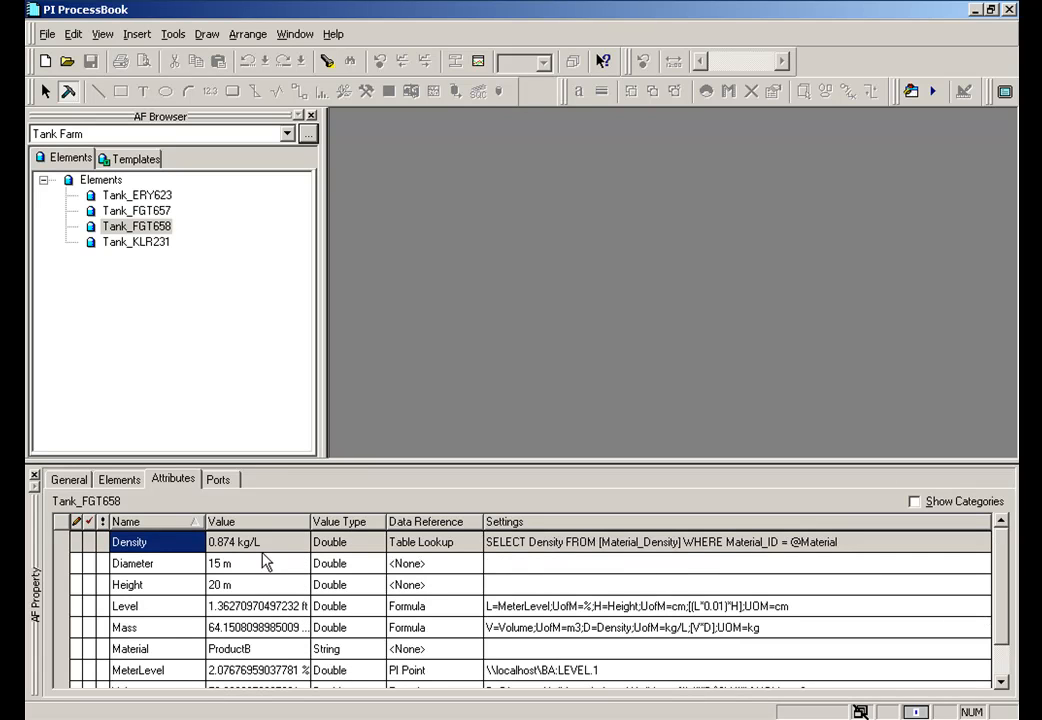
{"action": "mouse_move", "coordinate": [444, 552]}
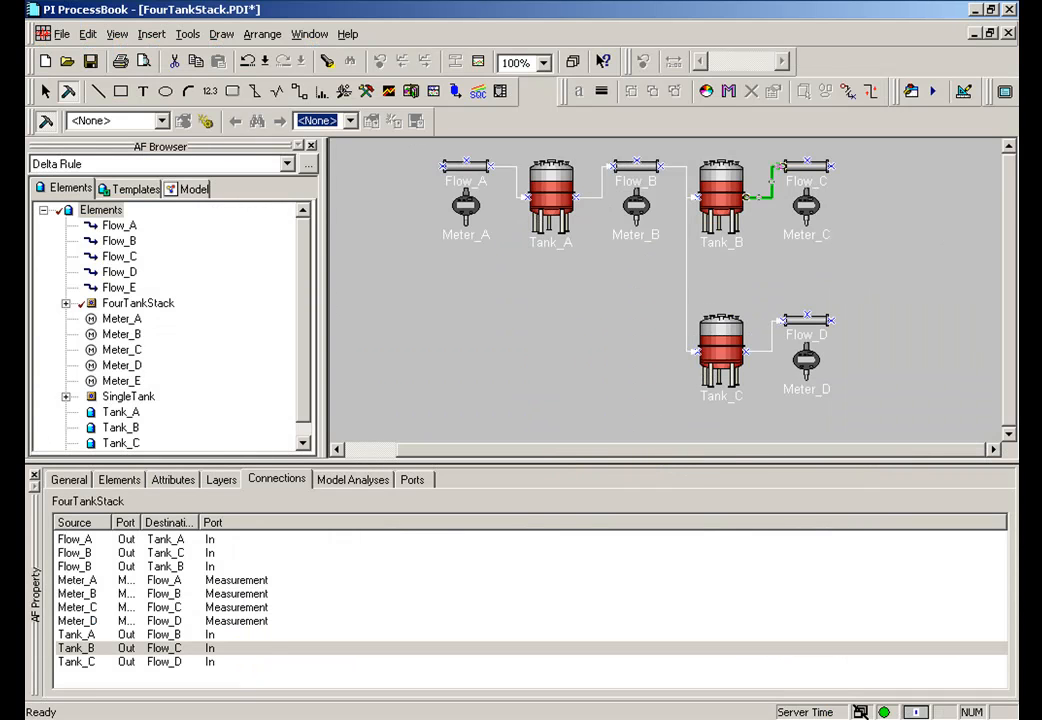
Step: Select Tank_B then Tank_C to show Tank_C's attributes in AF Property
{"action": "left_click", "coordinate": [100, 210]}
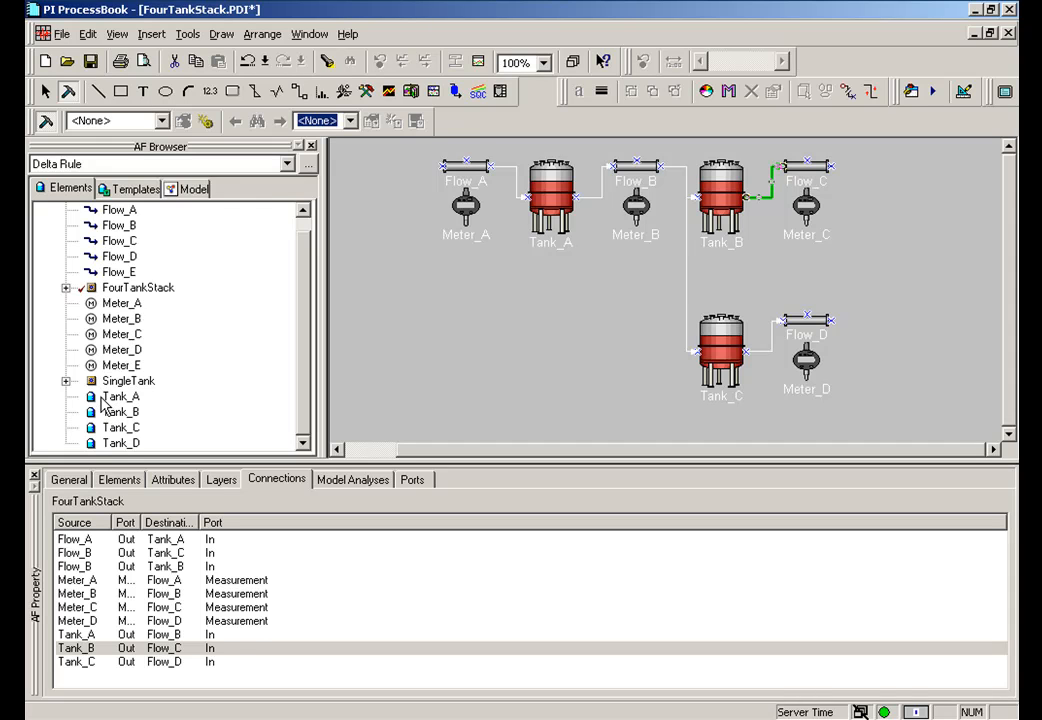
{"action": "mouse_move", "coordinate": [110, 408]}
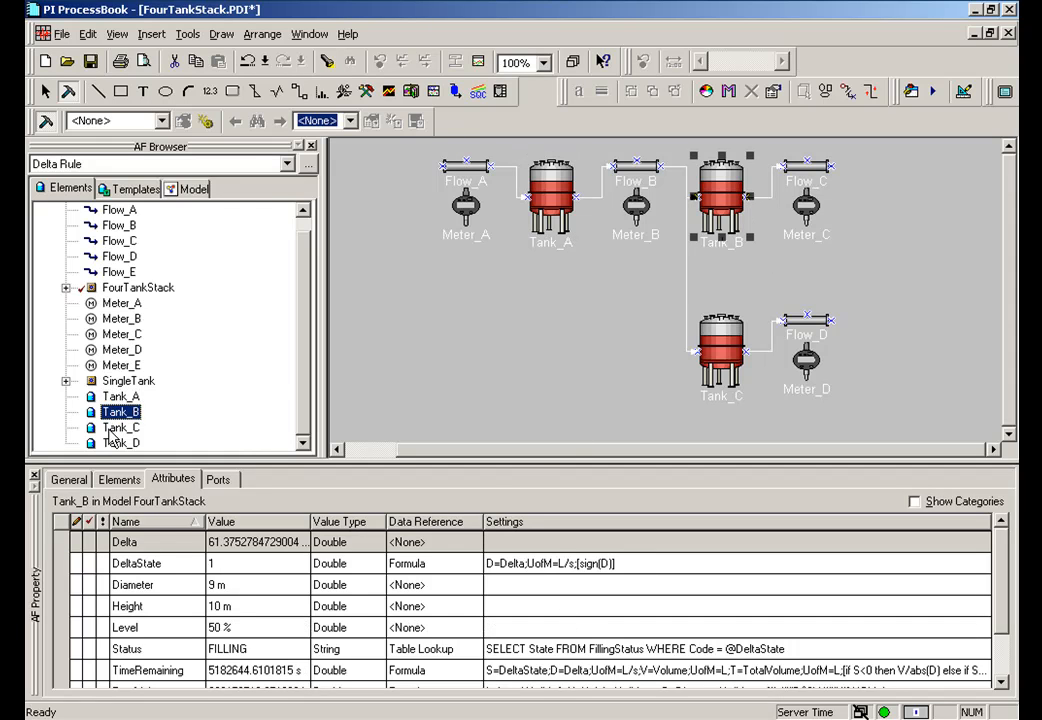
{"action": "left_click", "coordinate": [120, 428]}
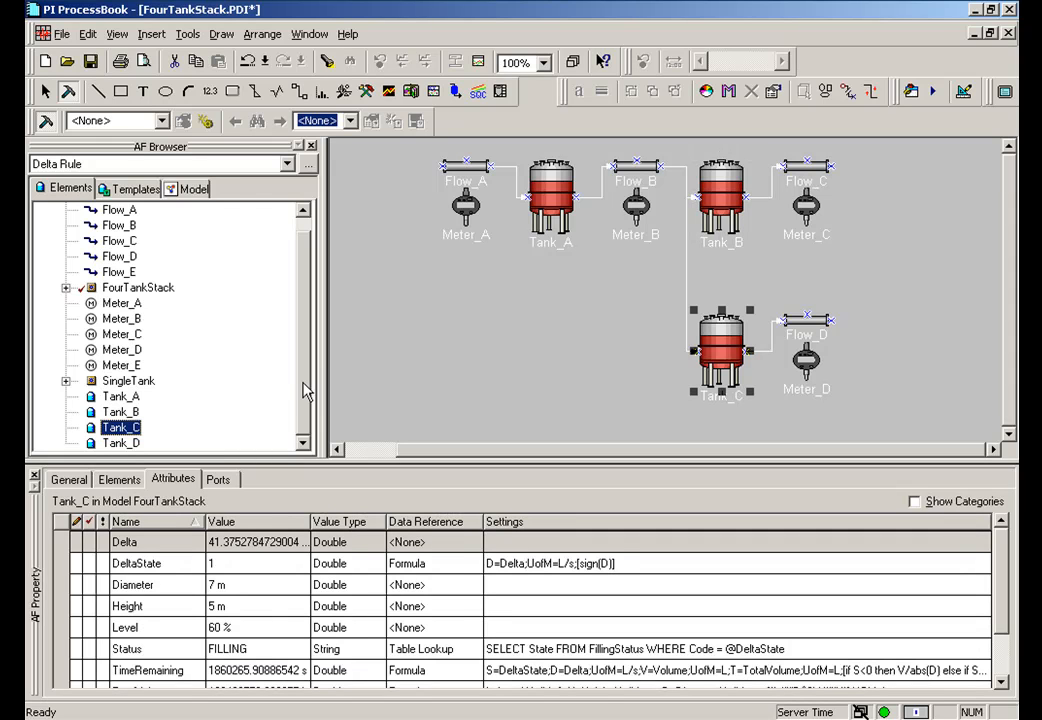
{"action": "mouse_move", "coordinate": [124, 264]}
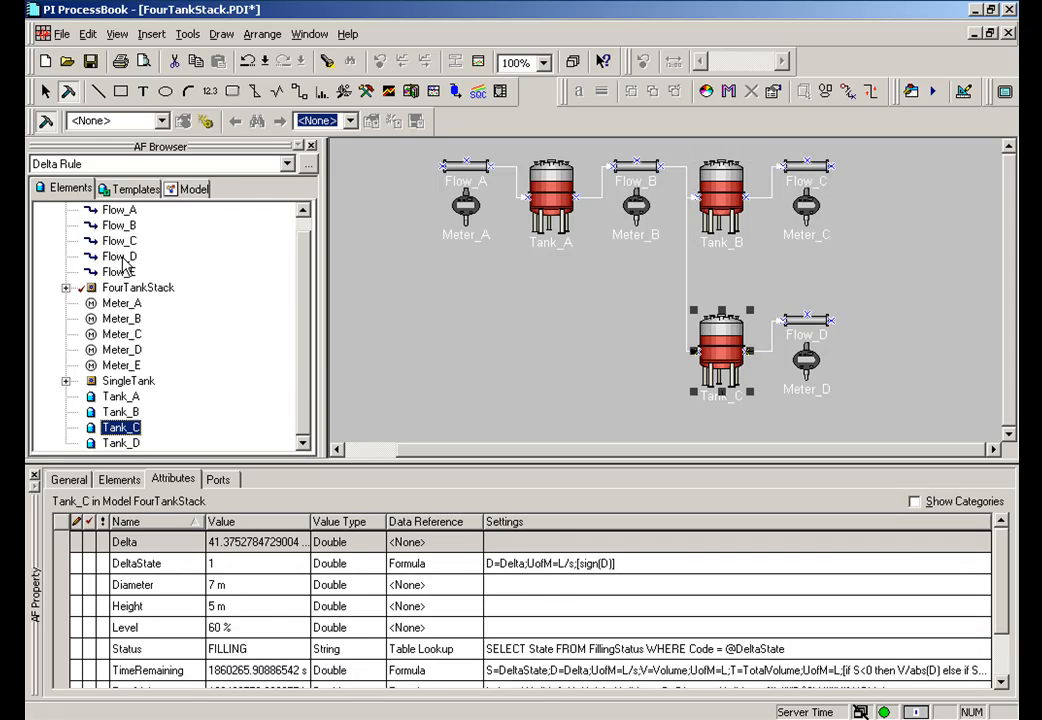
{"action": "mouse_move", "coordinate": [296, 380]}
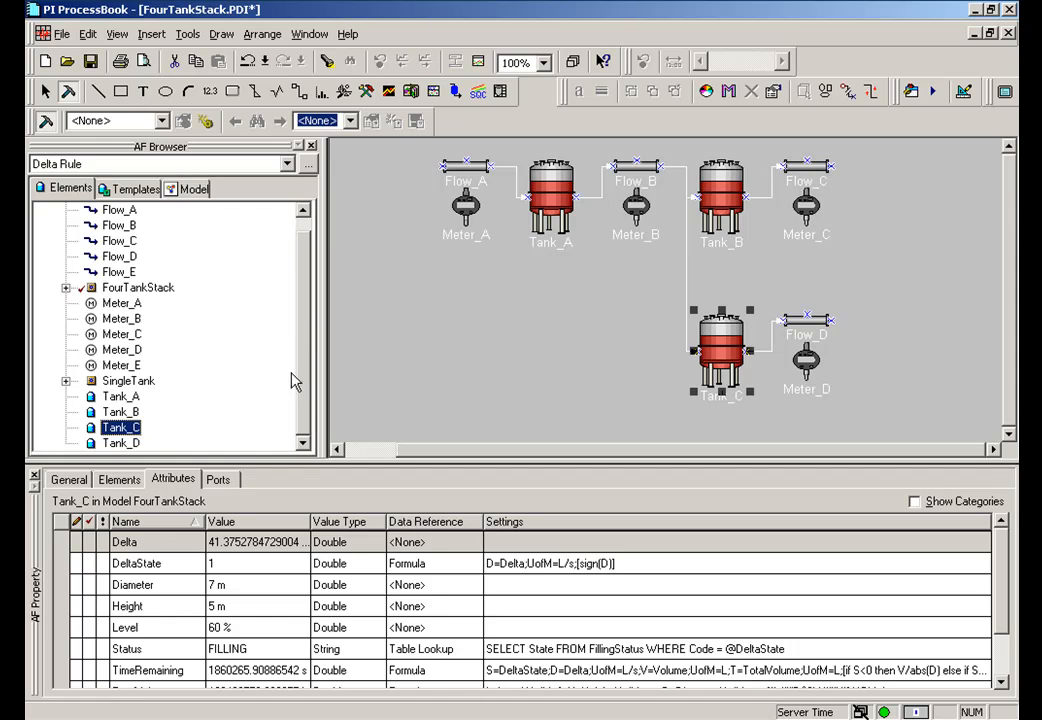
{"action": "mouse_move", "coordinate": [198, 456]}
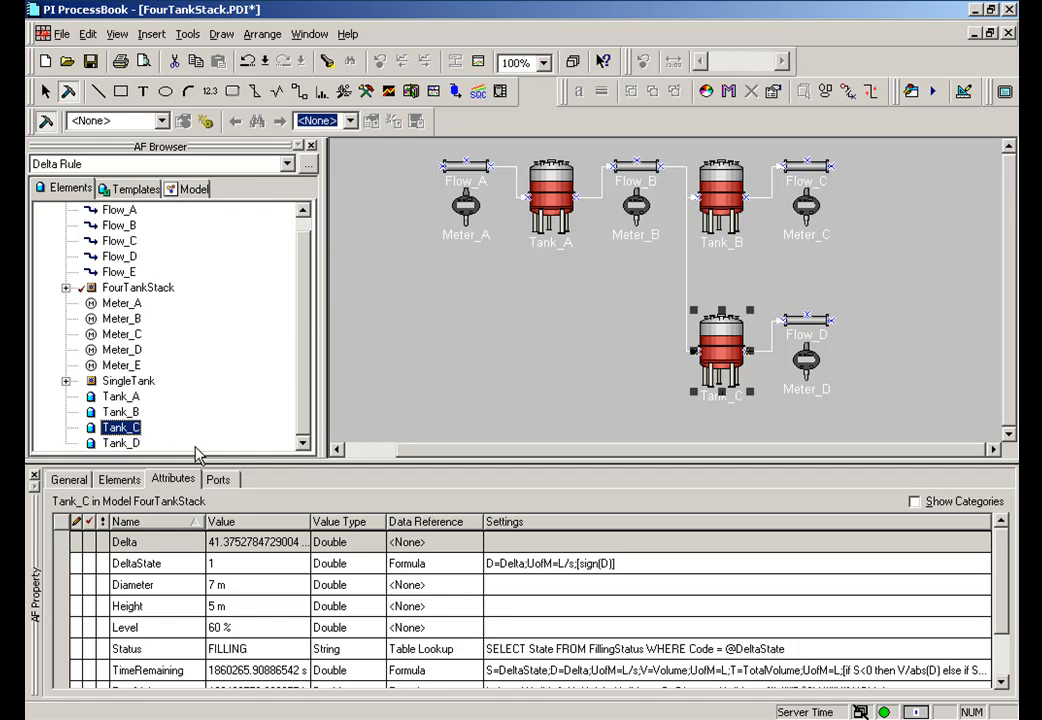
{"action": "mouse_move", "coordinate": [196, 452]}
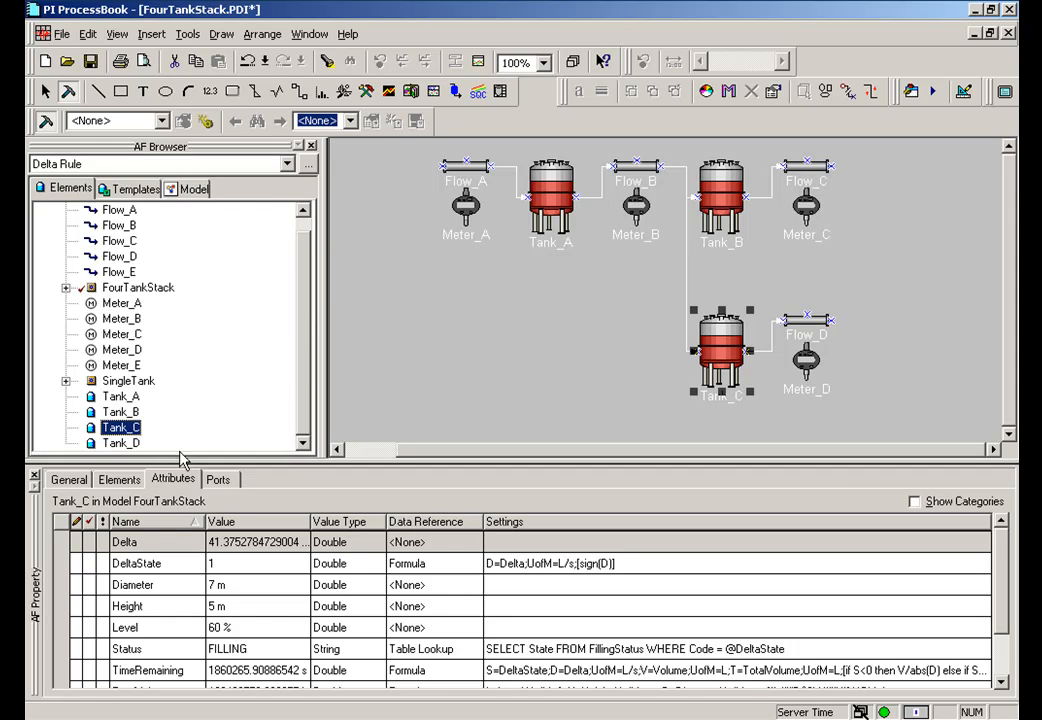
Step: Select Tank_D to show its attributes (20 m diameter, 15 m height, 70% level)
{"action": "left_click", "coordinate": [120, 442]}
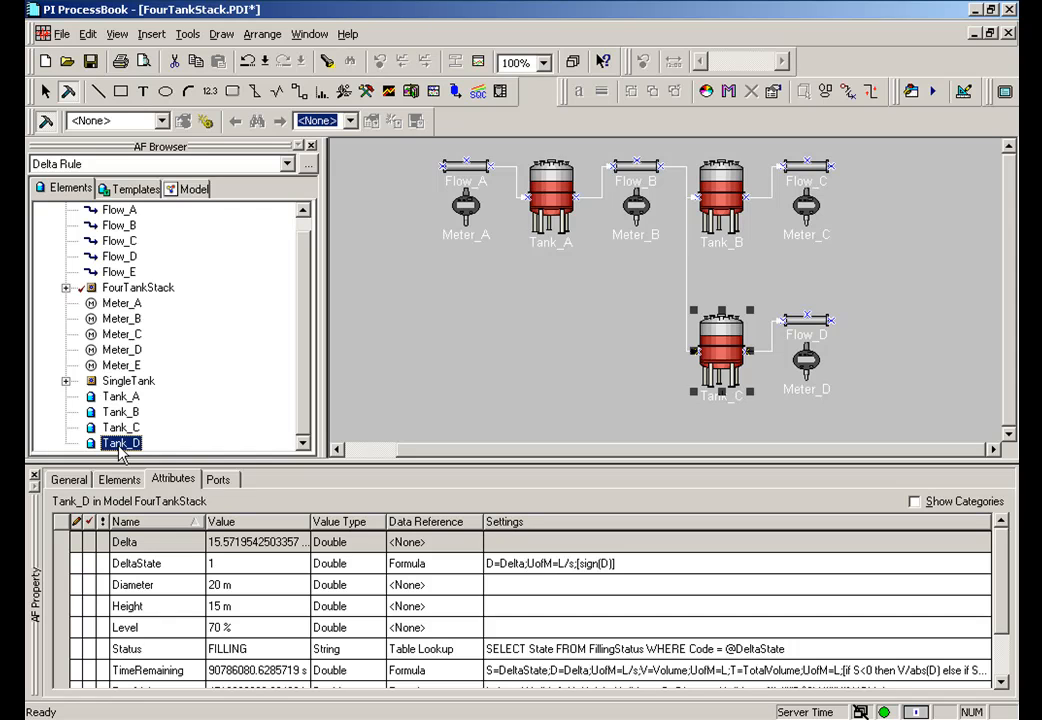
{"action": "mouse_move", "coordinate": [728, 198]}
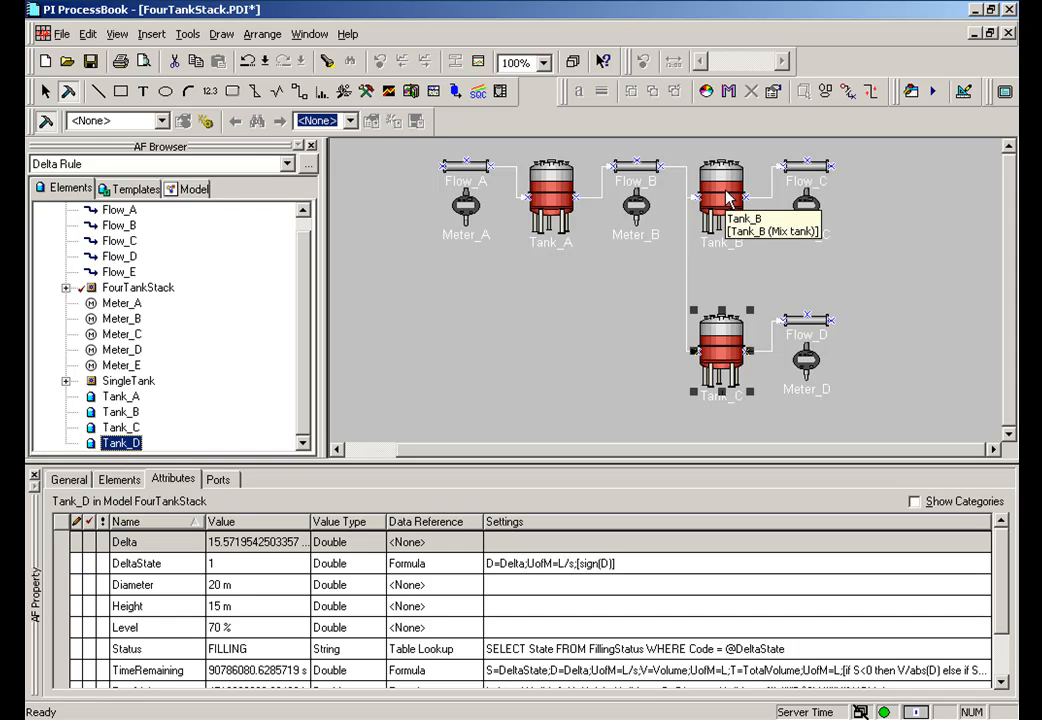
{"action": "mouse_move", "coordinate": [704, 358]}
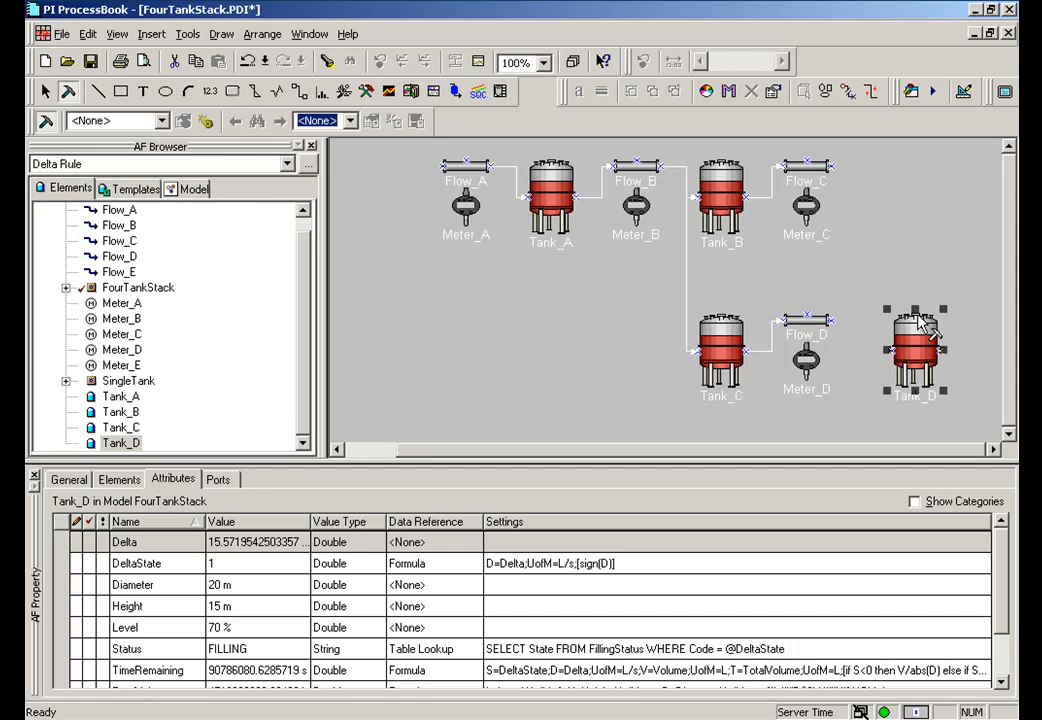
{"action": "mouse_move", "coordinate": [784, 364]}
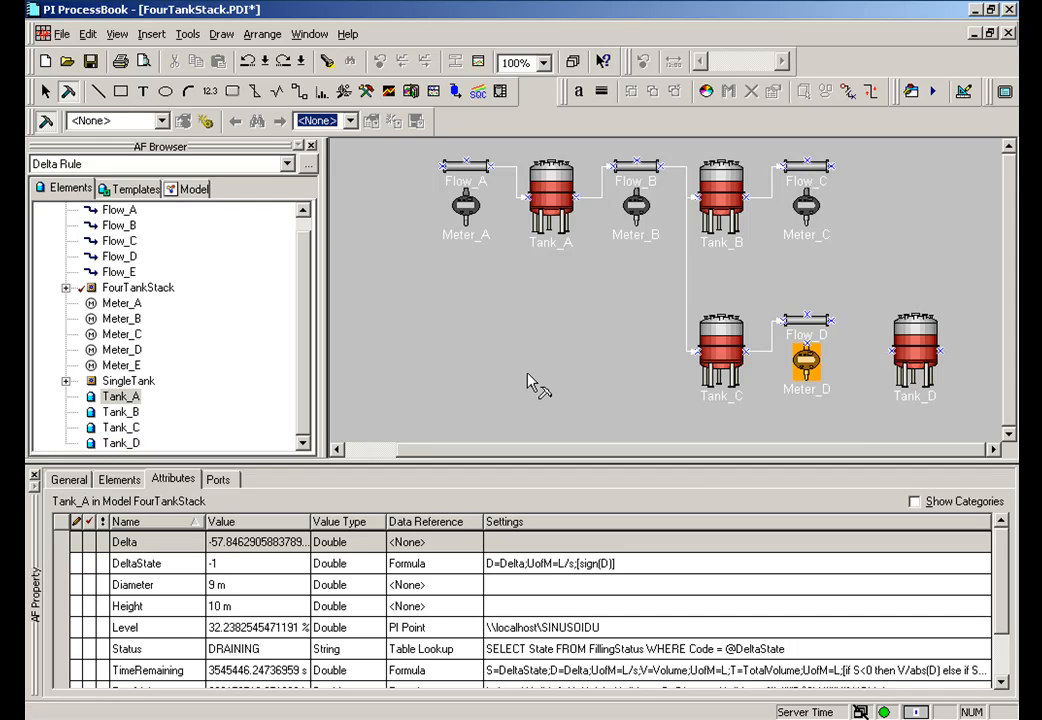
Step: Select Tank_A and place its Delta attribute (-57.8463 L/s) as a label beneath Tank_A
{"action": "left_click", "coordinate": [120, 444]}
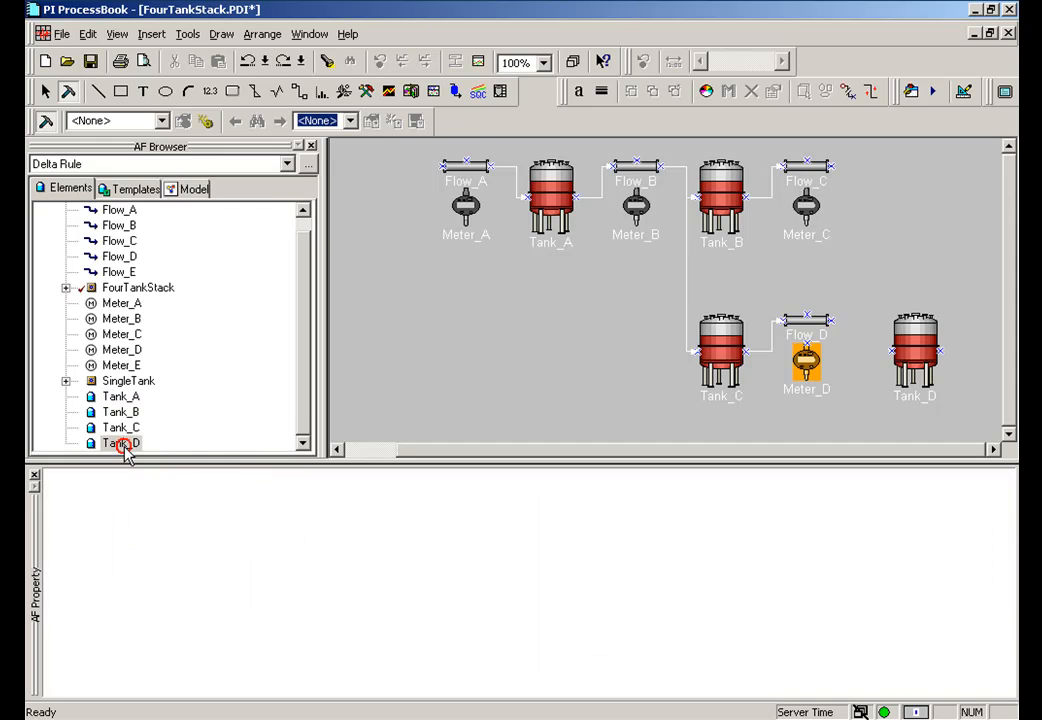
{"action": "left_click", "coordinate": [122, 444]}
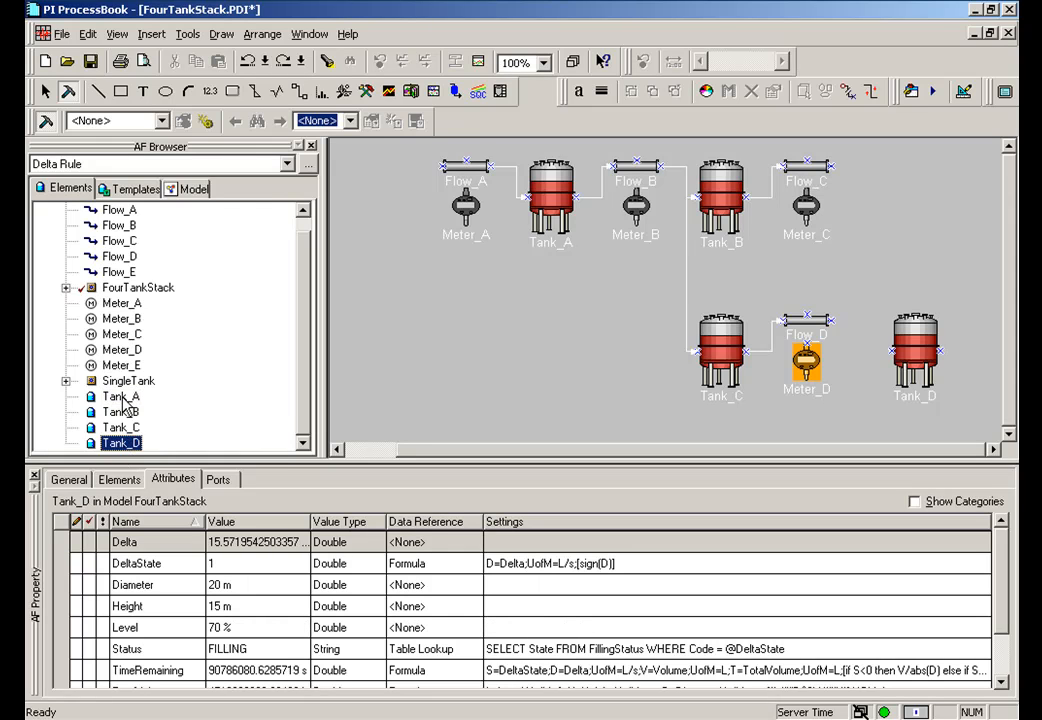
{"action": "left_click", "coordinate": [120, 396]}
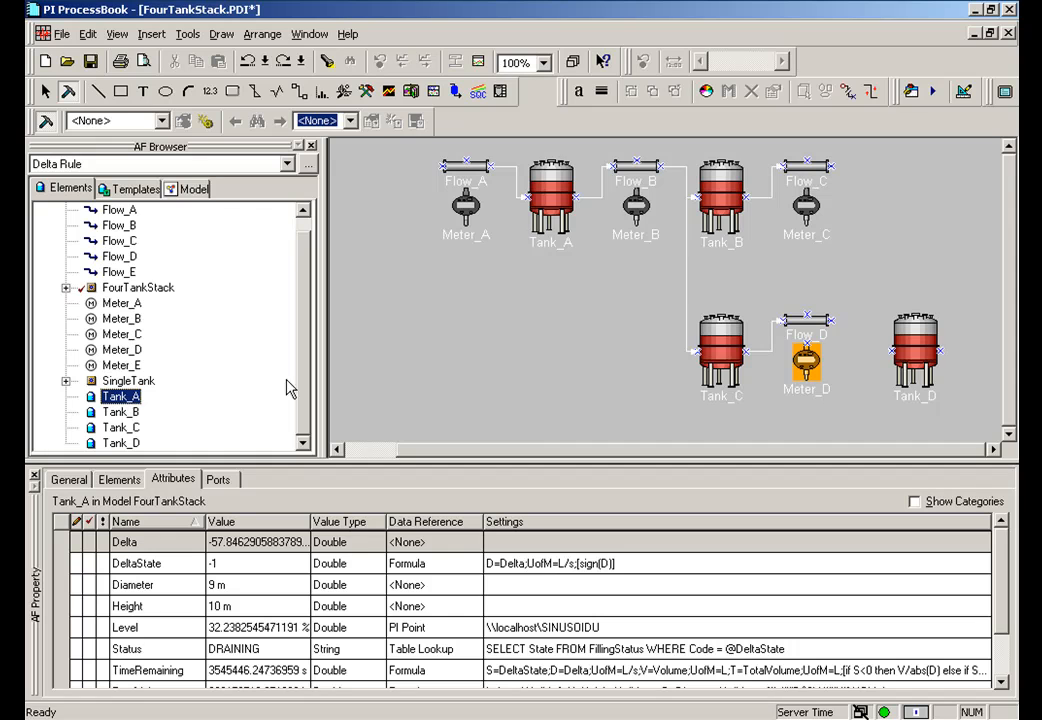
{"action": "mouse_move", "coordinate": [238, 562]}
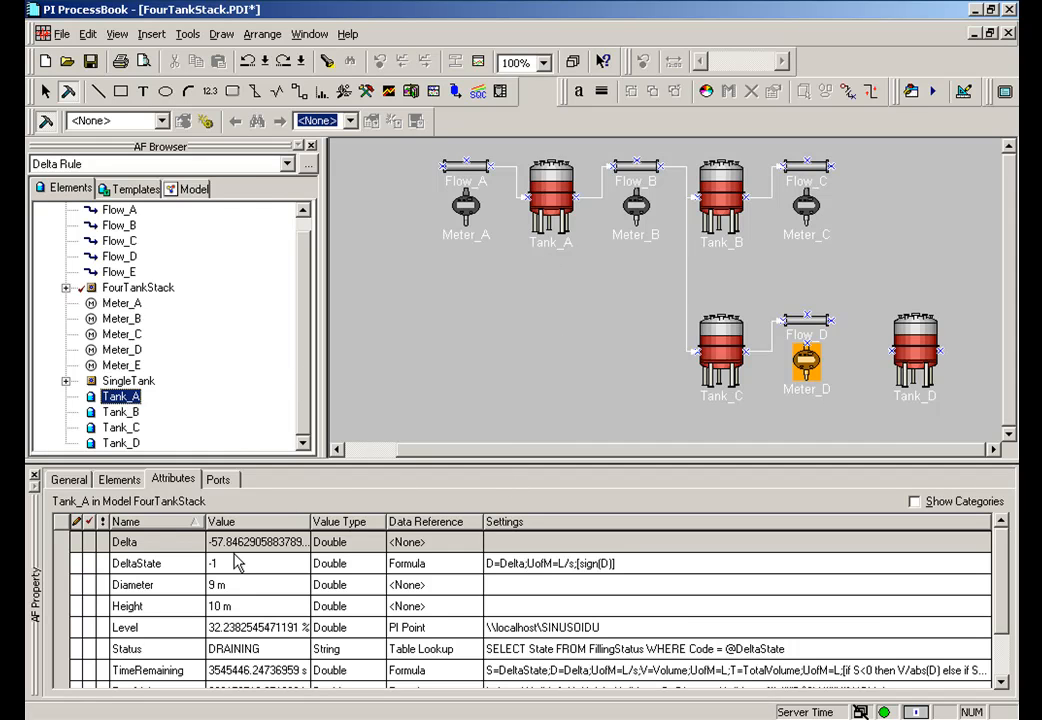
{"action": "mouse_move", "coordinate": [172, 544]}
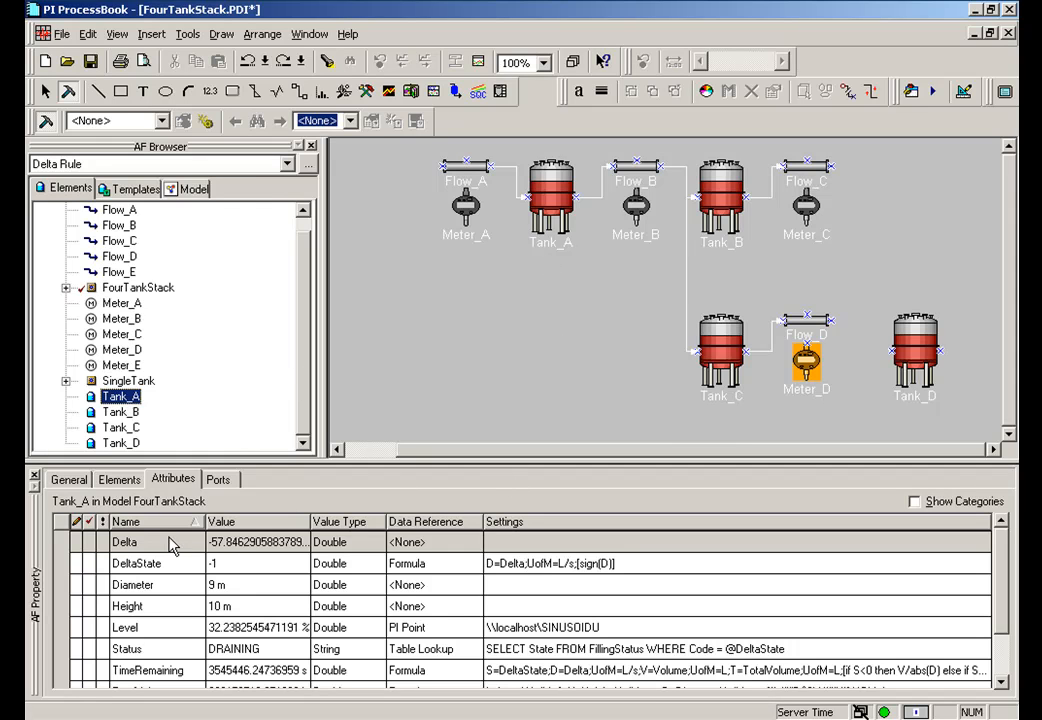
{"action": "left_click", "coordinate": [256, 540]}
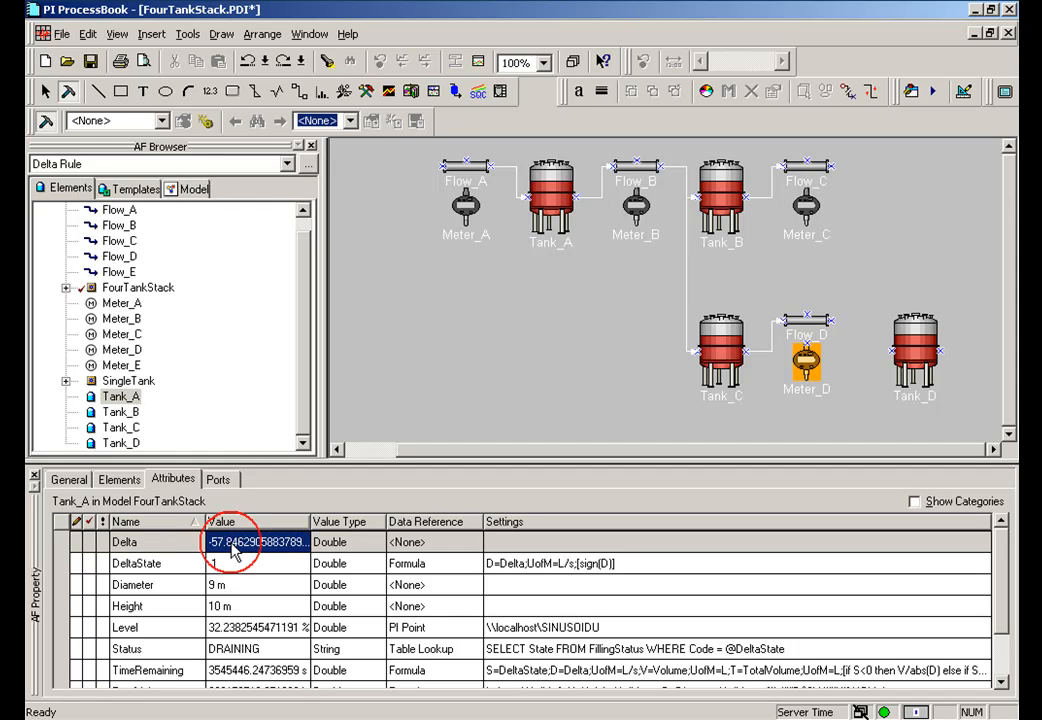
{"action": "left_click", "coordinate": [124, 542]}
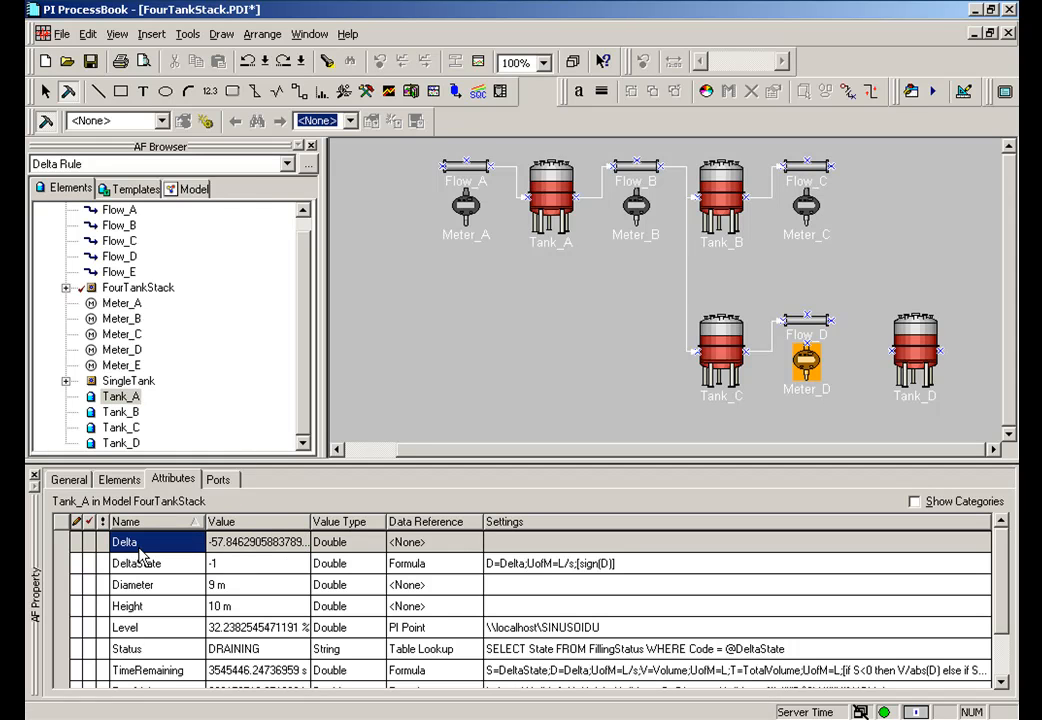
{"action": "mouse_move", "coordinate": [360, 432]}
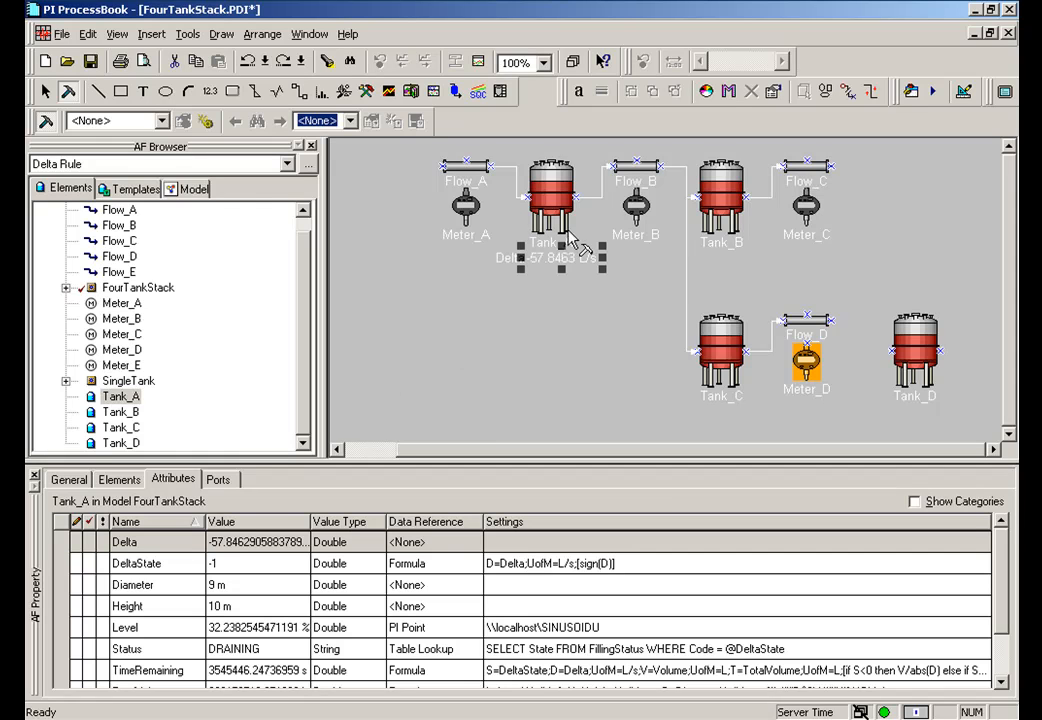
{"action": "mouse_move", "coordinate": [556, 300]}
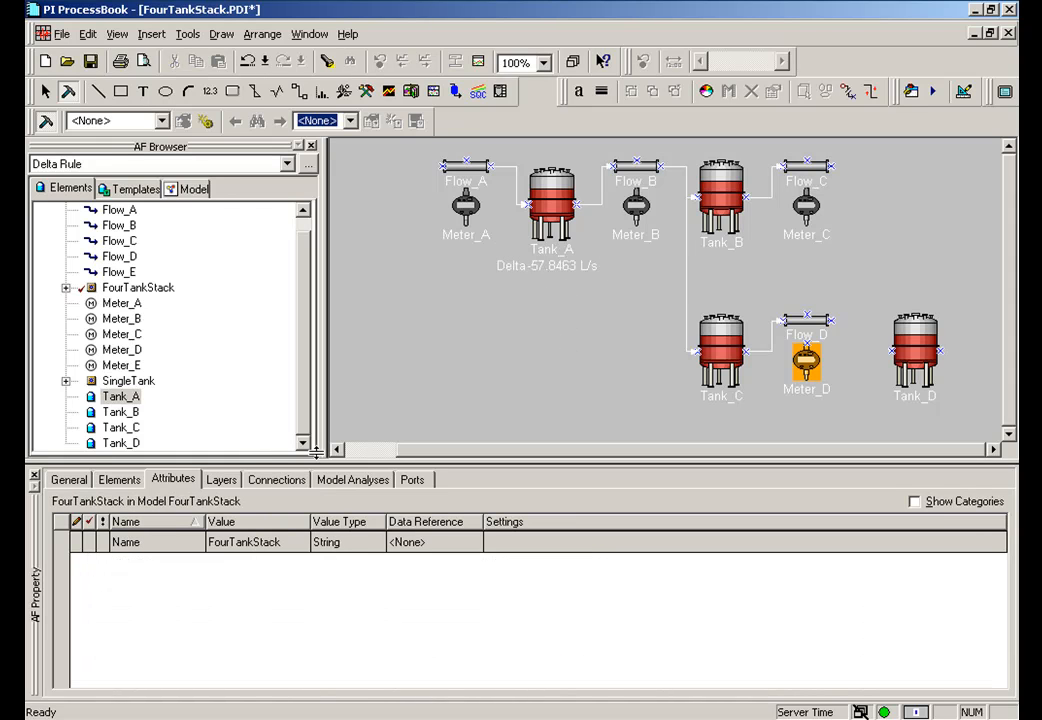
{"action": "left_click", "coordinate": [120, 396]}
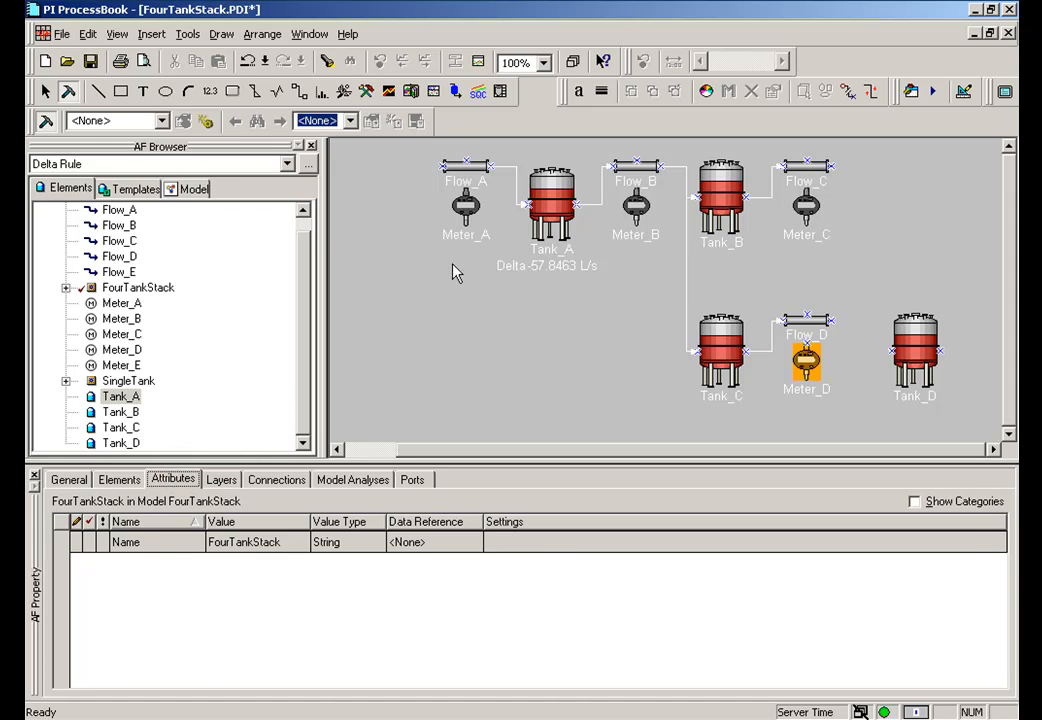
Step: Place Tank_A's Level attribute (32.2383 %) on the display beneath the Delta value
{"action": "left_click", "coordinate": [552, 200]}
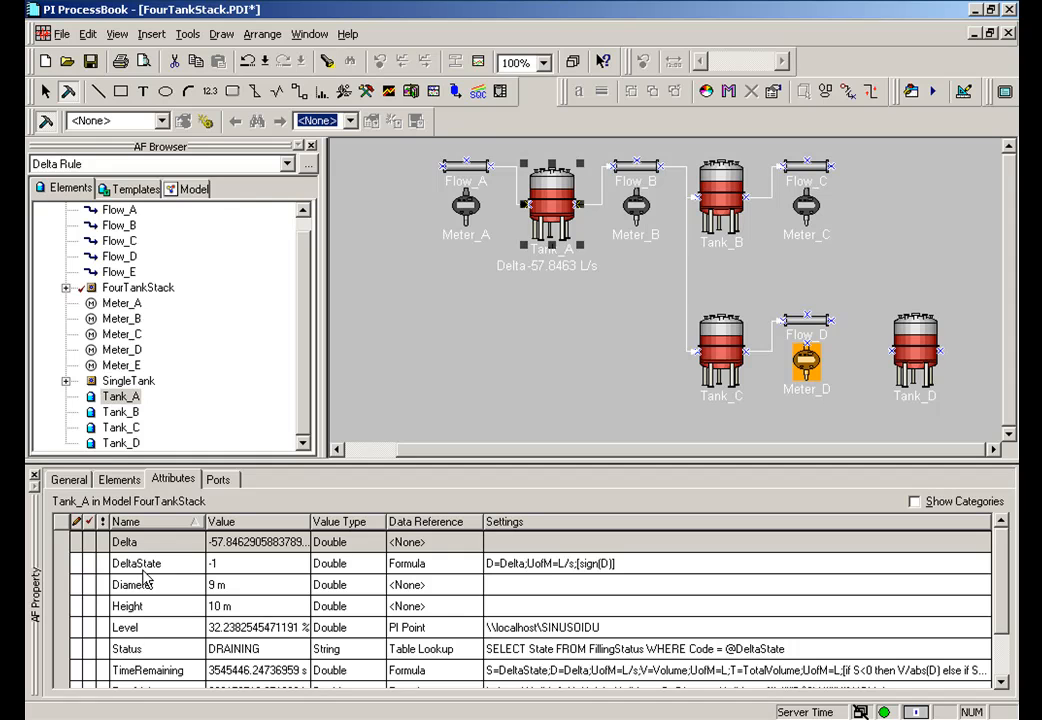
{"action": "mouse_move", "coordinate": [124, 638]}
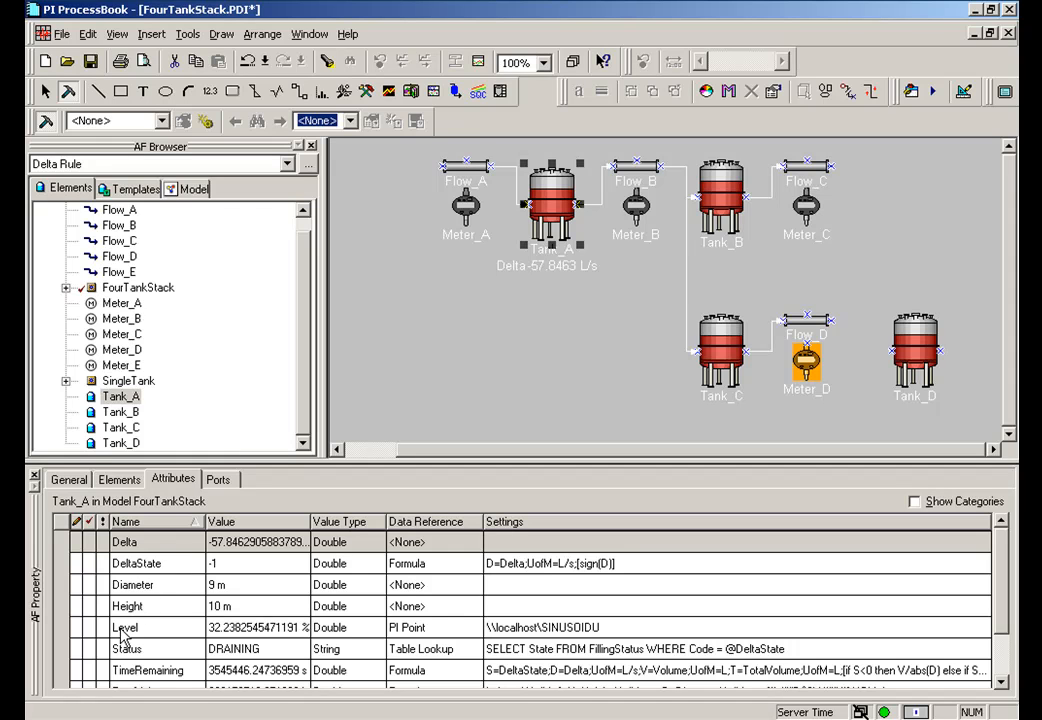
{"action": "left_click", "coordinate": [124, 628]}
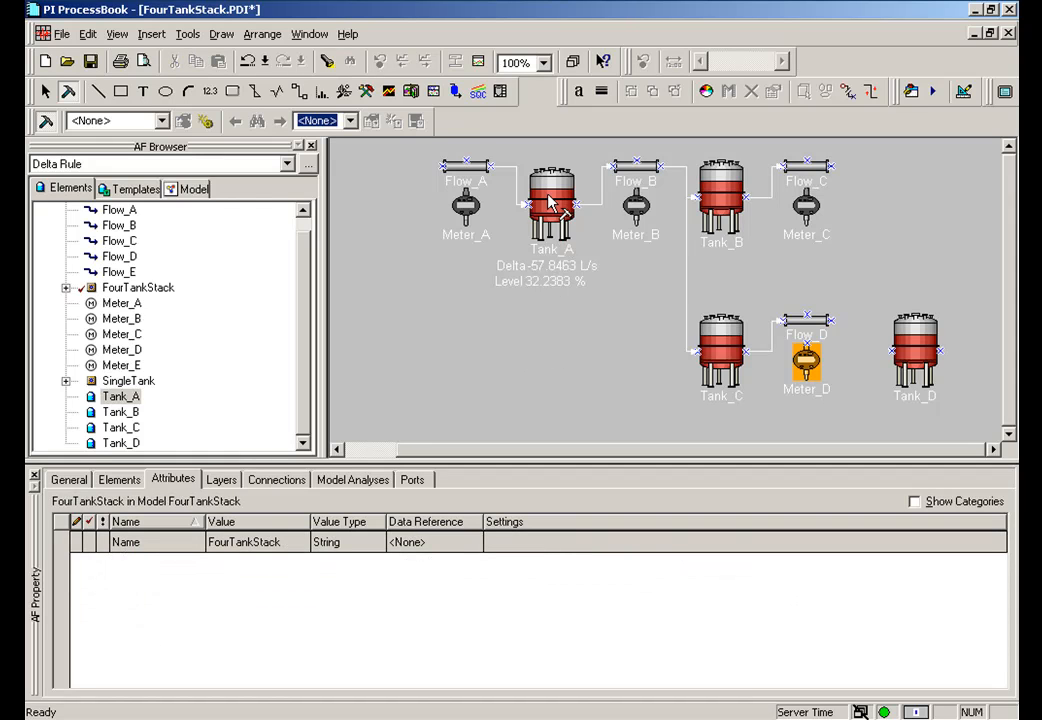
{"action": "mouse_move", "coordinate": [558, 360]}
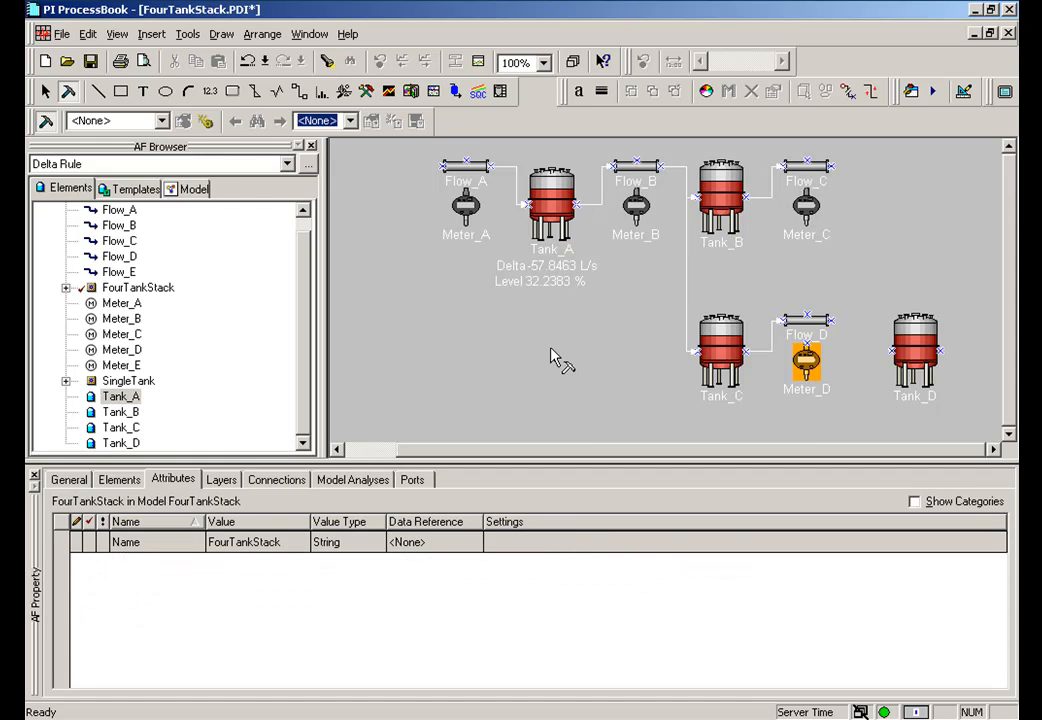
{"action": "mouse_move", "coordinate": [728, 418]}
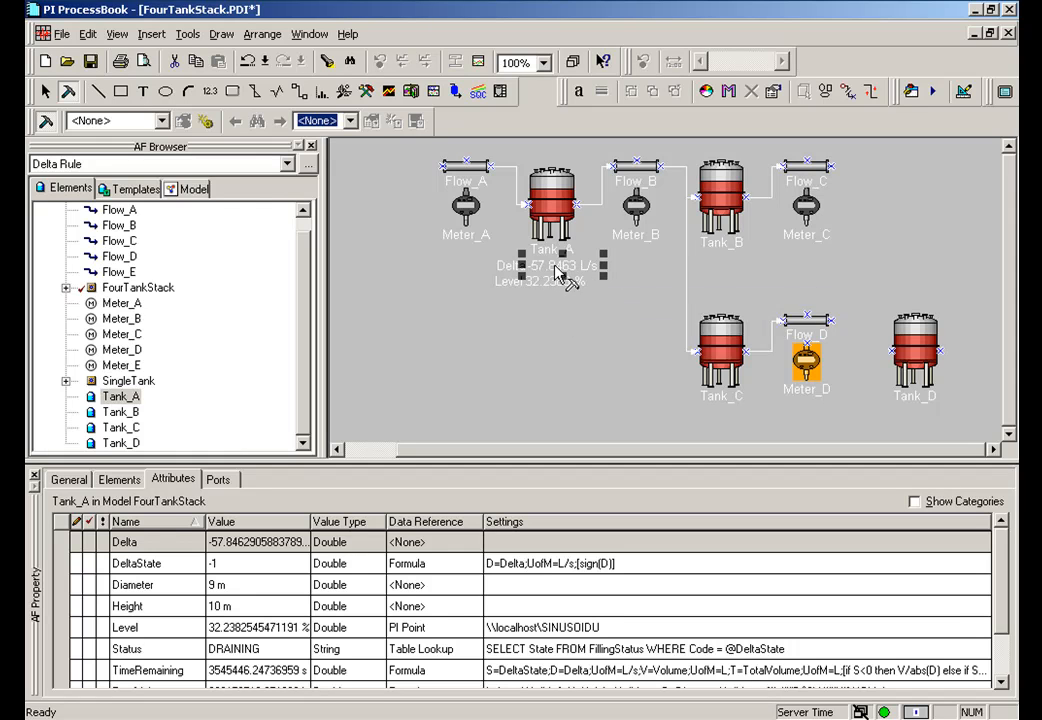
{"action": "mouse_move", "coordinate": [556, 272]}
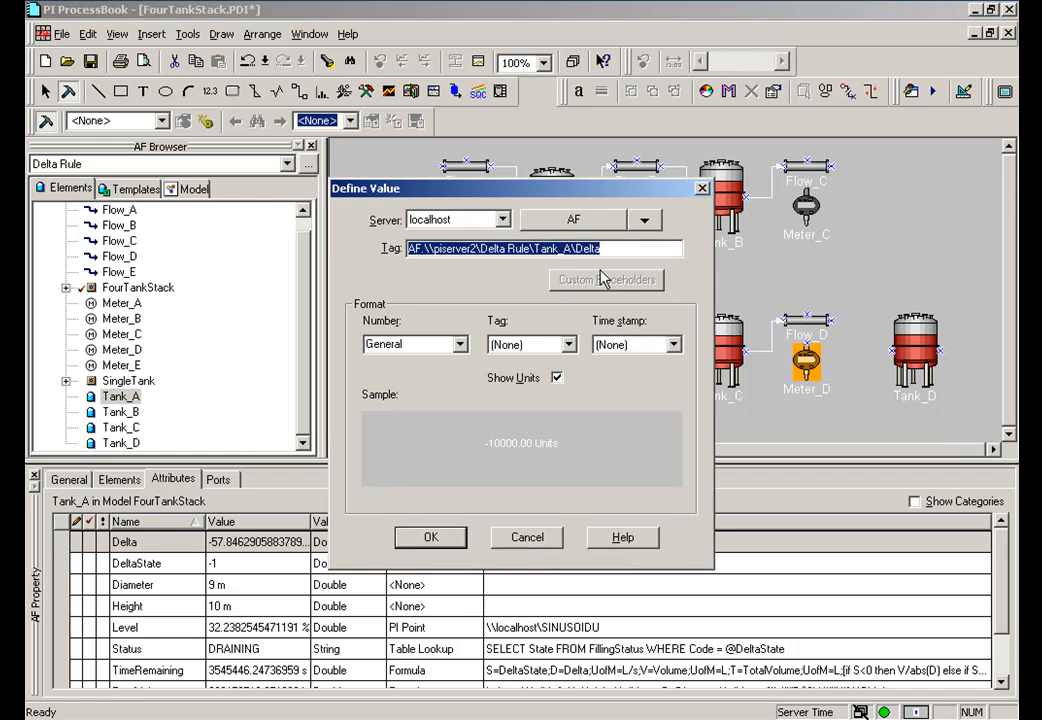
Step: Set the Delta value's source to the AF attribute with UOM US gallon per minute
{"action": "left_click", "coordinate": [644, 220]}
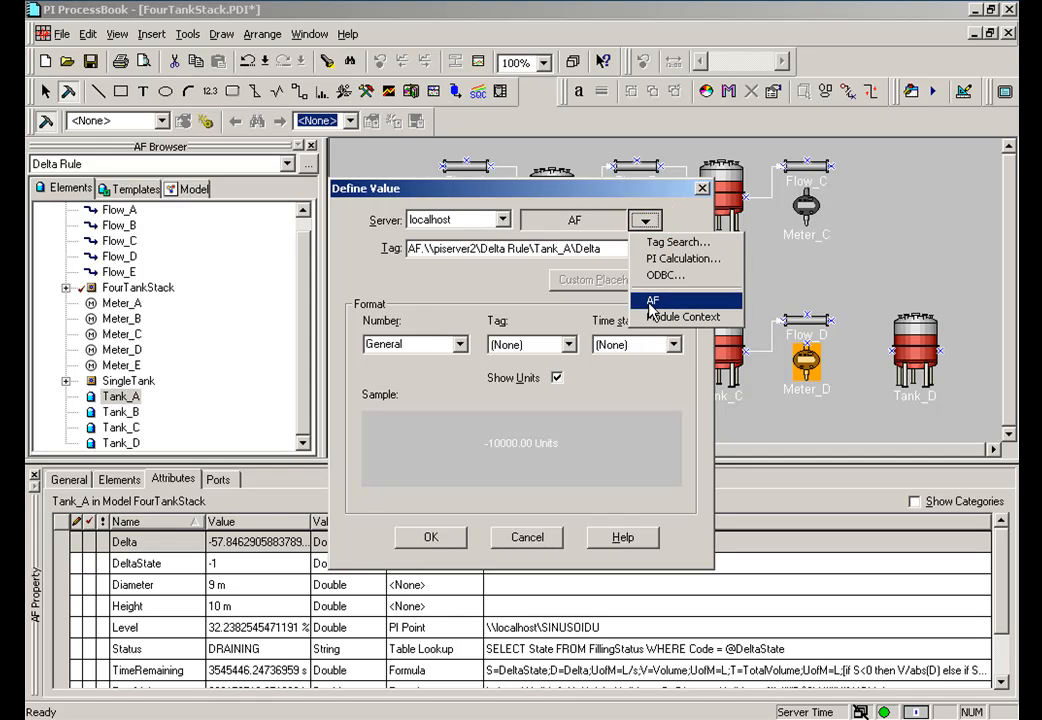
{"action": "left_click", "coordinate": [652, 300]}
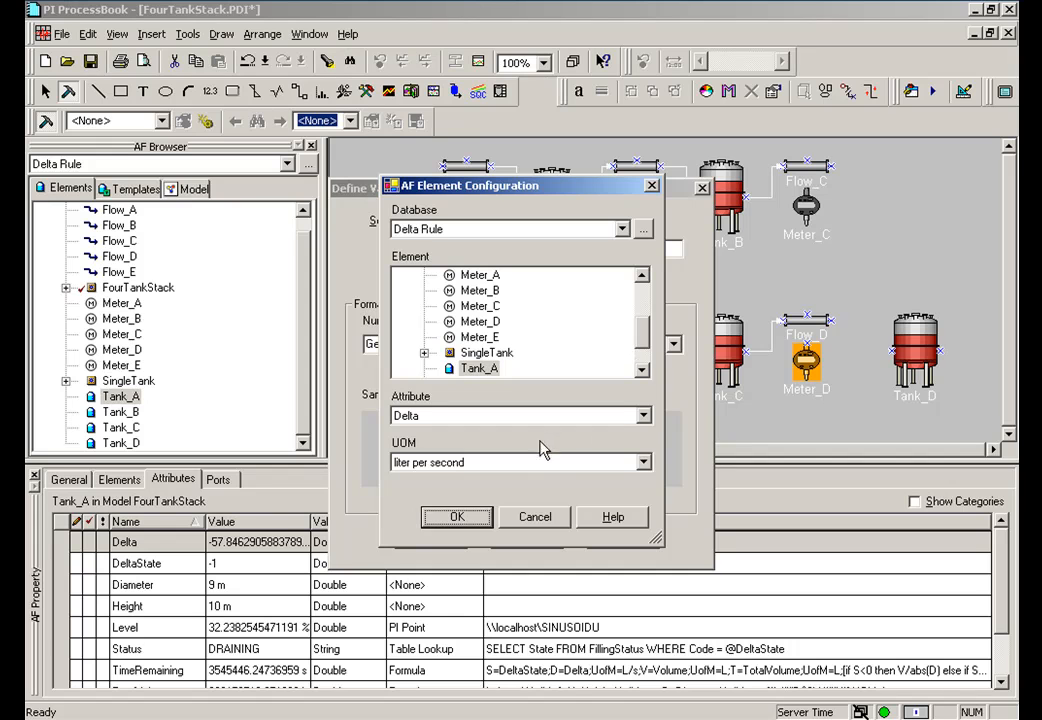
{"action": "left_click", "coordinate": [644, 462]}
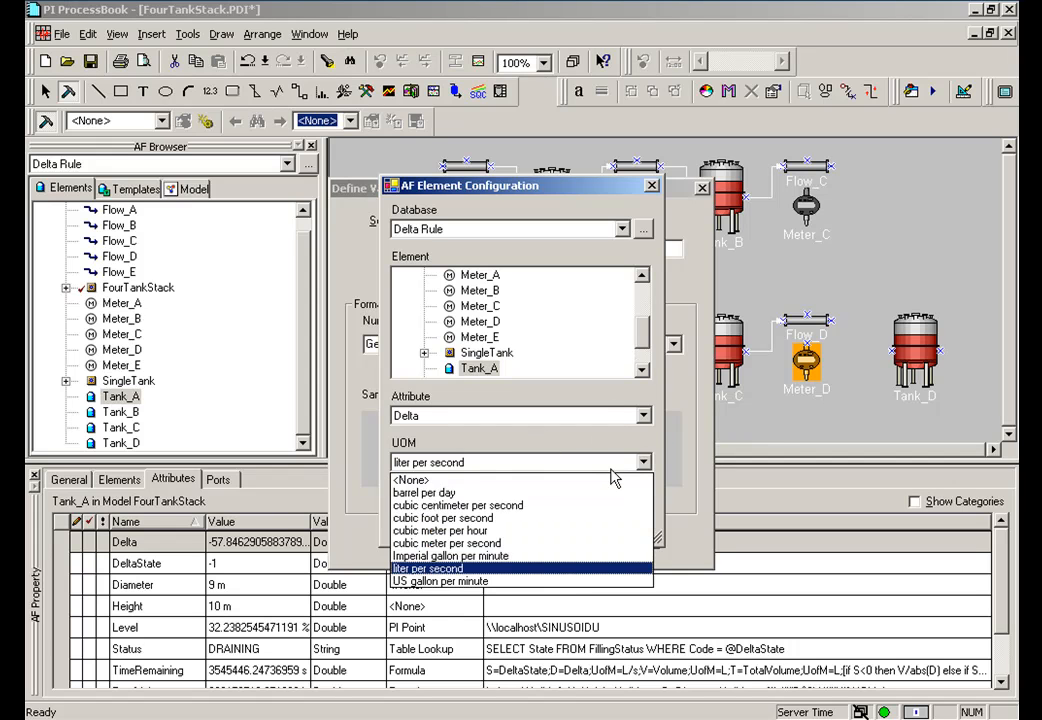
{"action": "mouse_move", "coordinate": [438, 580]}
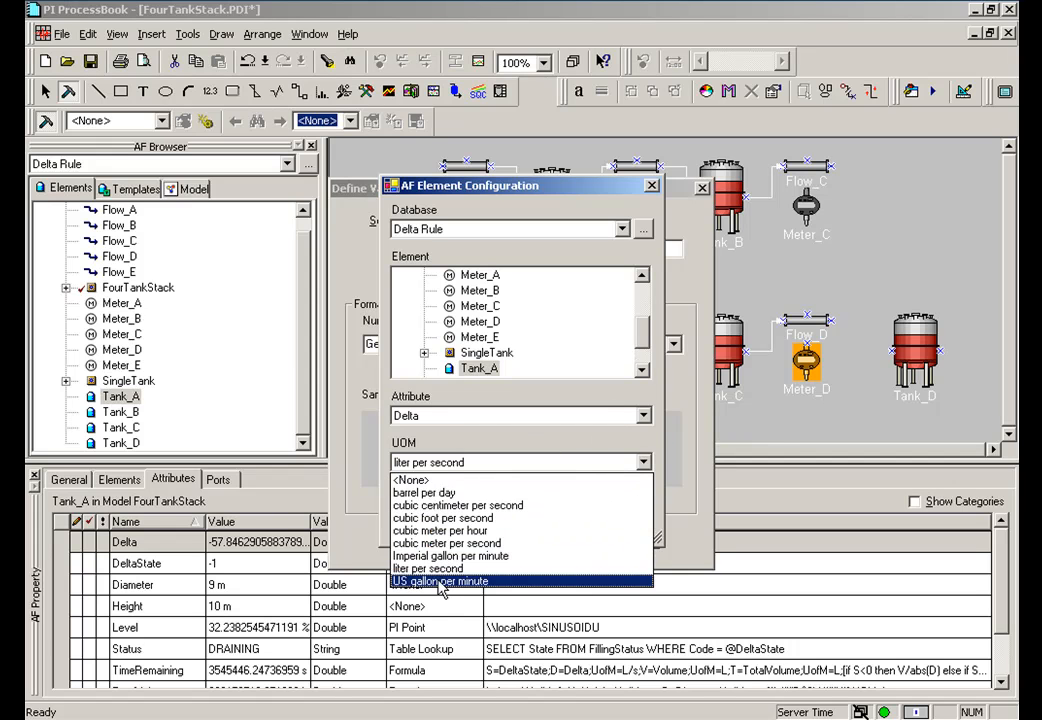
{"action": "left_click", "coordinate": [440, 580]}
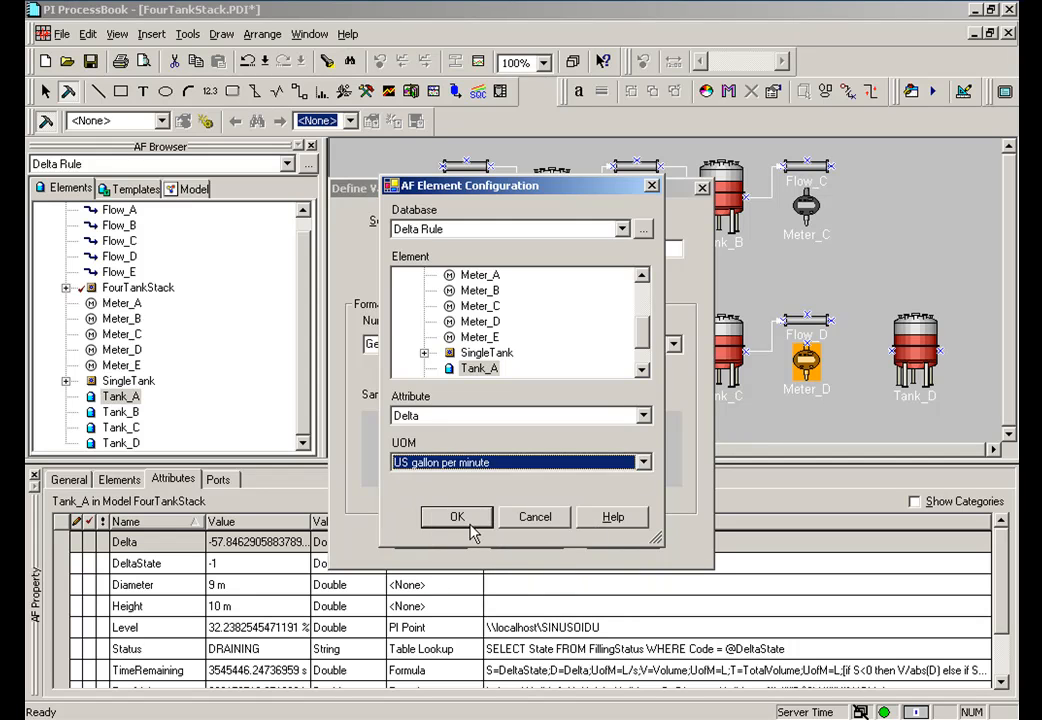
{"action": "left_click", "coordinate": [456, 516]}
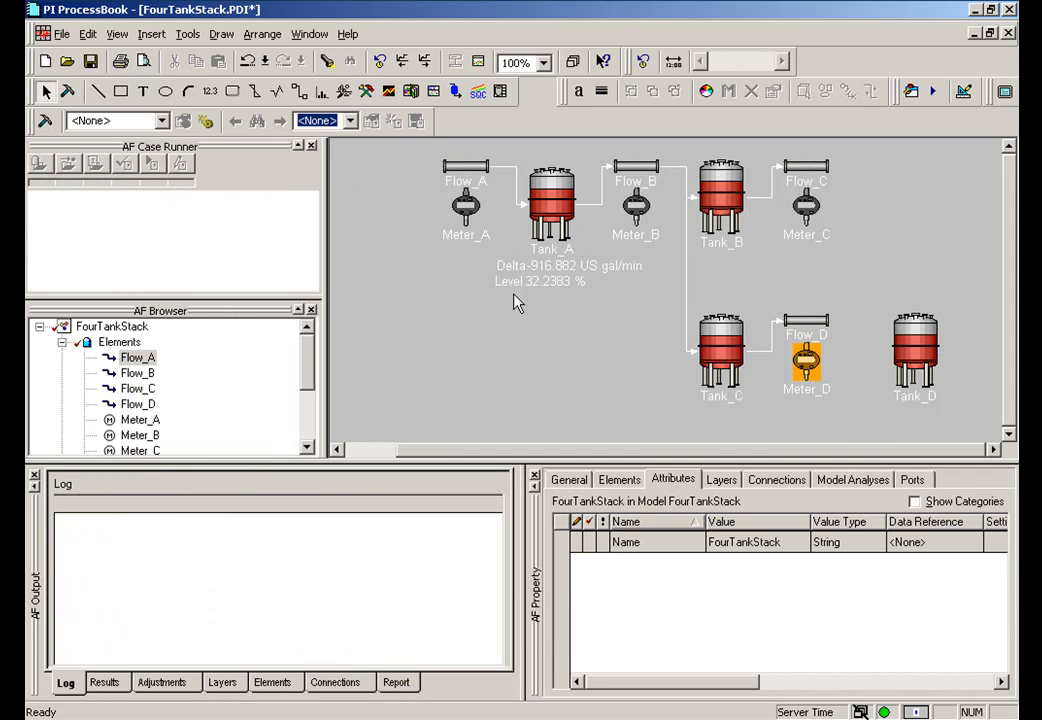
{"action": "mouse_move", "coordinate": [576, 284]}
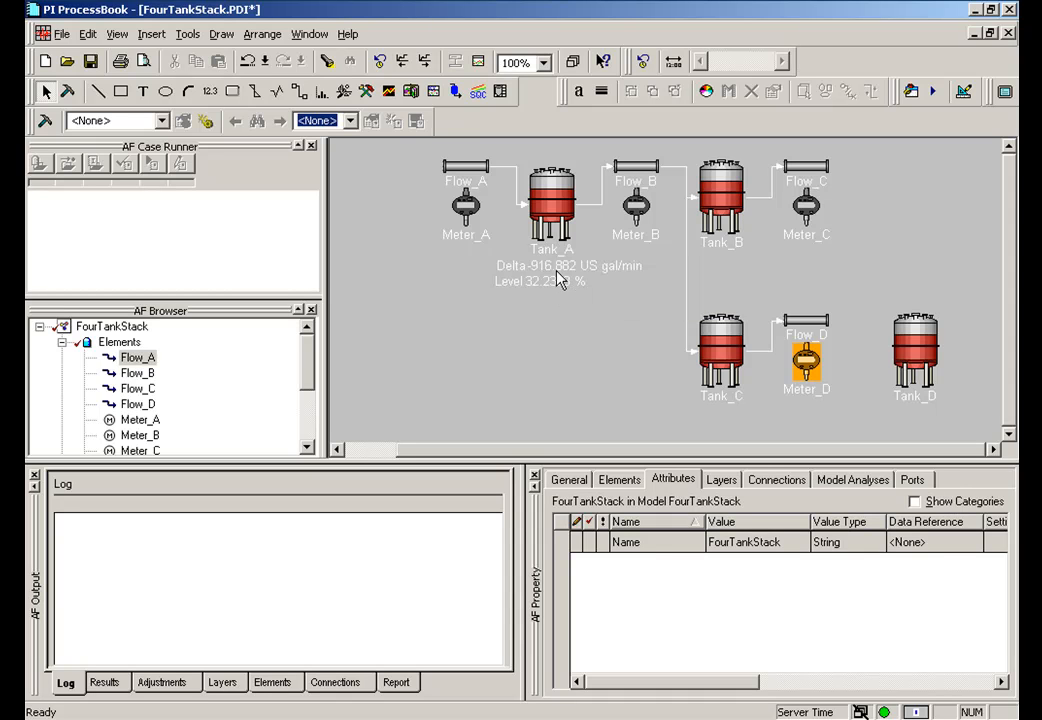
{"action": "mouse_move", "coordinate": [558, 276]}
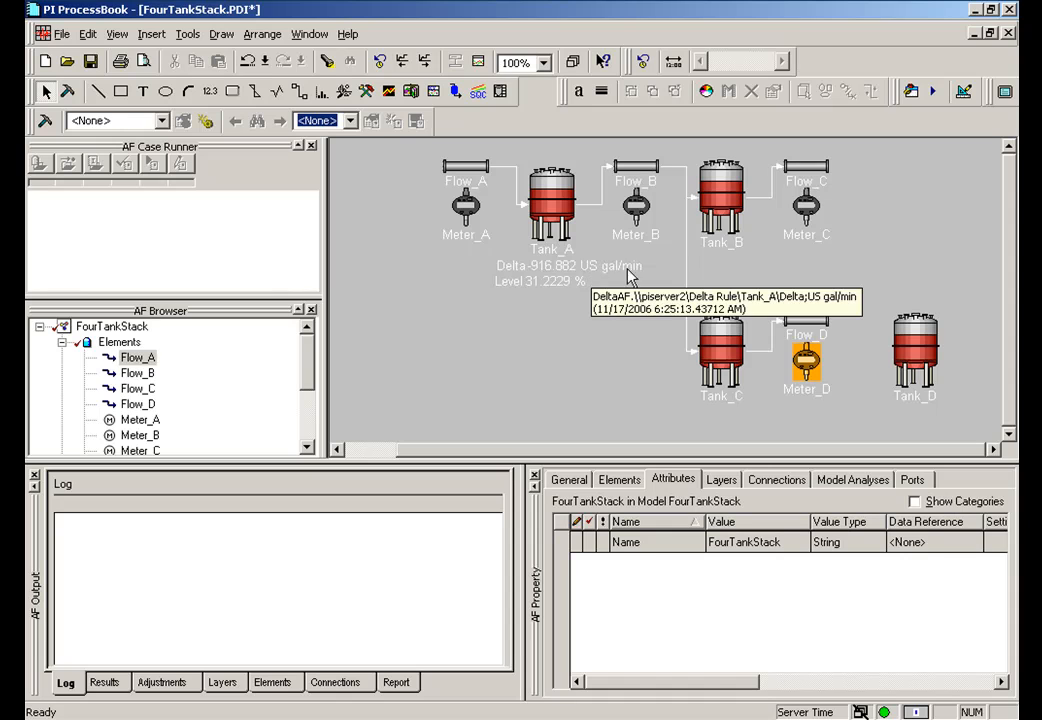
{"action": "mouse_move", "coordinate": [622, 278]}
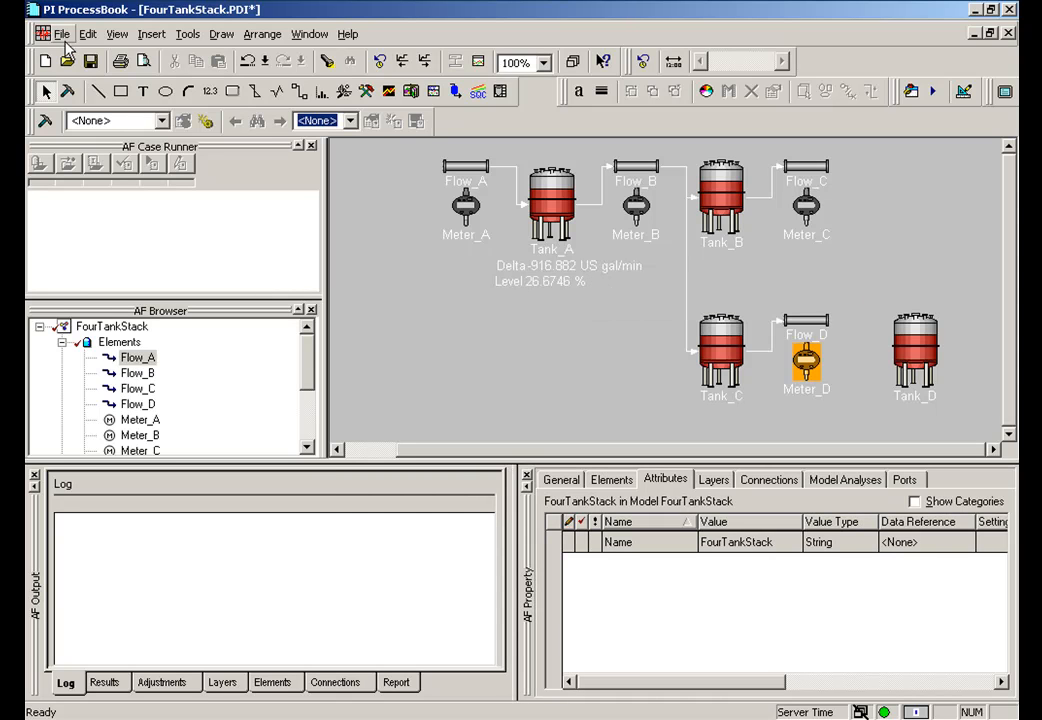
{"action": "mouse_move", "coordinate": [548, 336]}
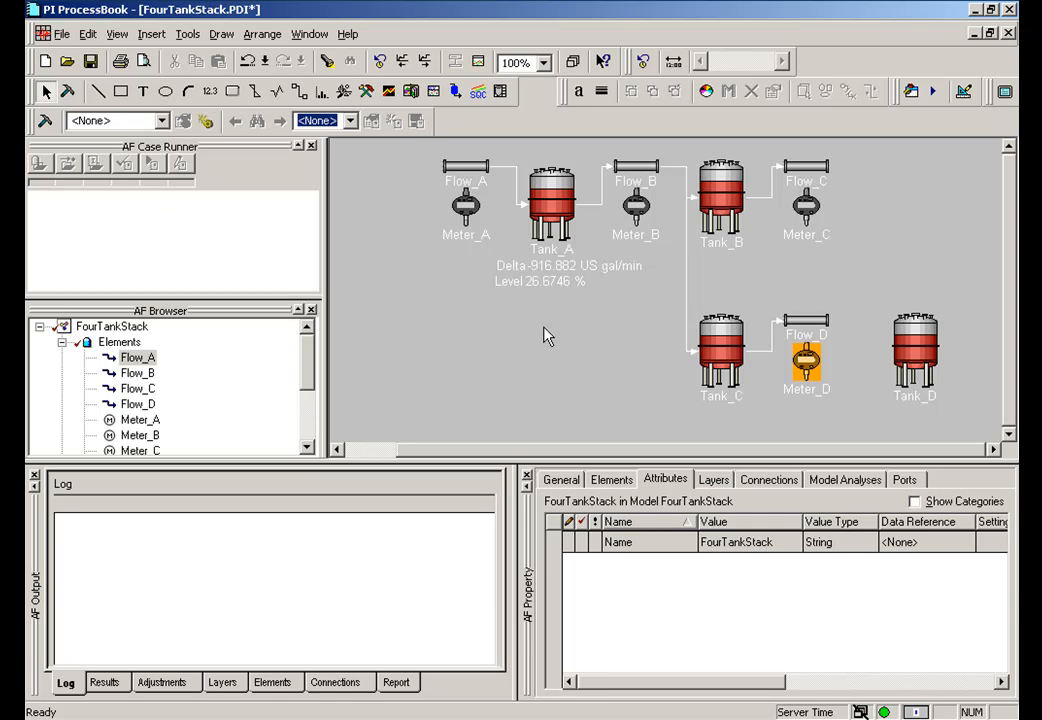
{"action": "mouse_move", "coordinate": [508, 304]}
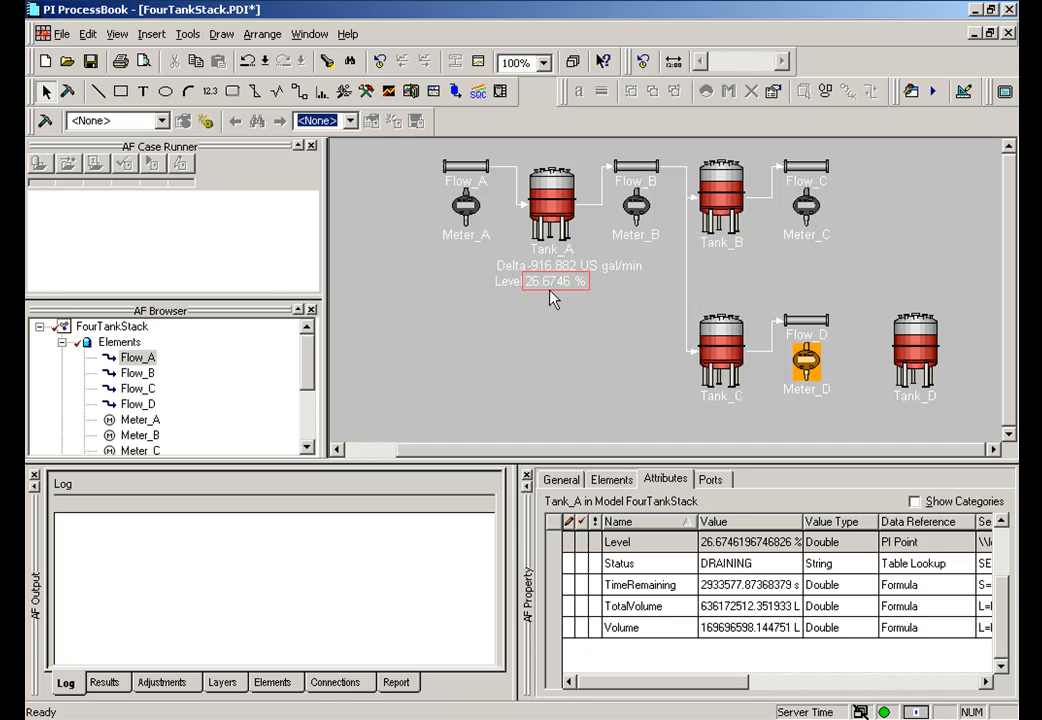
{"action": "mouse_move", "coordinate": [556, 280]}
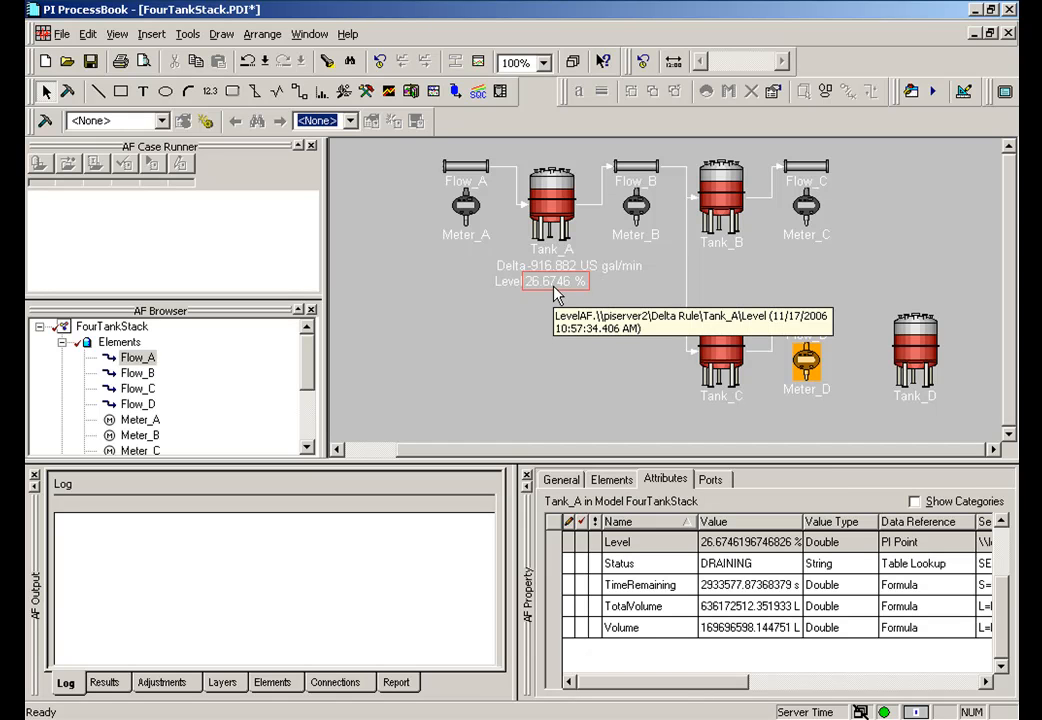
{"action": "mouse_move", "coordinate": [552, 292]}
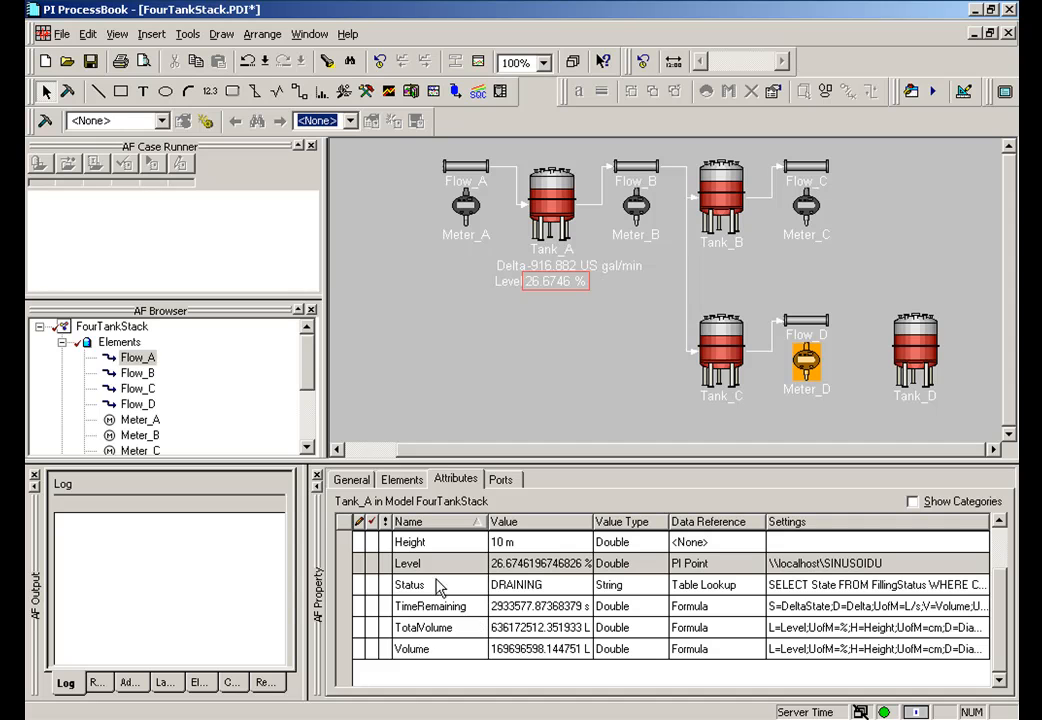
{"action": "mouse_move", "coordinate": [834, 570]}
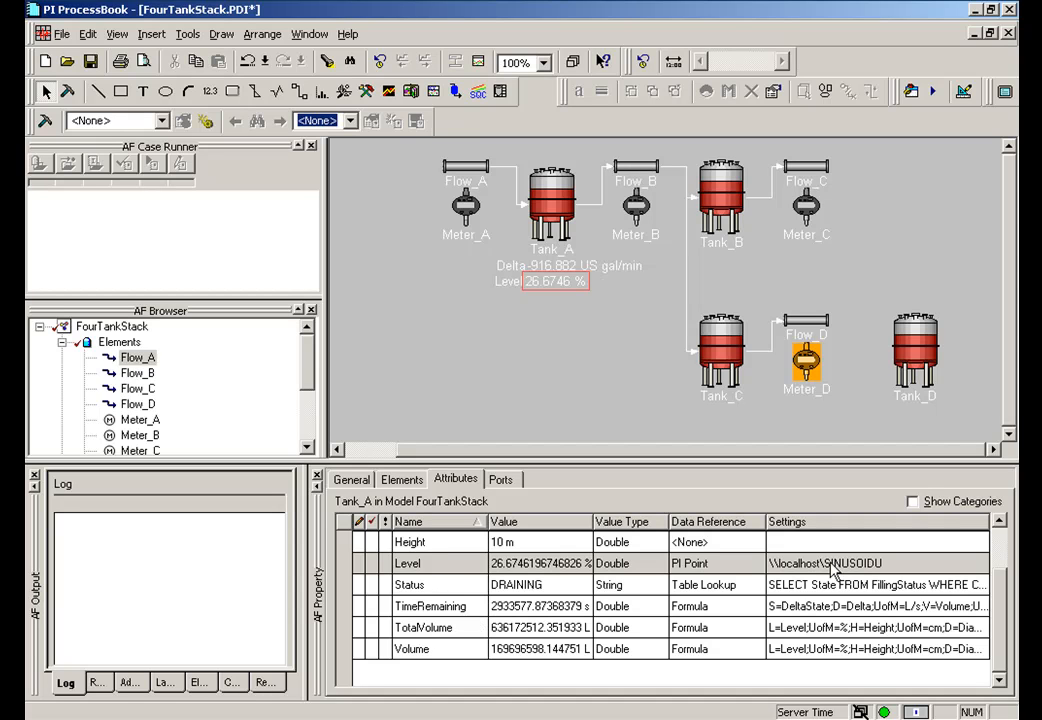
{"action": "mouse_move", "coordinate": [808, 598]}
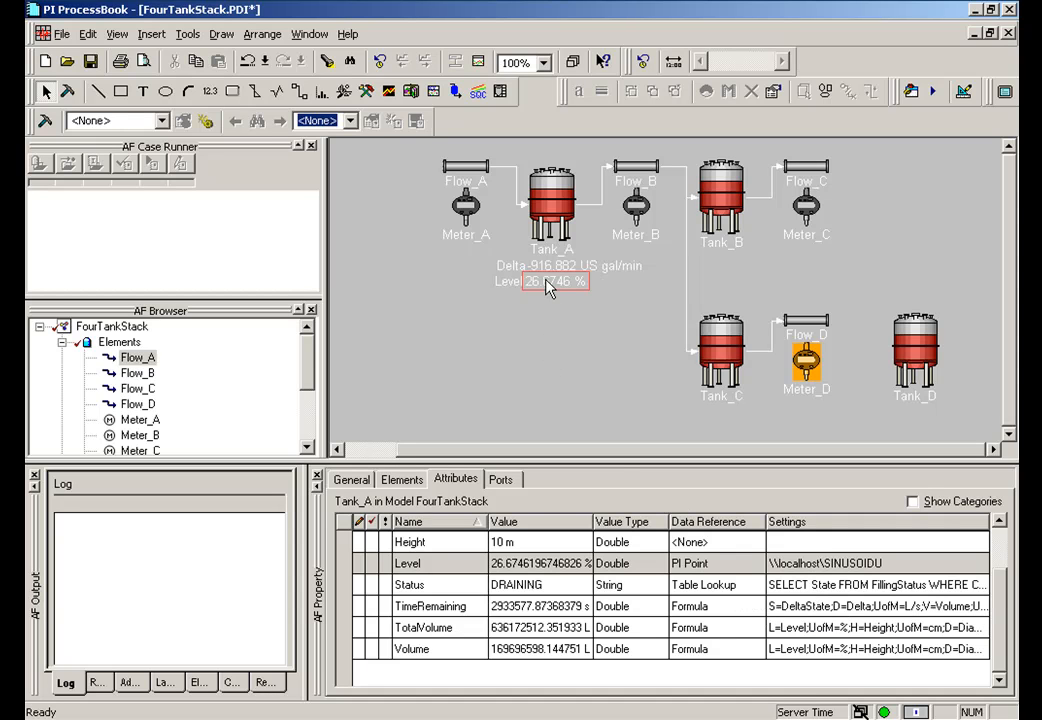
{"action": "mouse_move", "coordinate": [858, 584]}
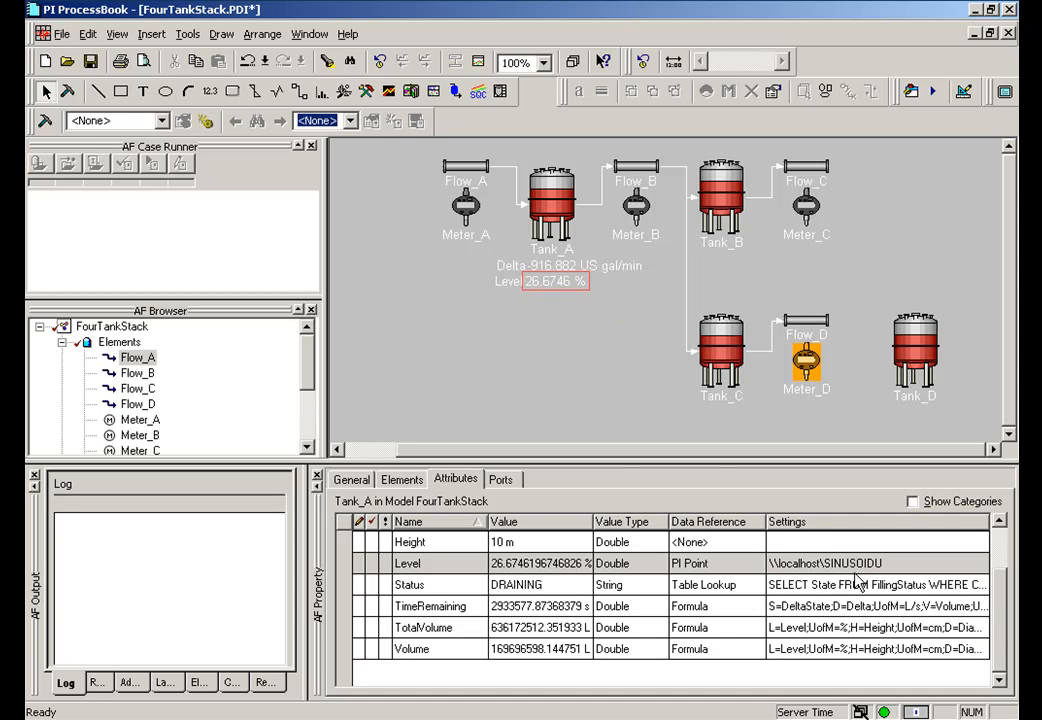
{"action": "mouse_move", "coordinate": [556, 284]}
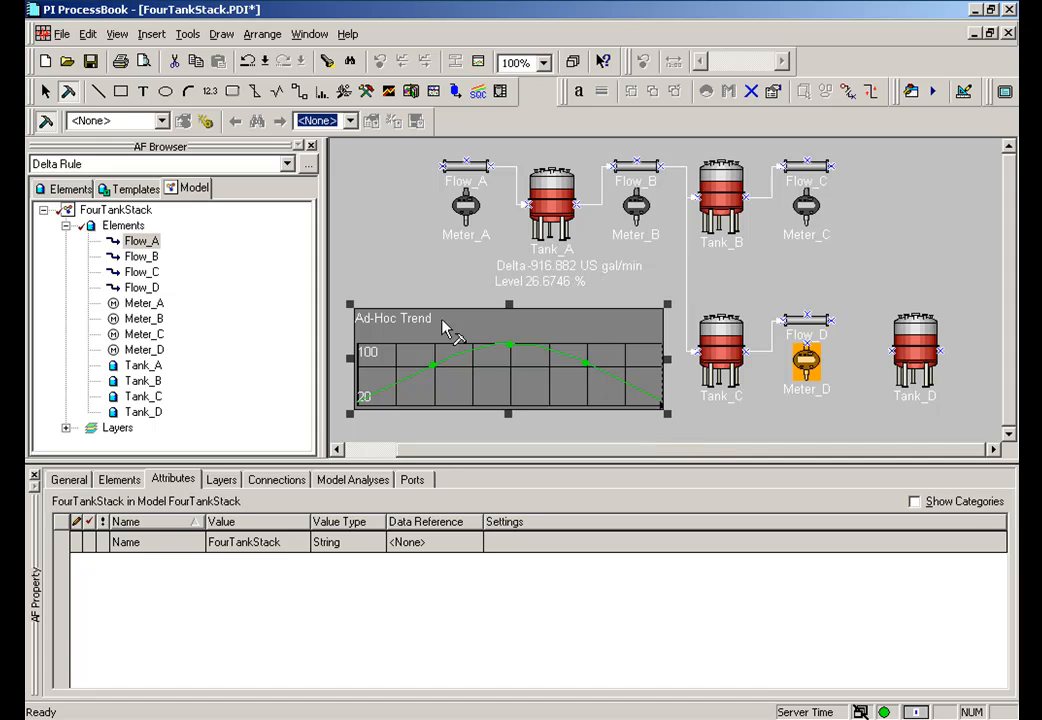
{"action": "mouse_move", "coordinate": [596, 414]}
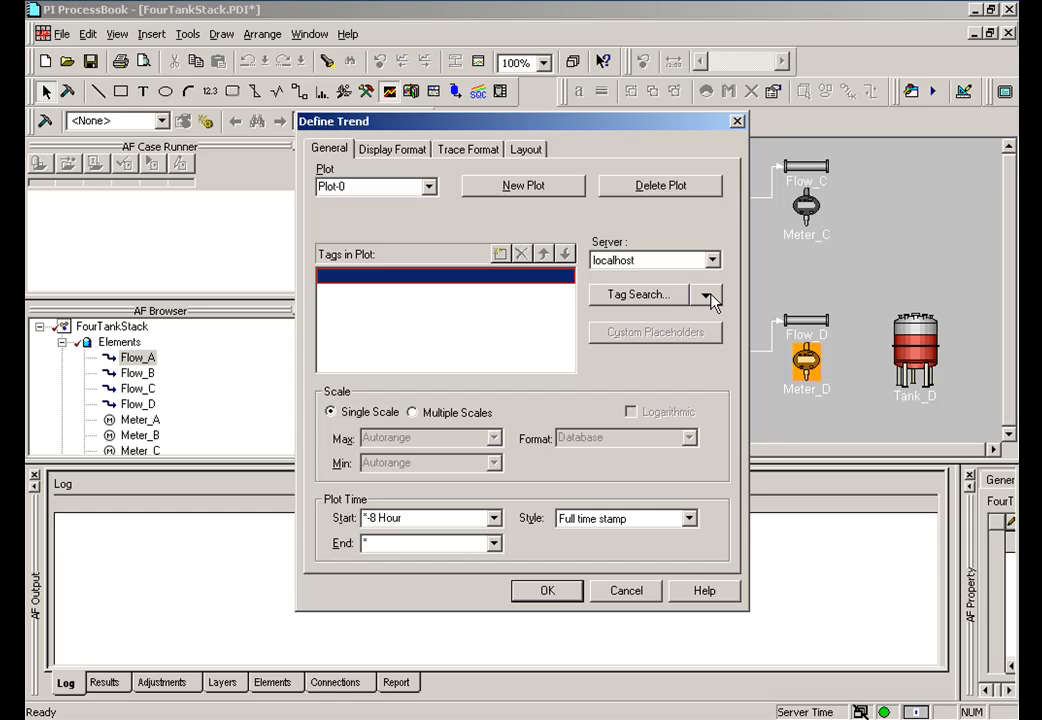
Step: Set the trend's data source to the AF attribute Tank_A Level and confirm
{"action": "left_click", "coordinate": [708, 296]}
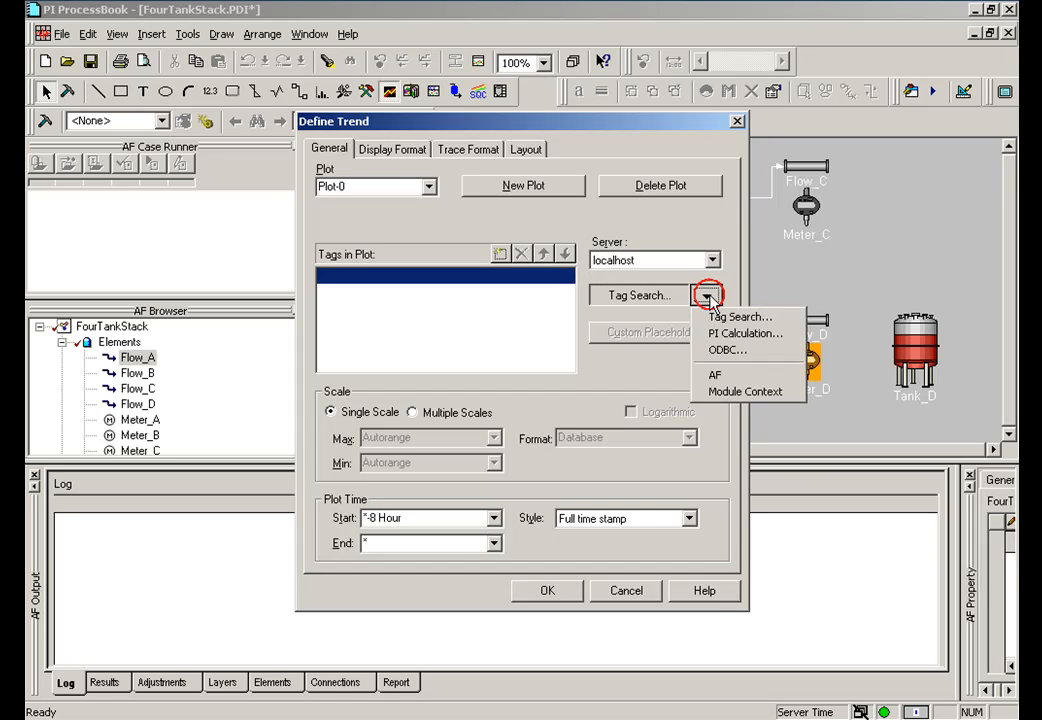
{"action": "left_click", "coordinate": [716, 374]}
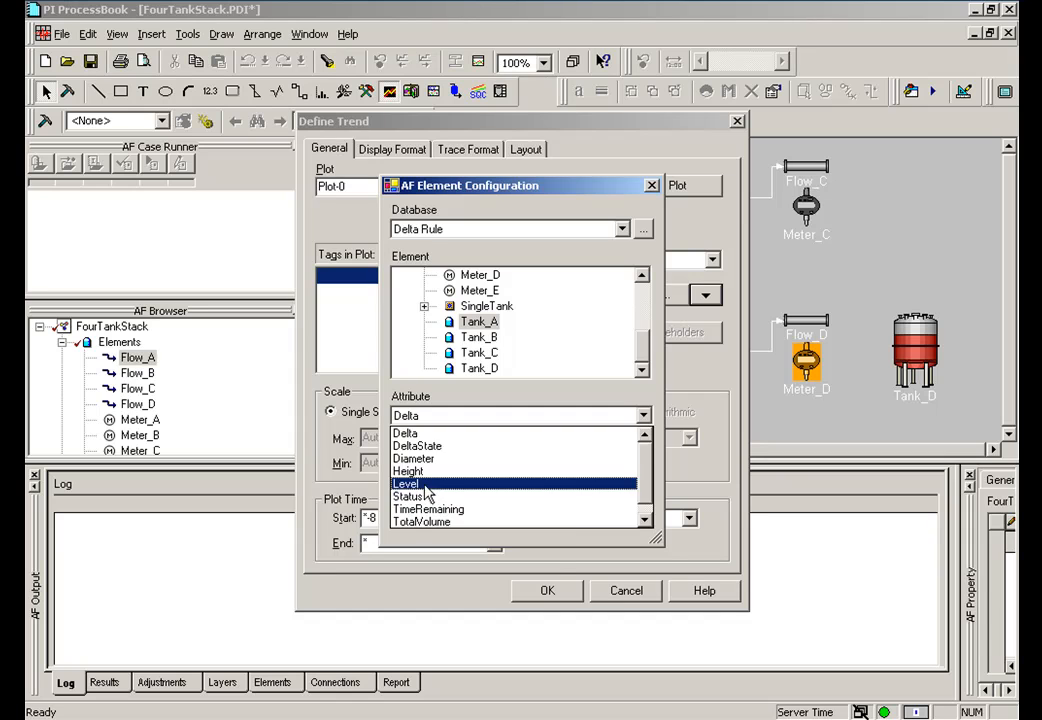
{"action": "left_click", "coordinate": [406, 482]}
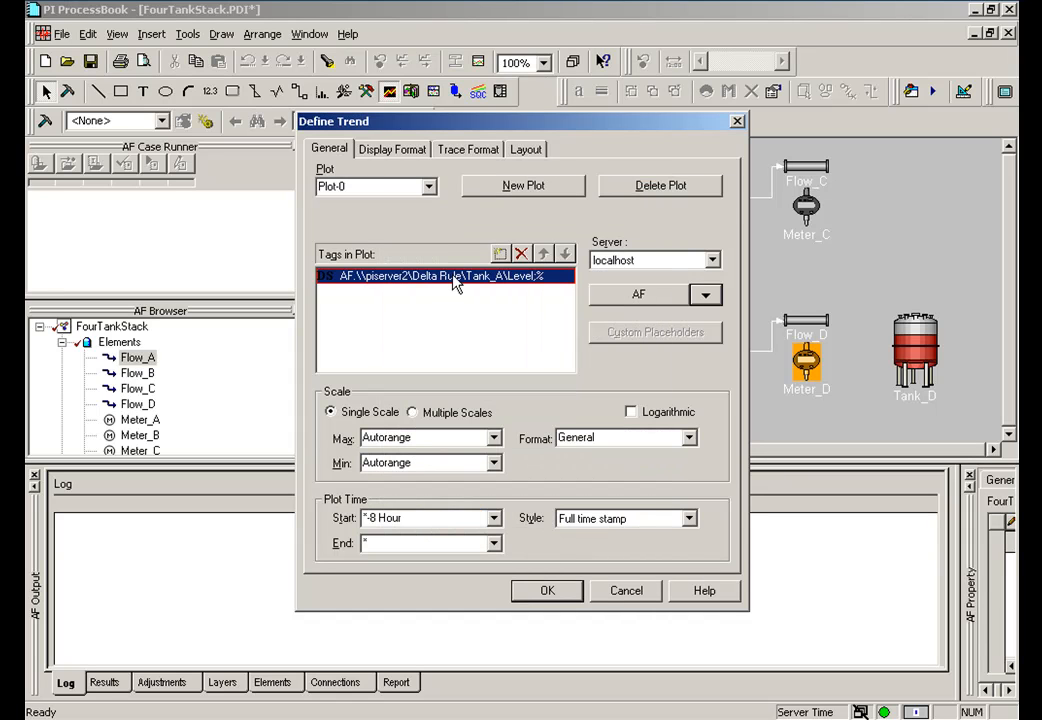
{"action": "left_click", "coordinate": [548, 590]}
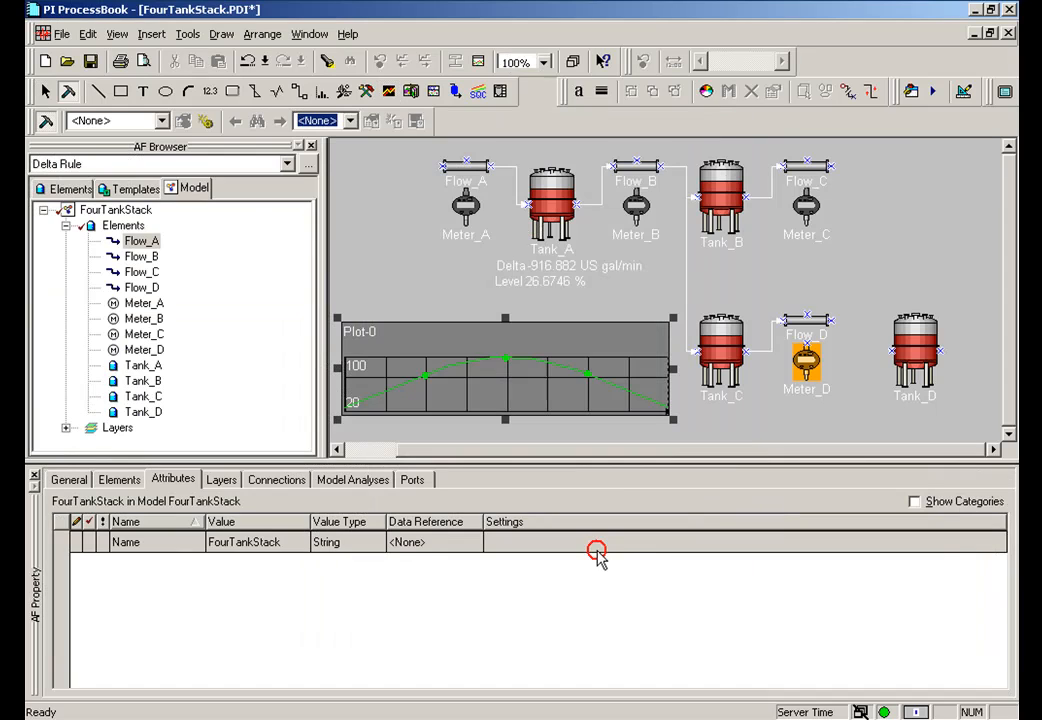